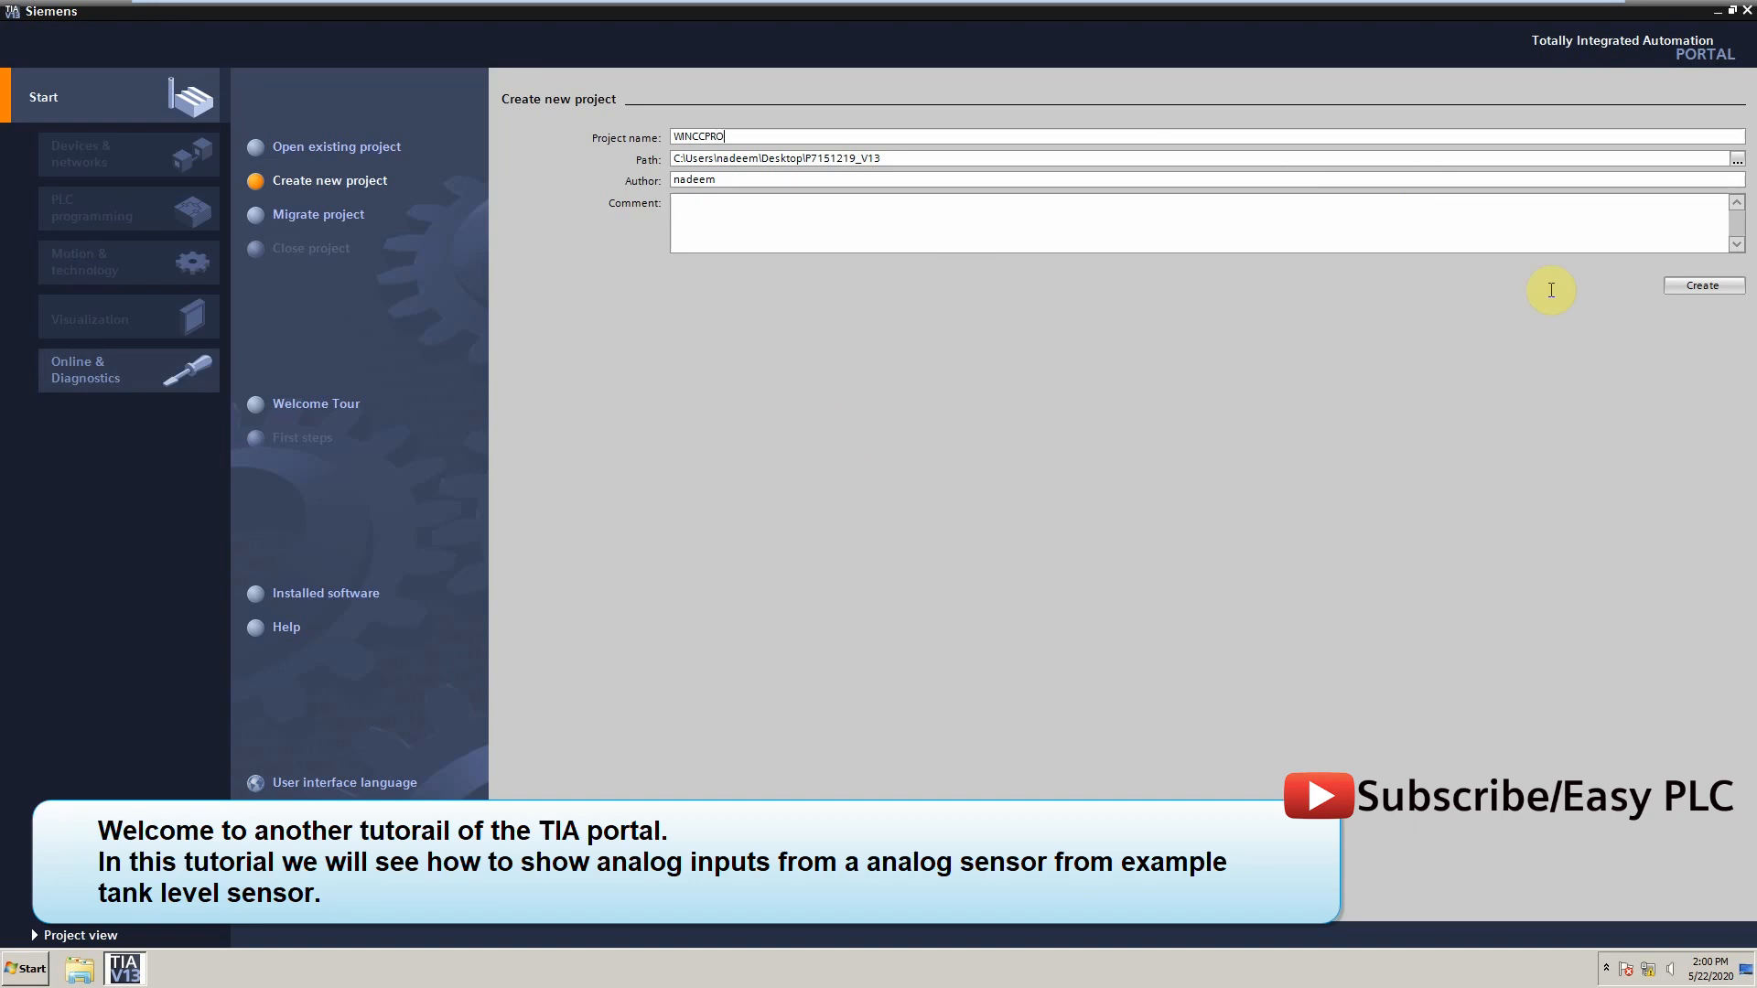
Create the WINCCPRO project and begin adding a new device
left_click(1702, 285)
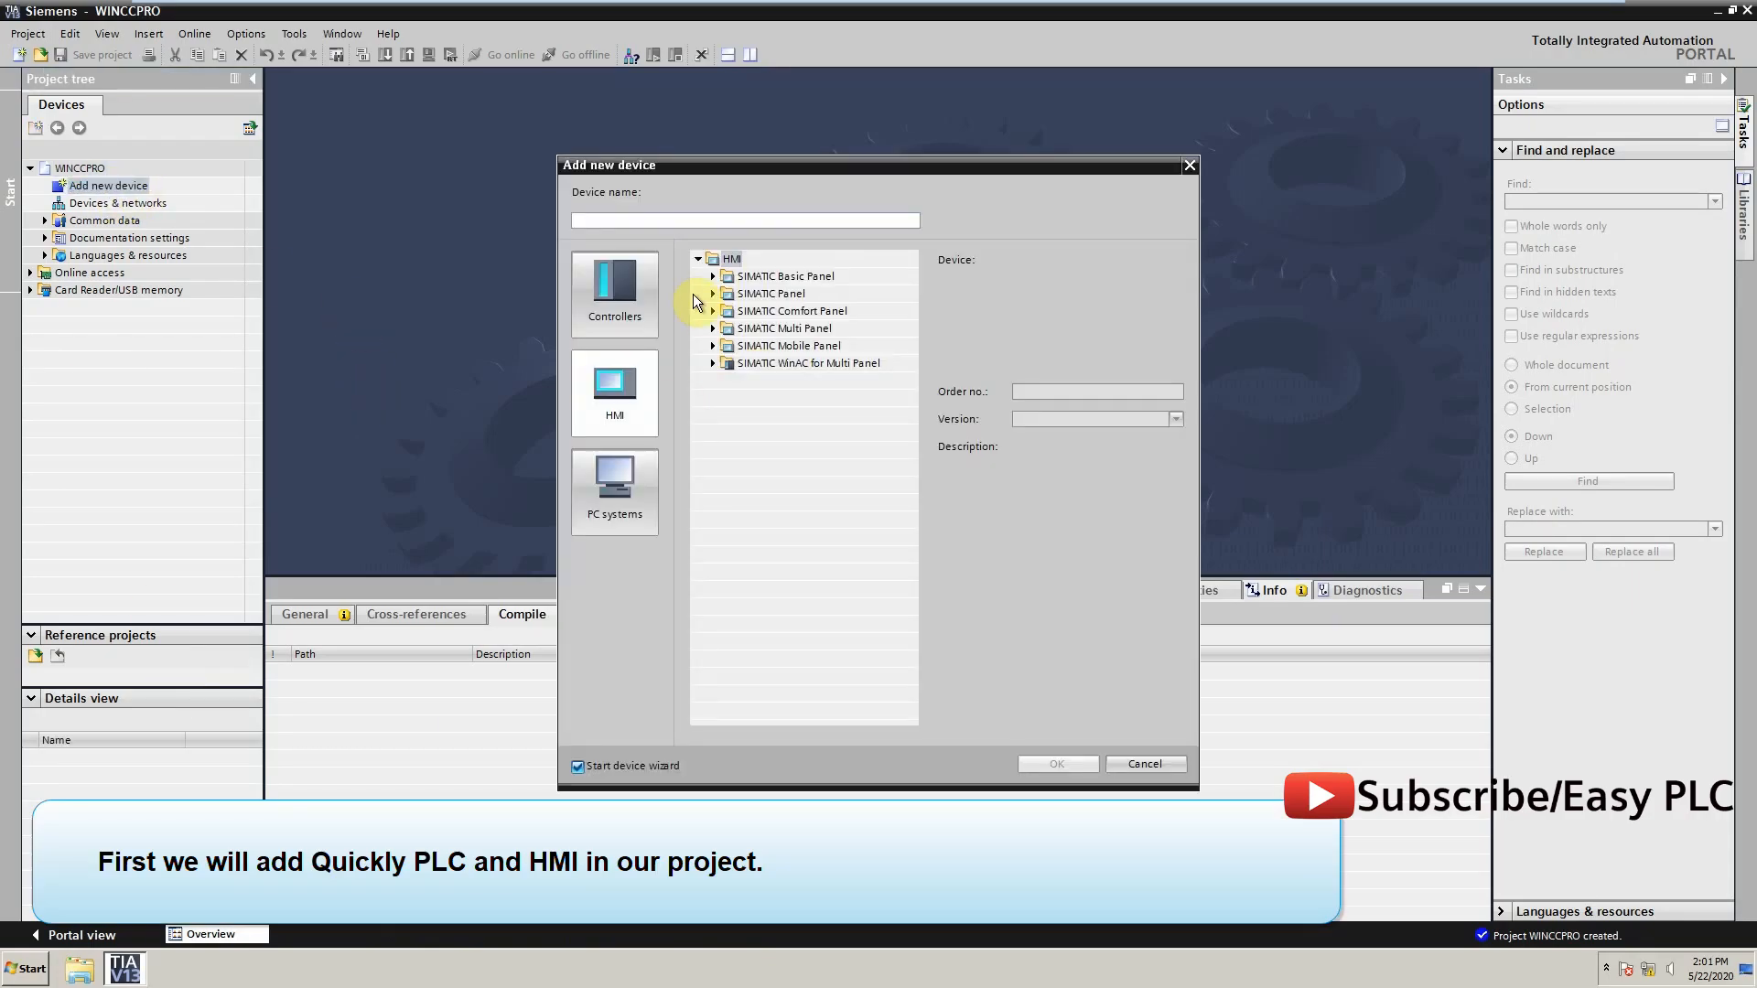
Add an S7-300 CPU 314C-2 DP (6ES7 314-6CG03-0AB0) as PLC_1
left_click(615, 294)
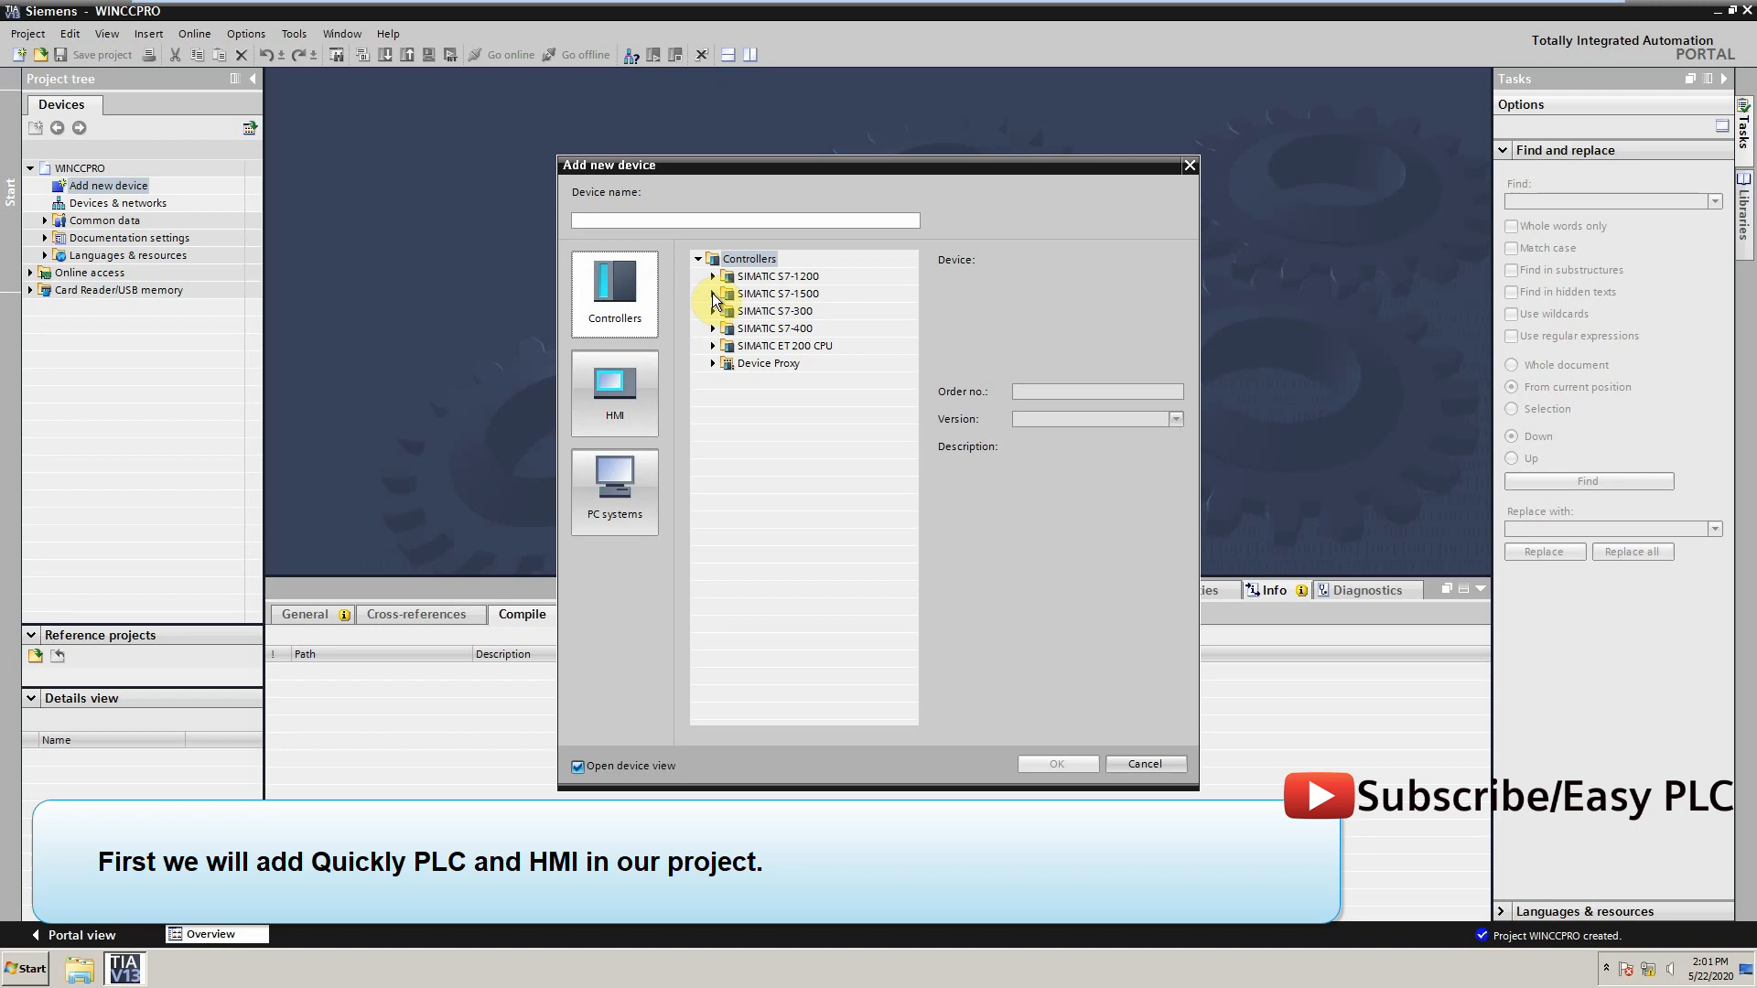
left_click(714, 310)
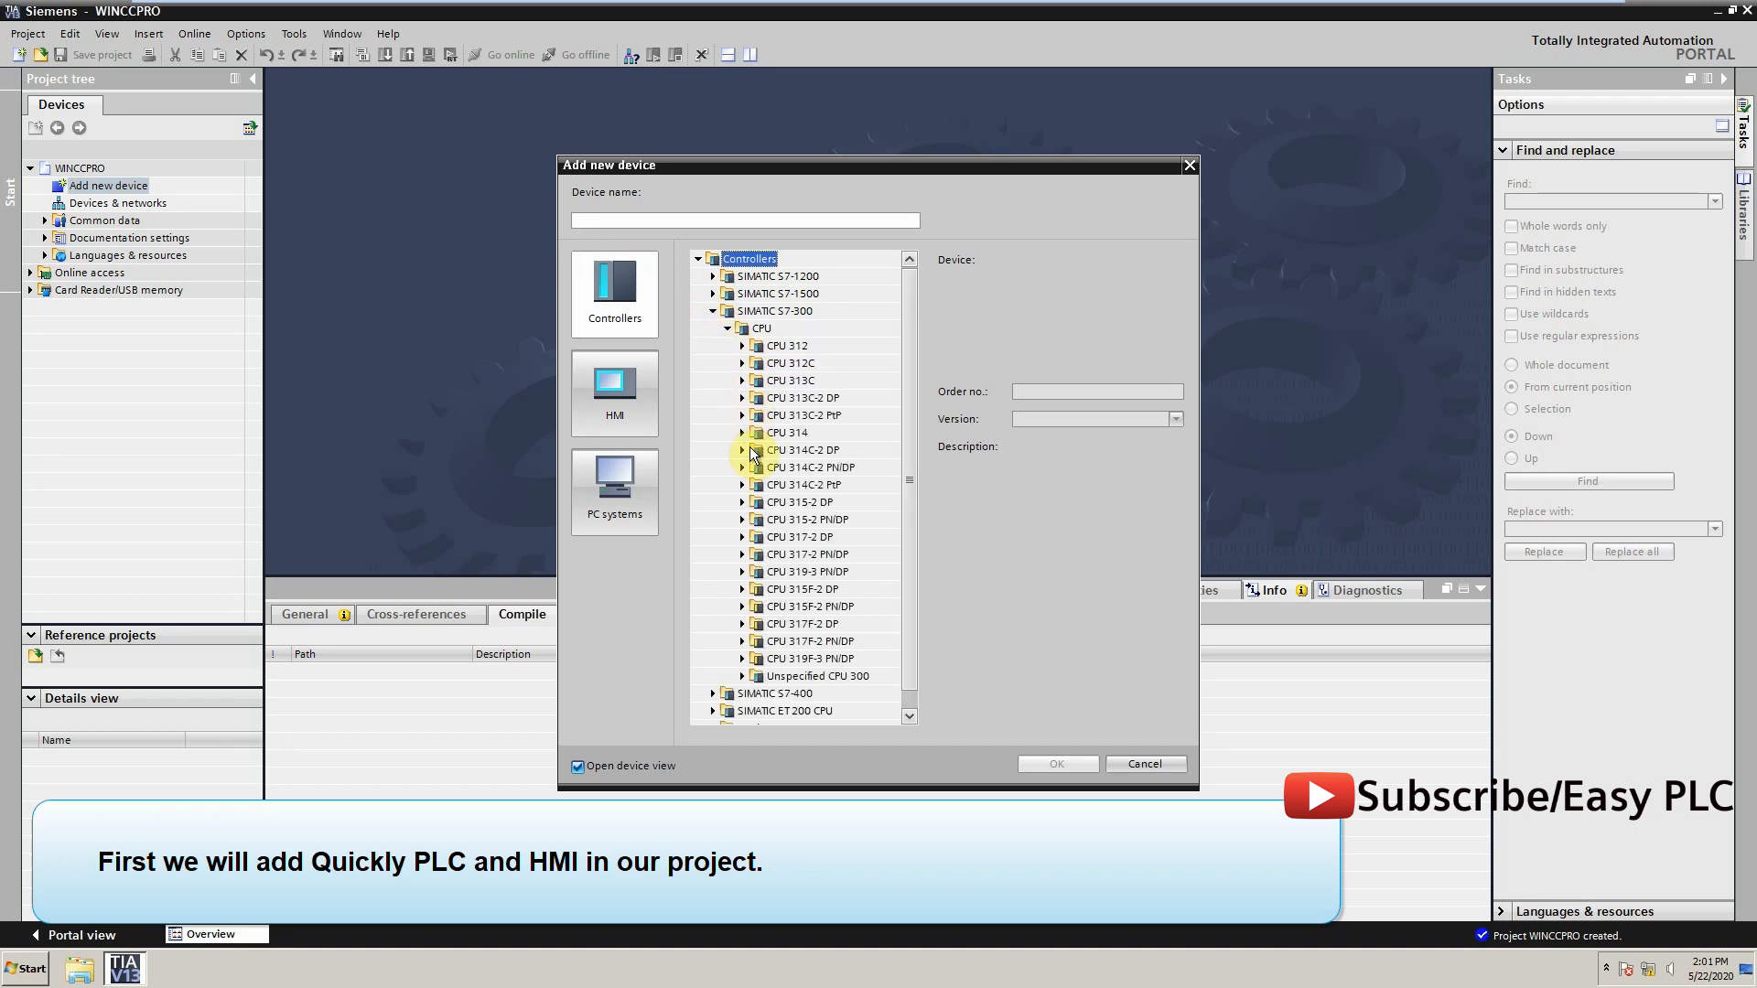
left_click(742, 450)
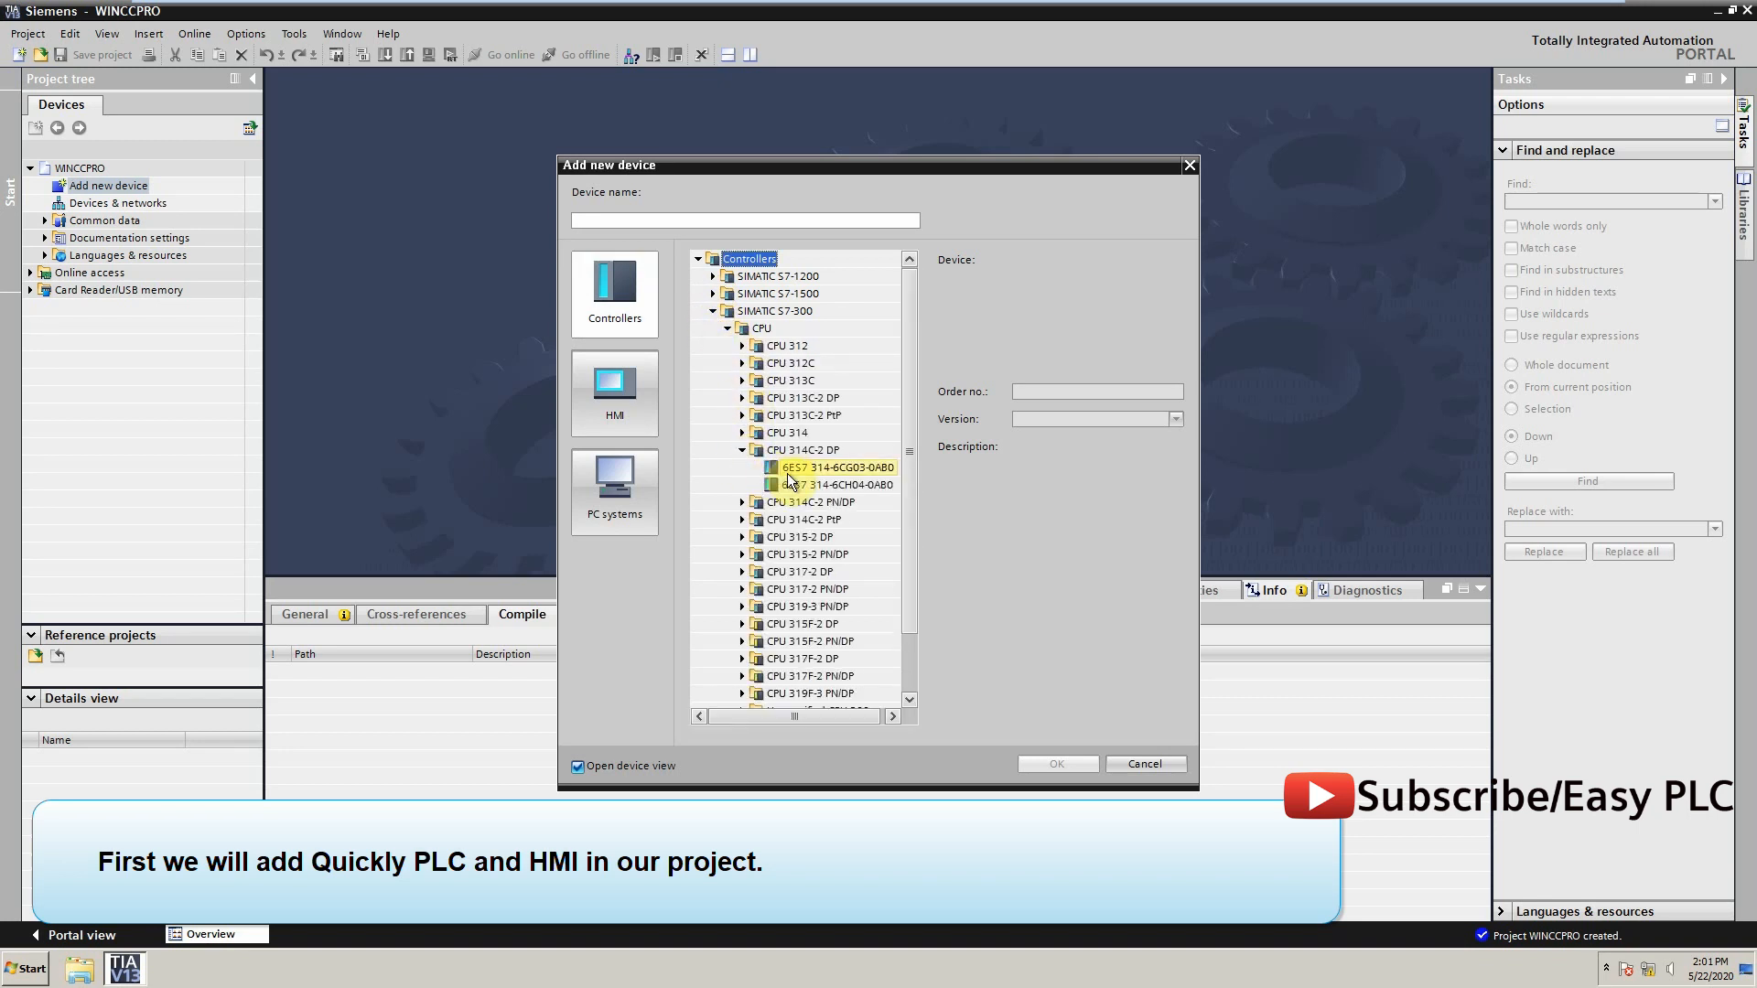
left_click(829, 466)
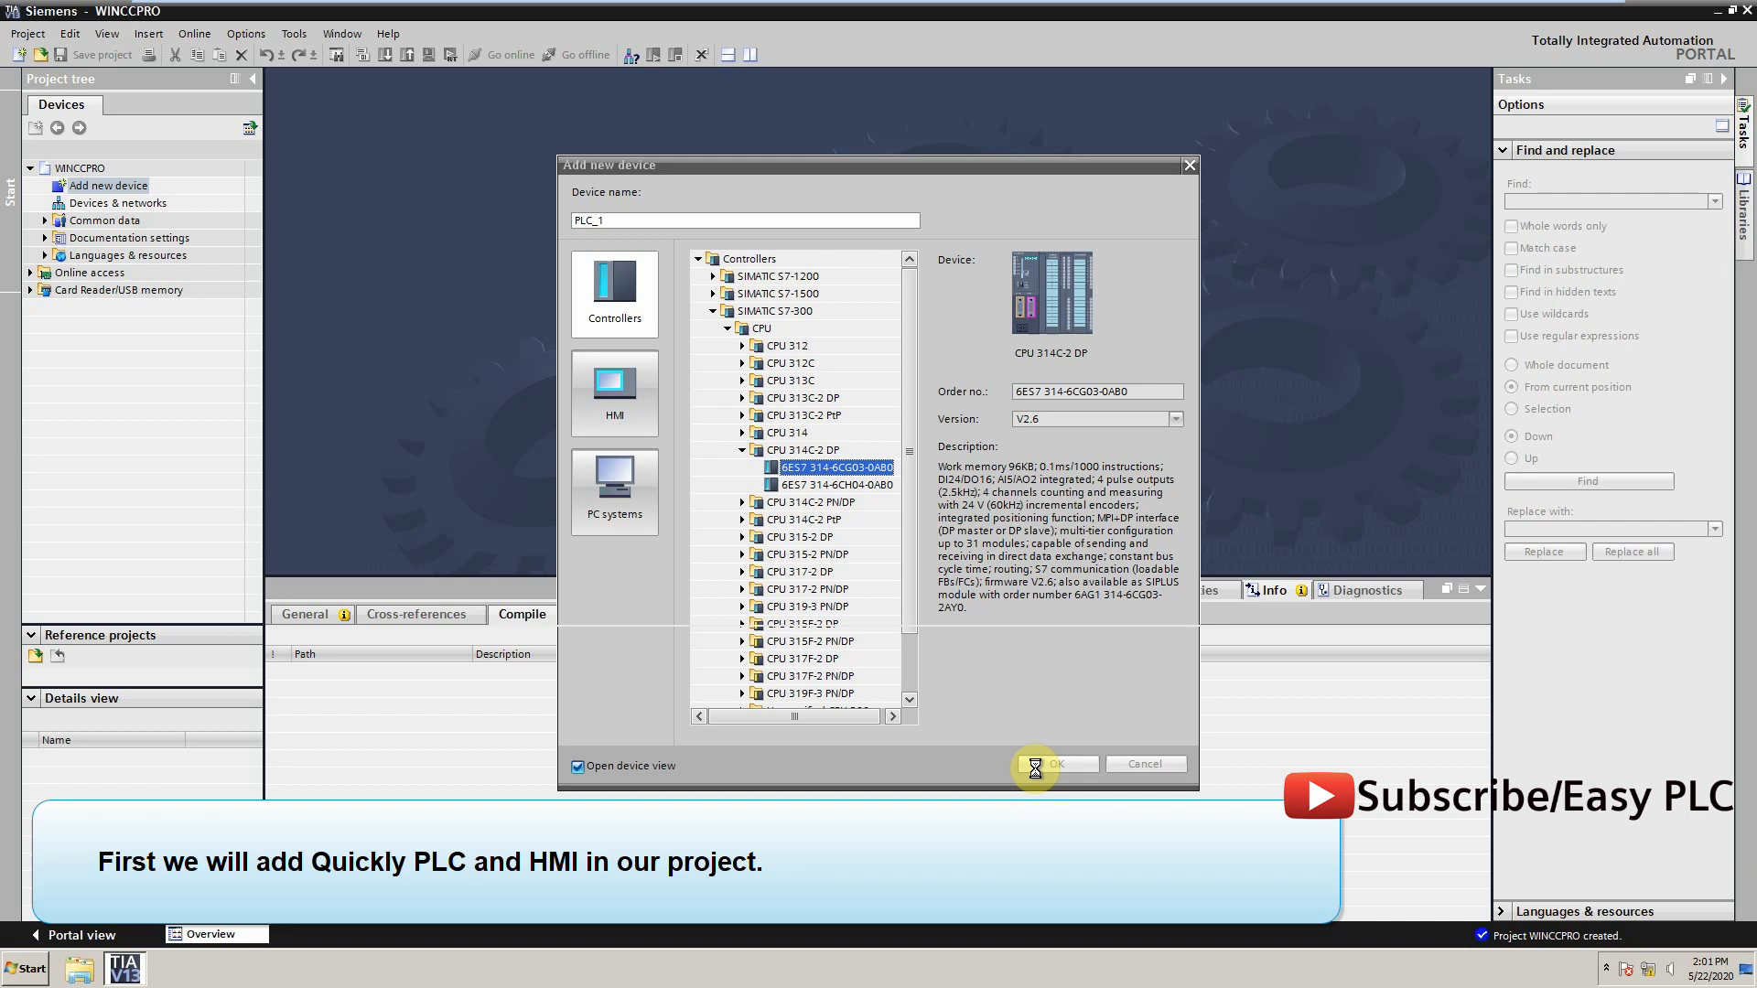
left_click(1052, 763)
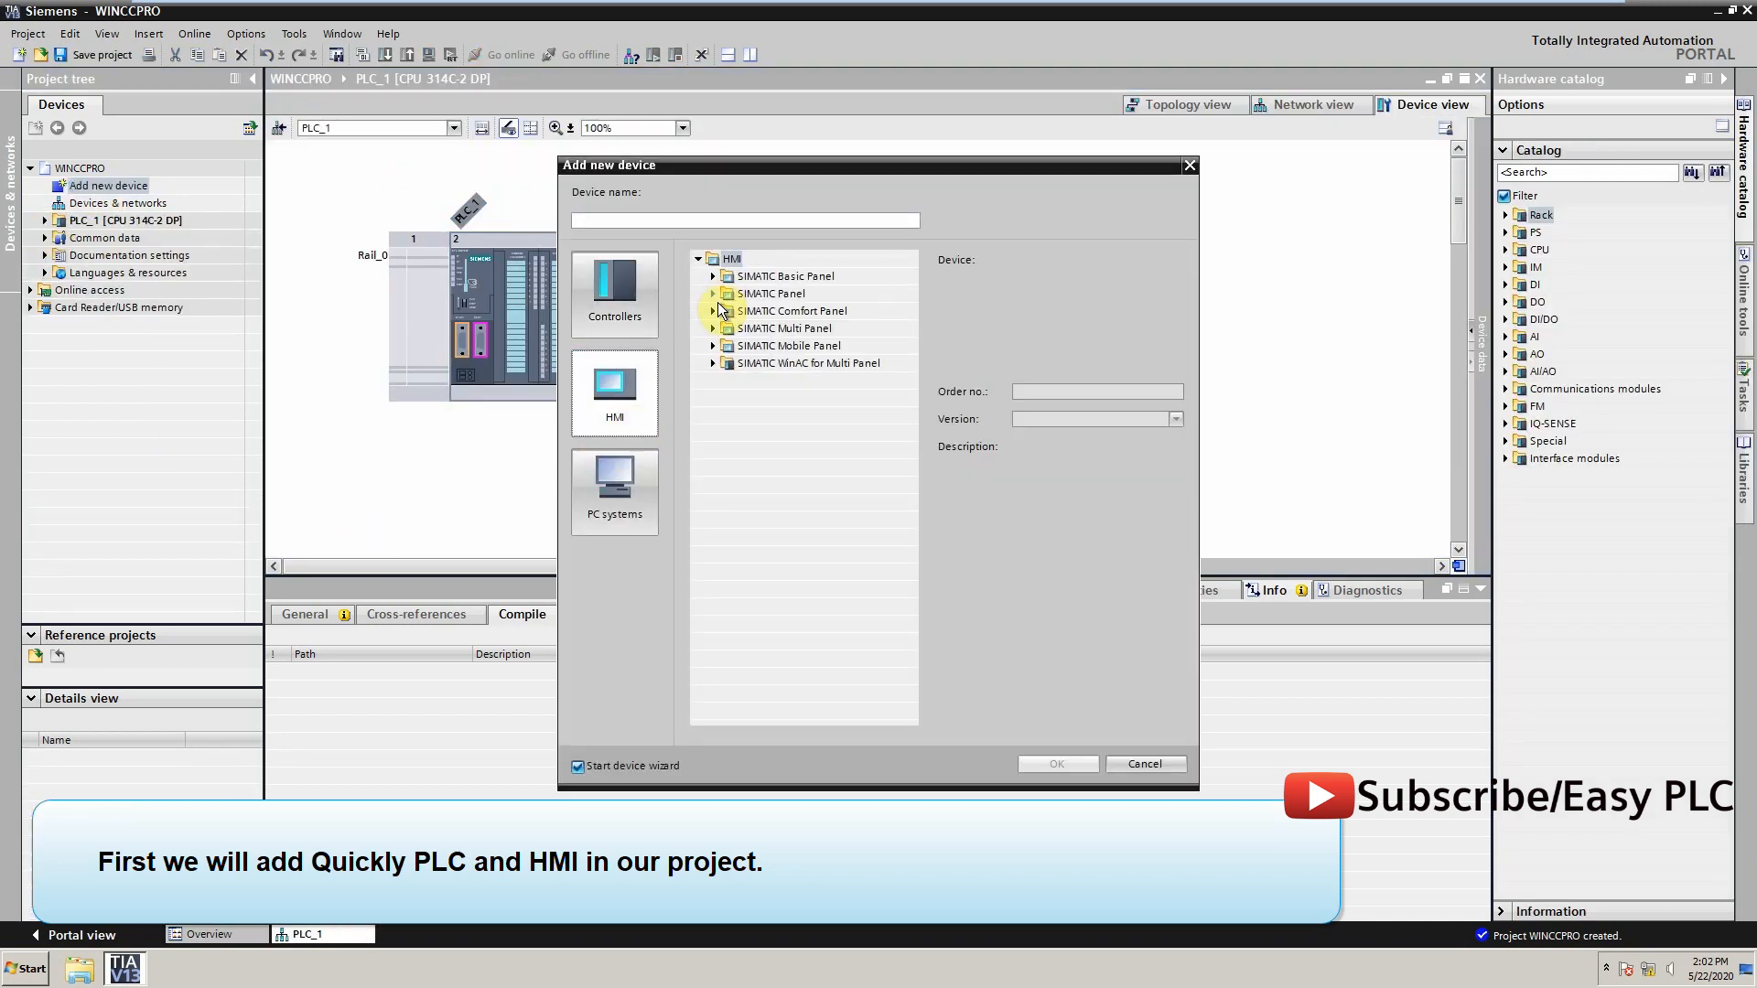
Add a TP700 Comfort panel as HMI_1 and finish the device wizard
left_click(713, 310)
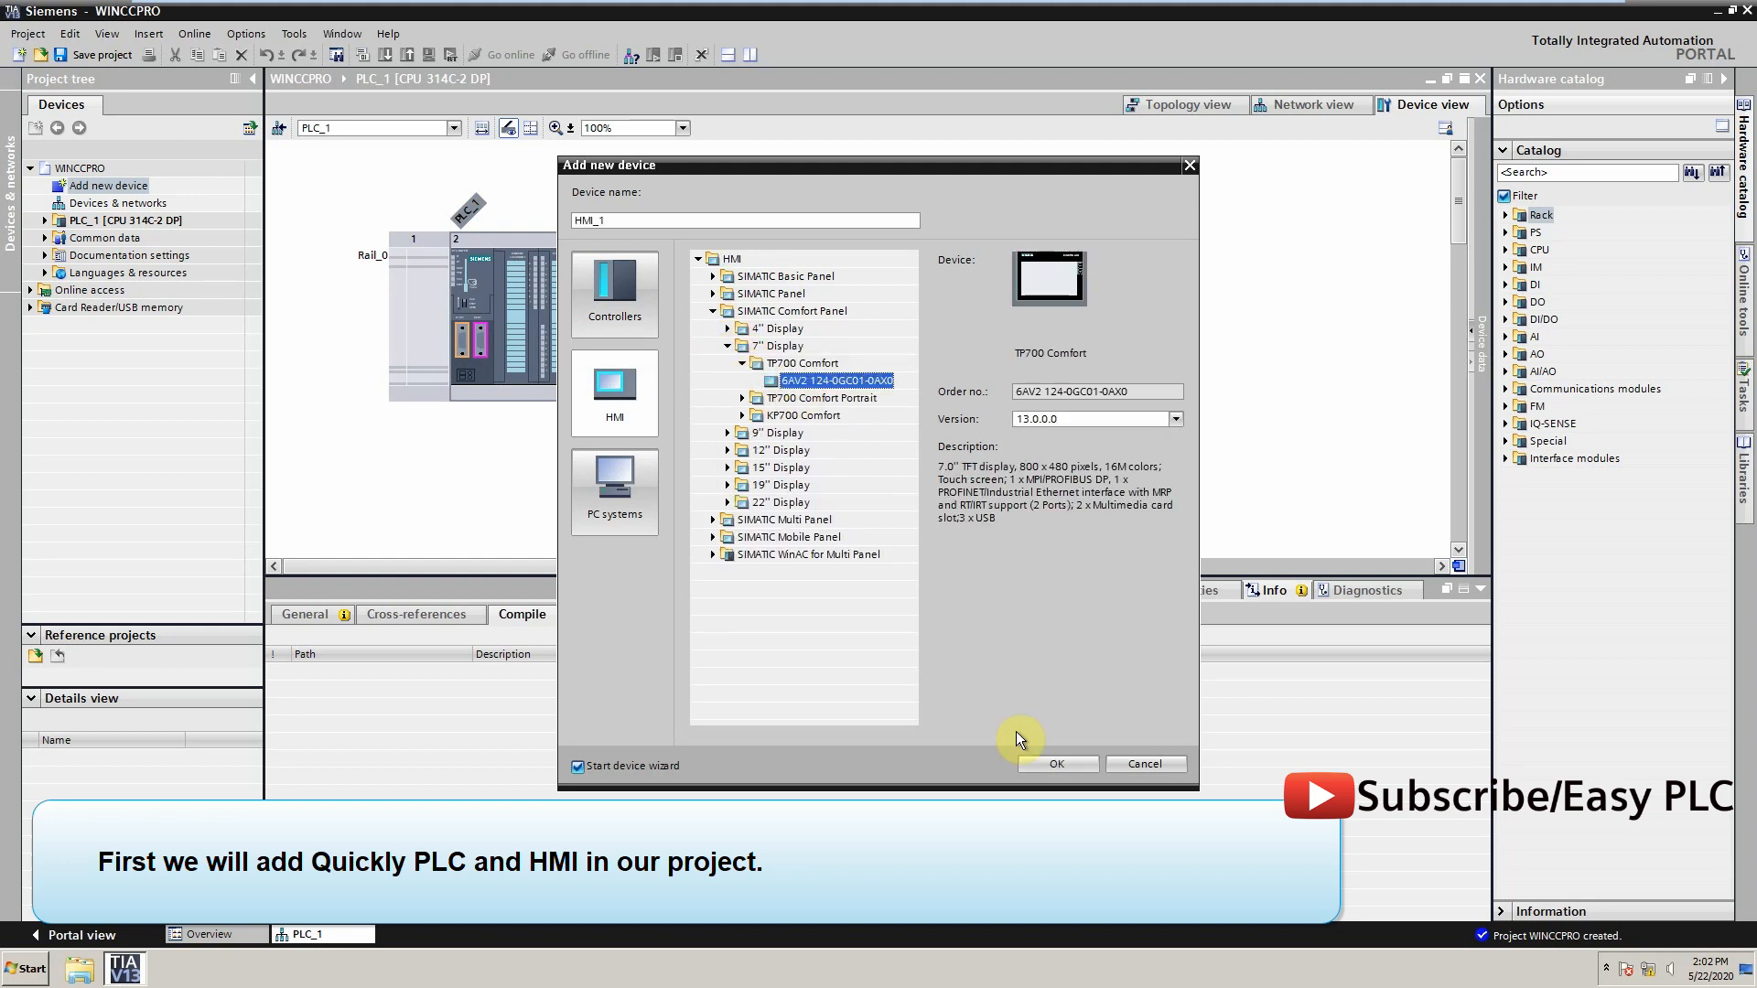
left_click(1053, 763)
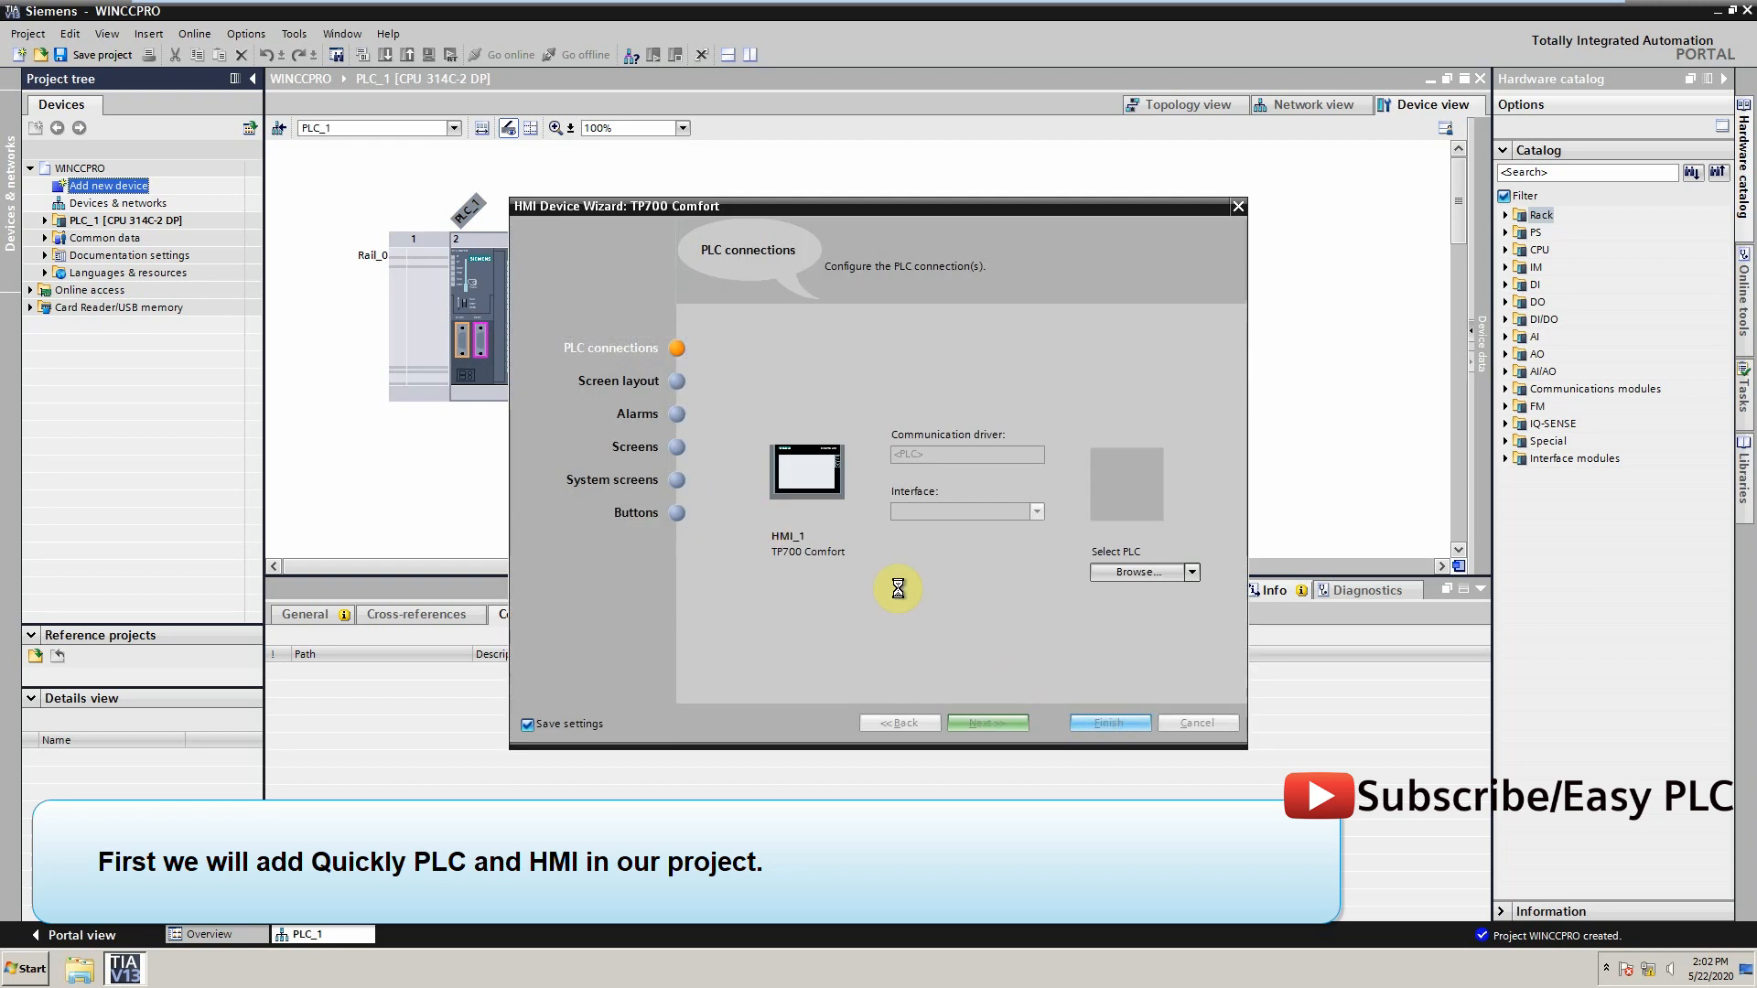
left_click(1108, 722)
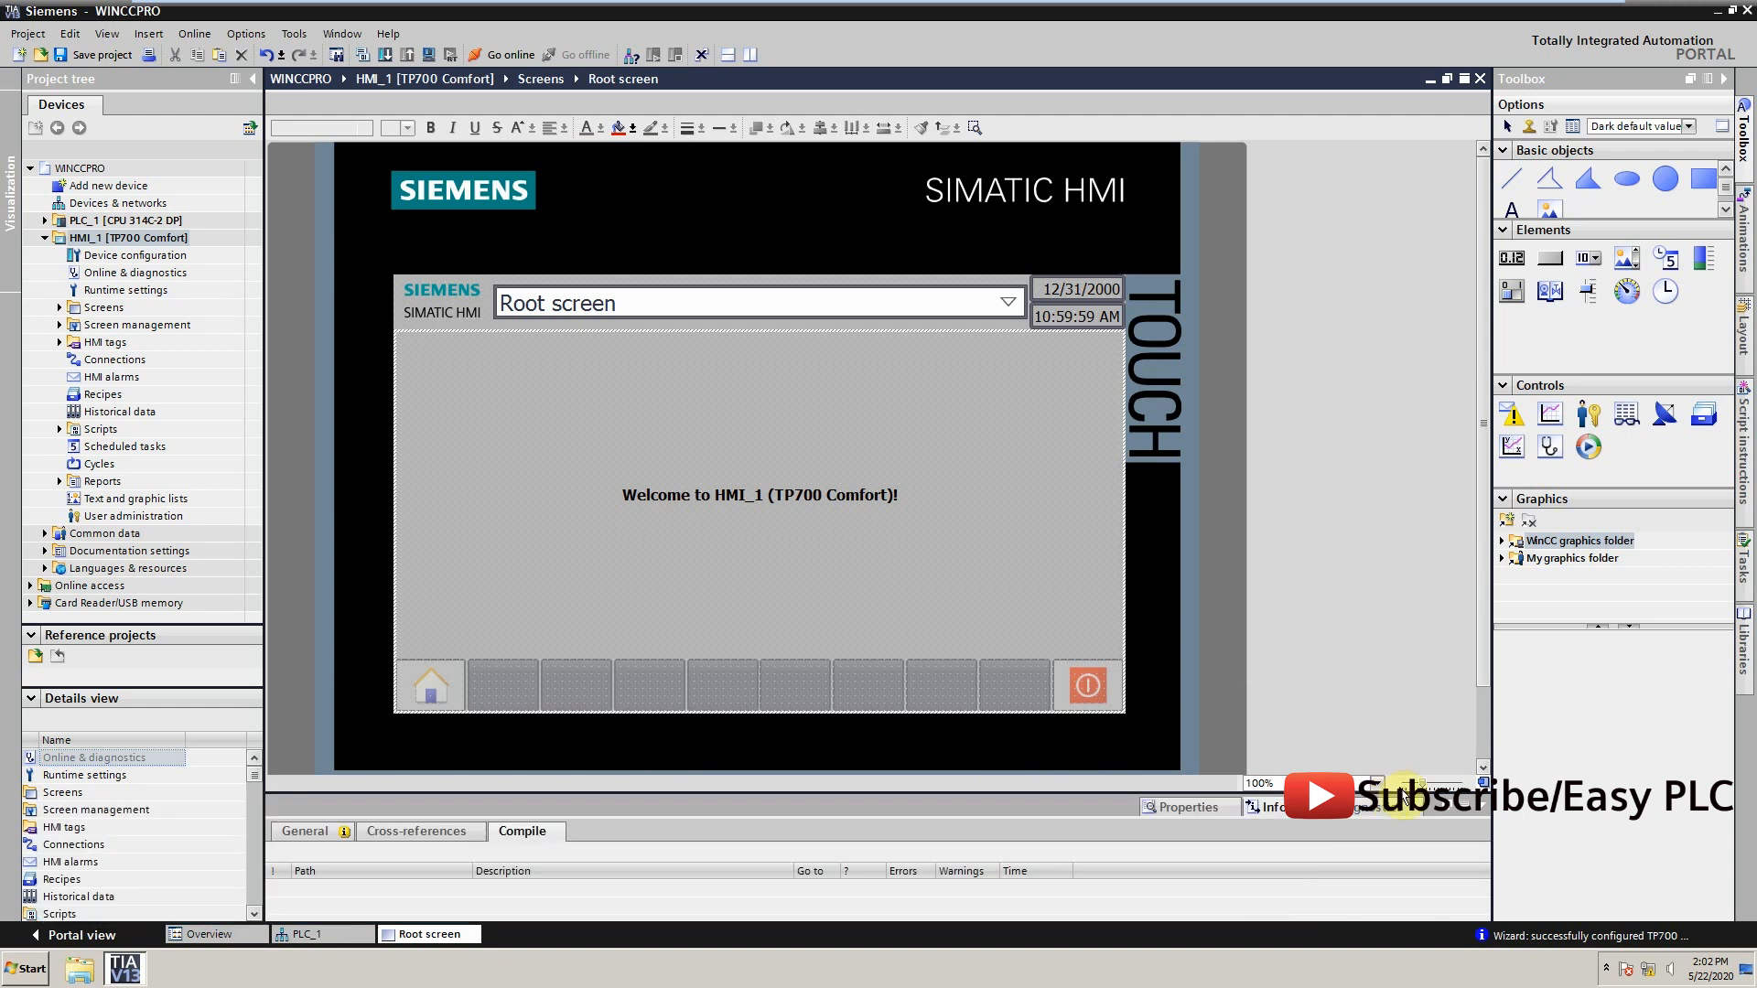
Create an HMI connection from PLC_1's MPI port to HMI_1 in the network view
left_click(115, 203)
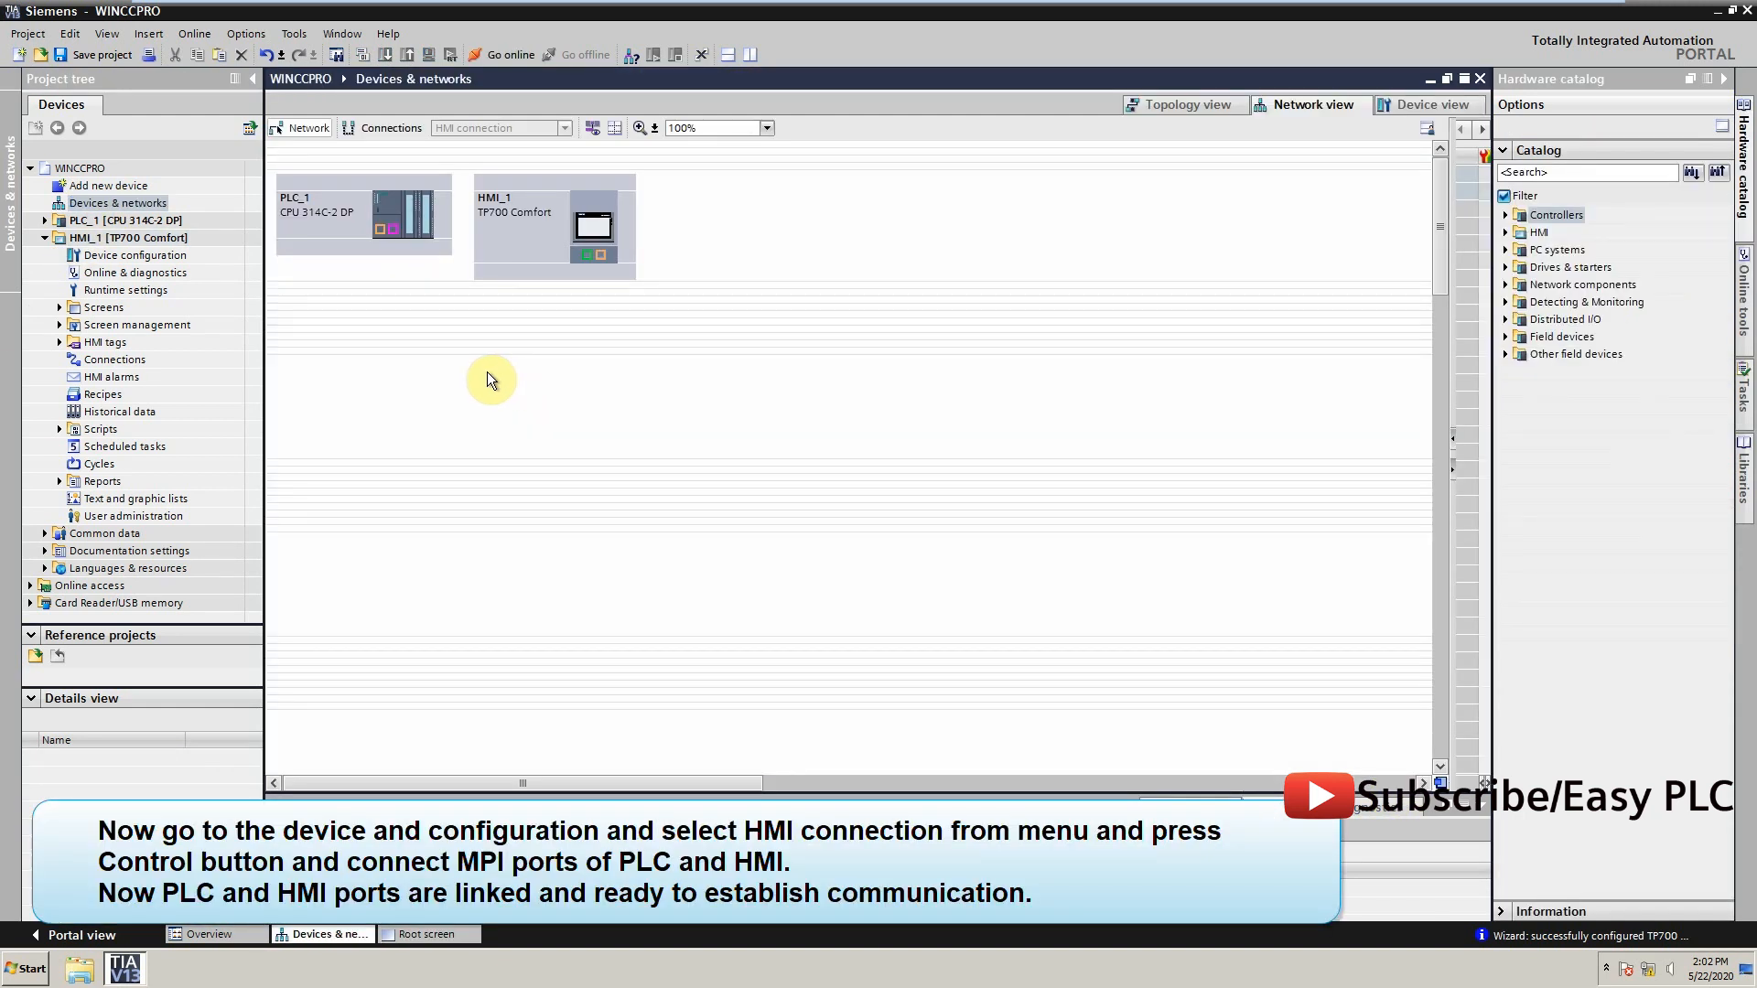
left_click(390, 126)
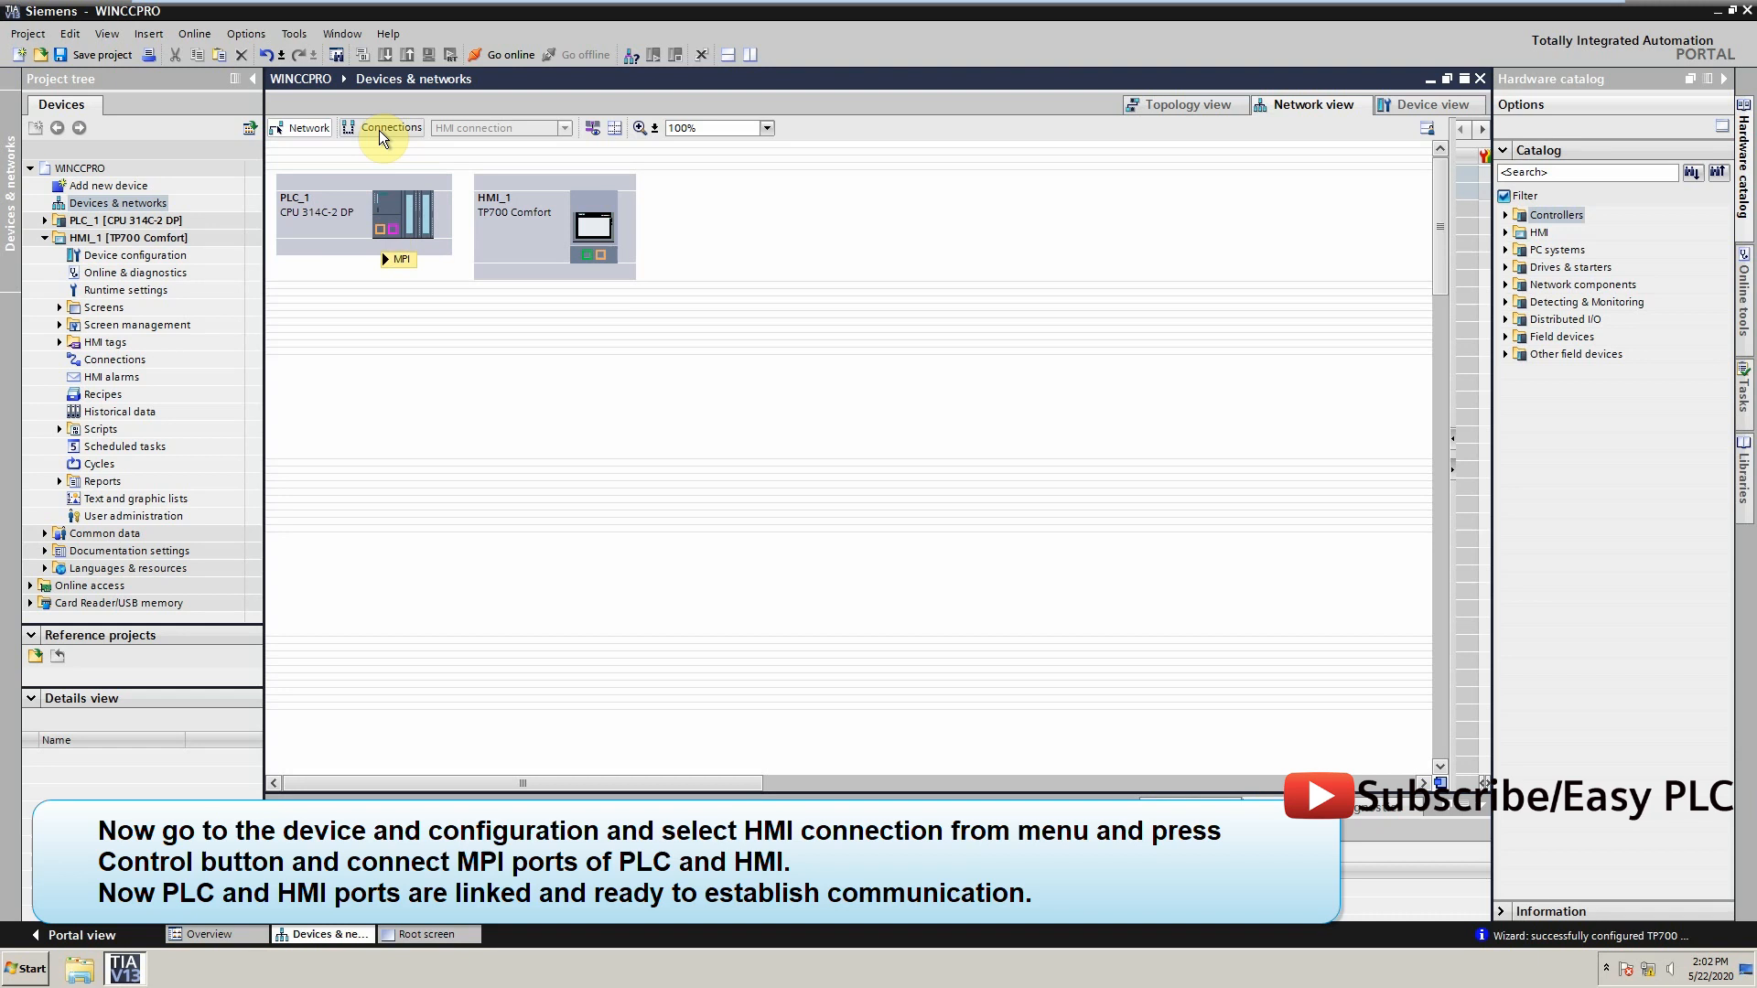
left_click(566, 127)
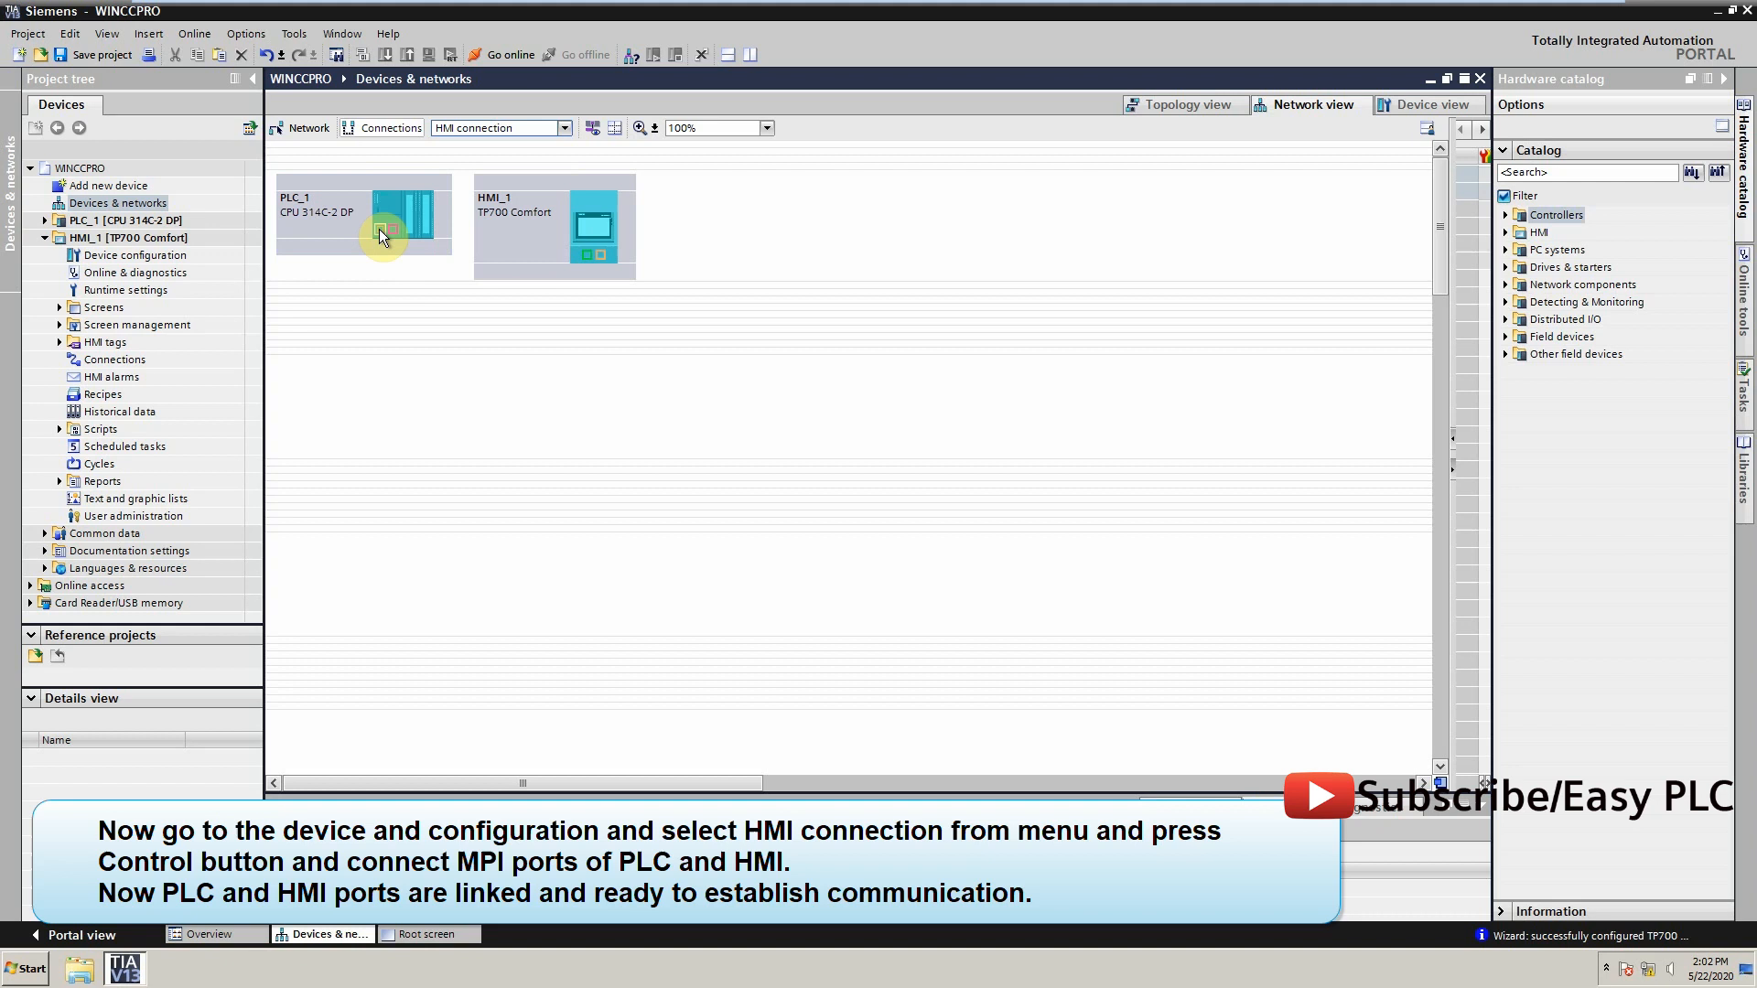
left_click_drag(384, 233, 600, 252)
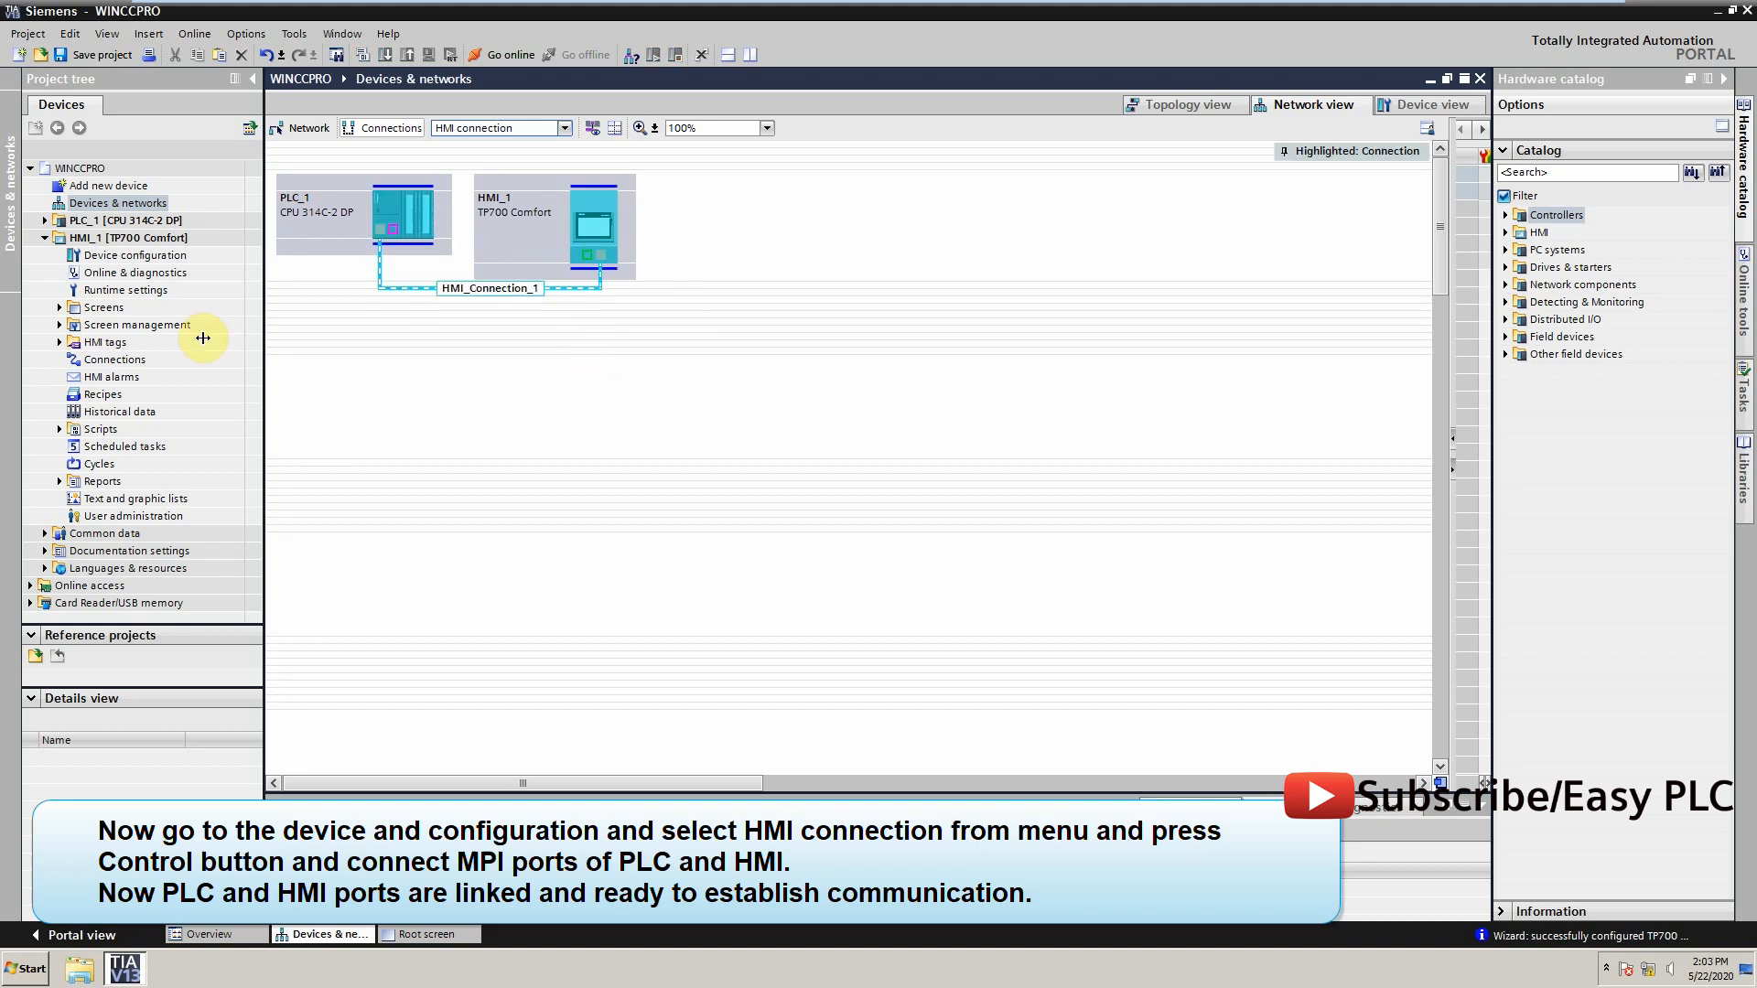
left_click(59, 220)
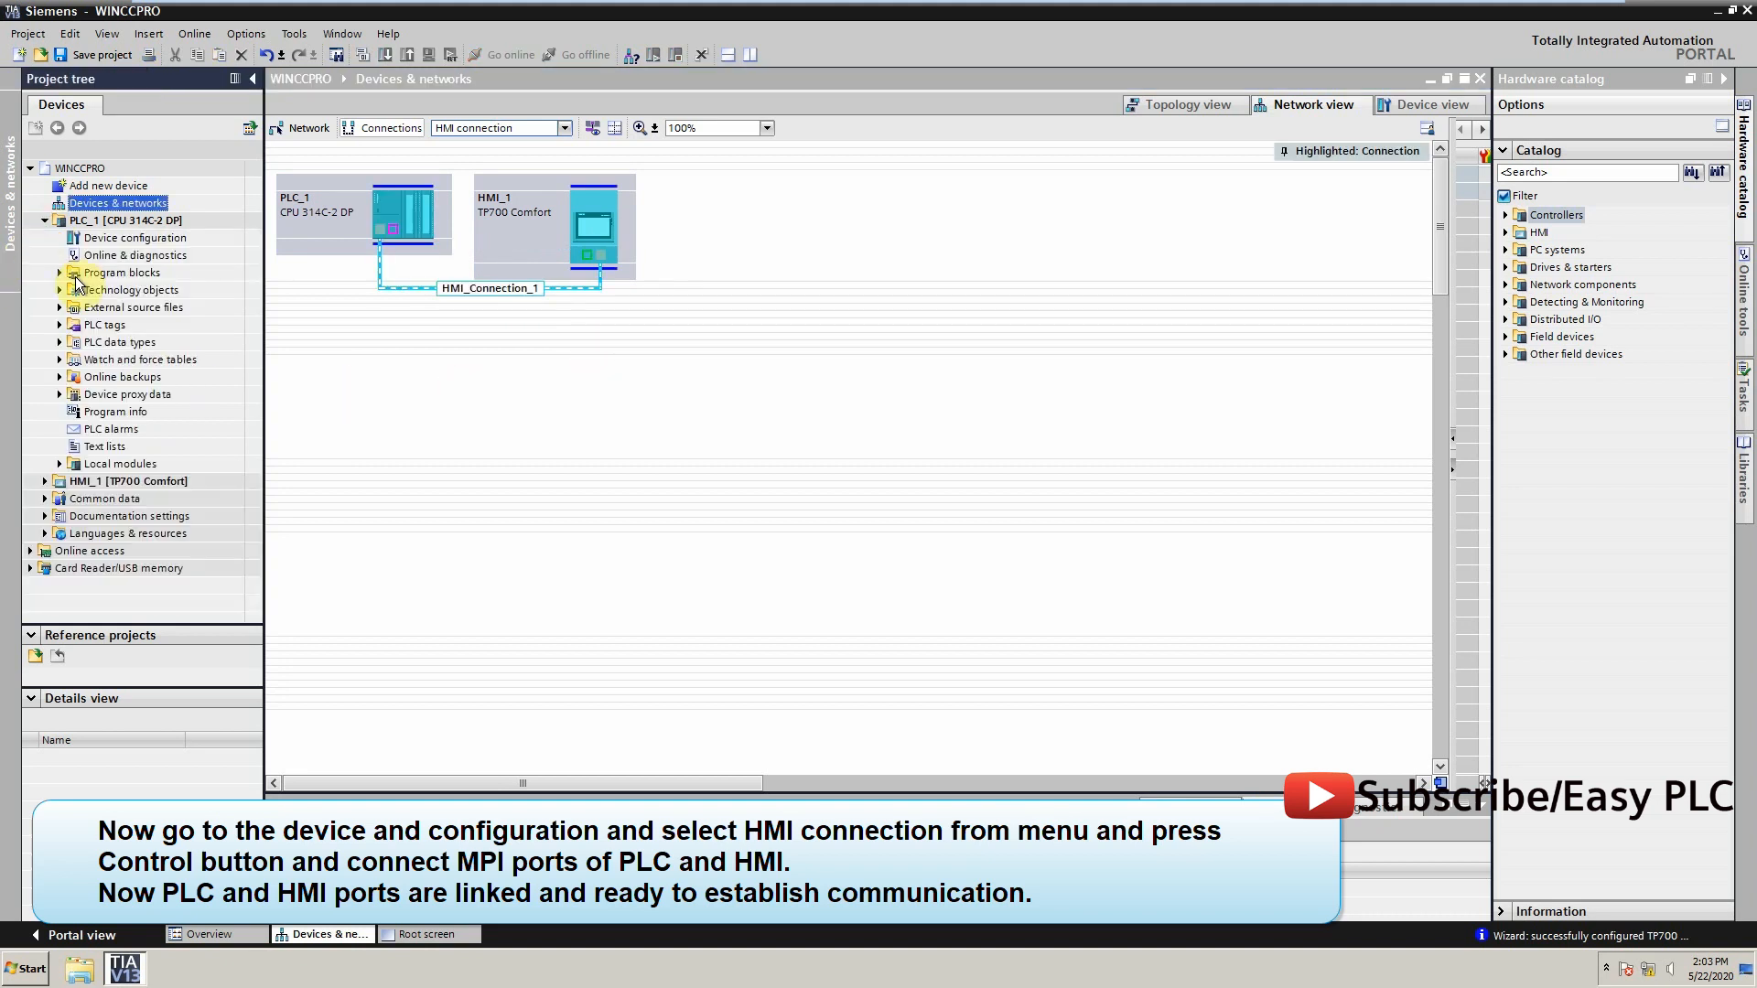
Drag a SCALE instruction into Network 1 of Main [OB1], then view PLC_1's hardware
left_click(60, 272)
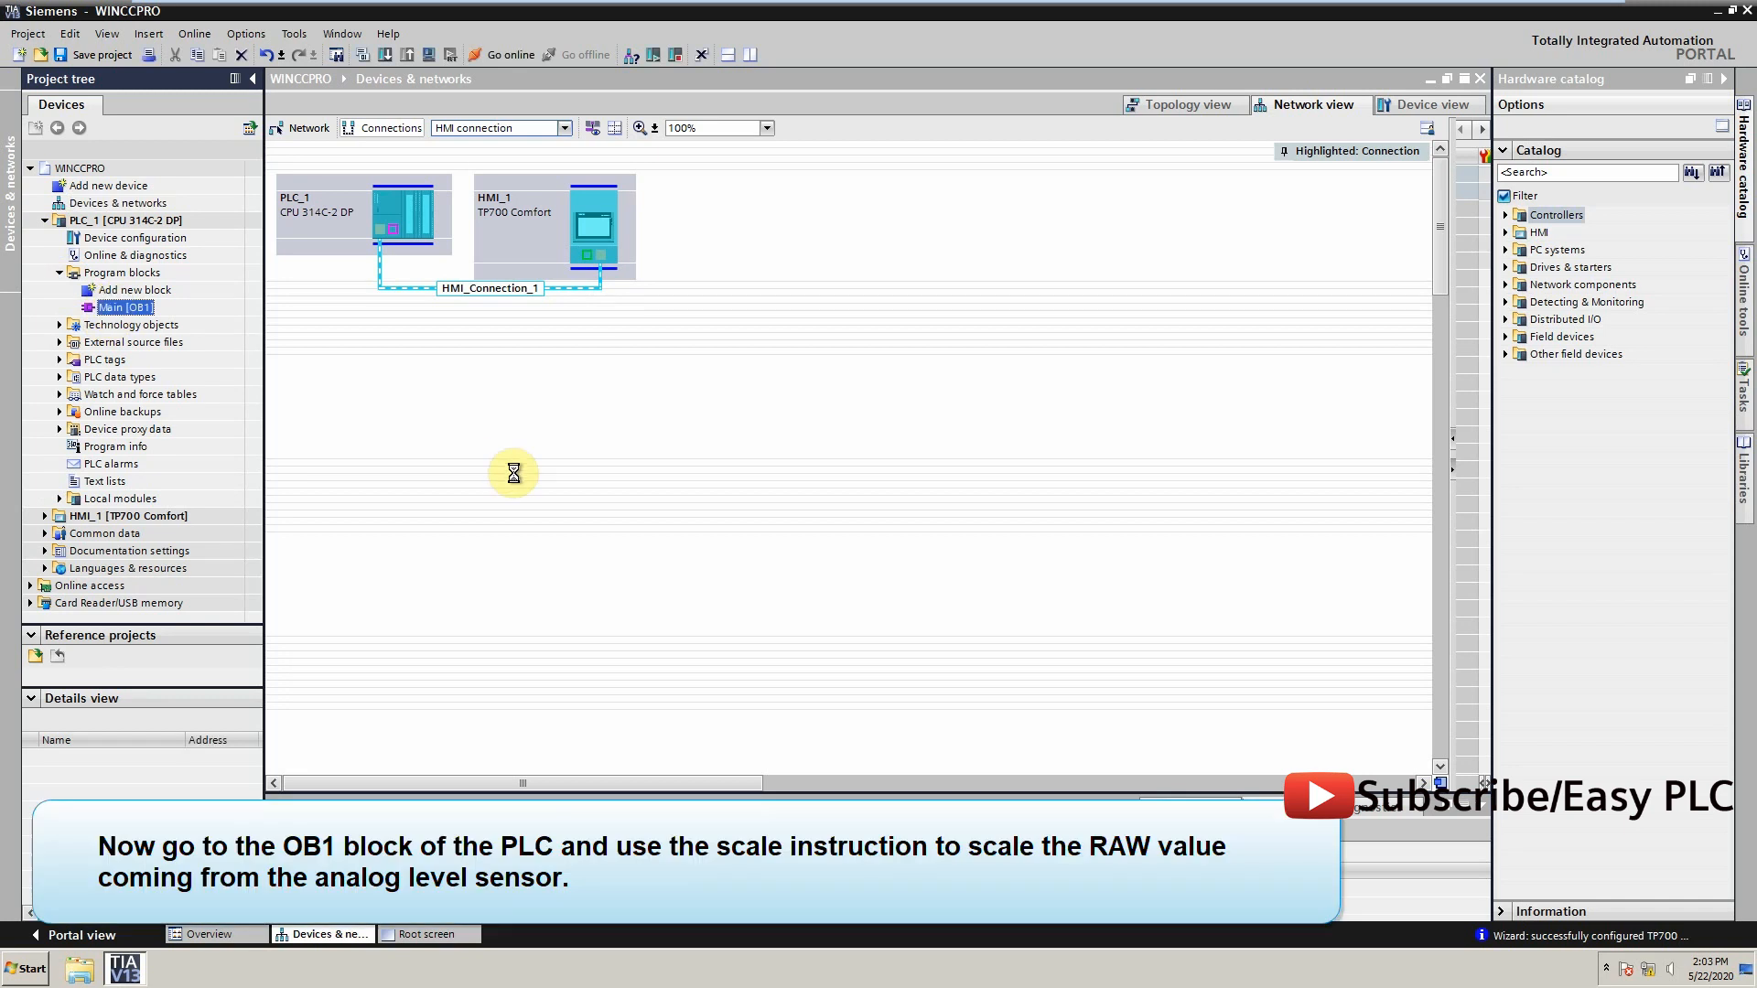
double_click(125, 307)
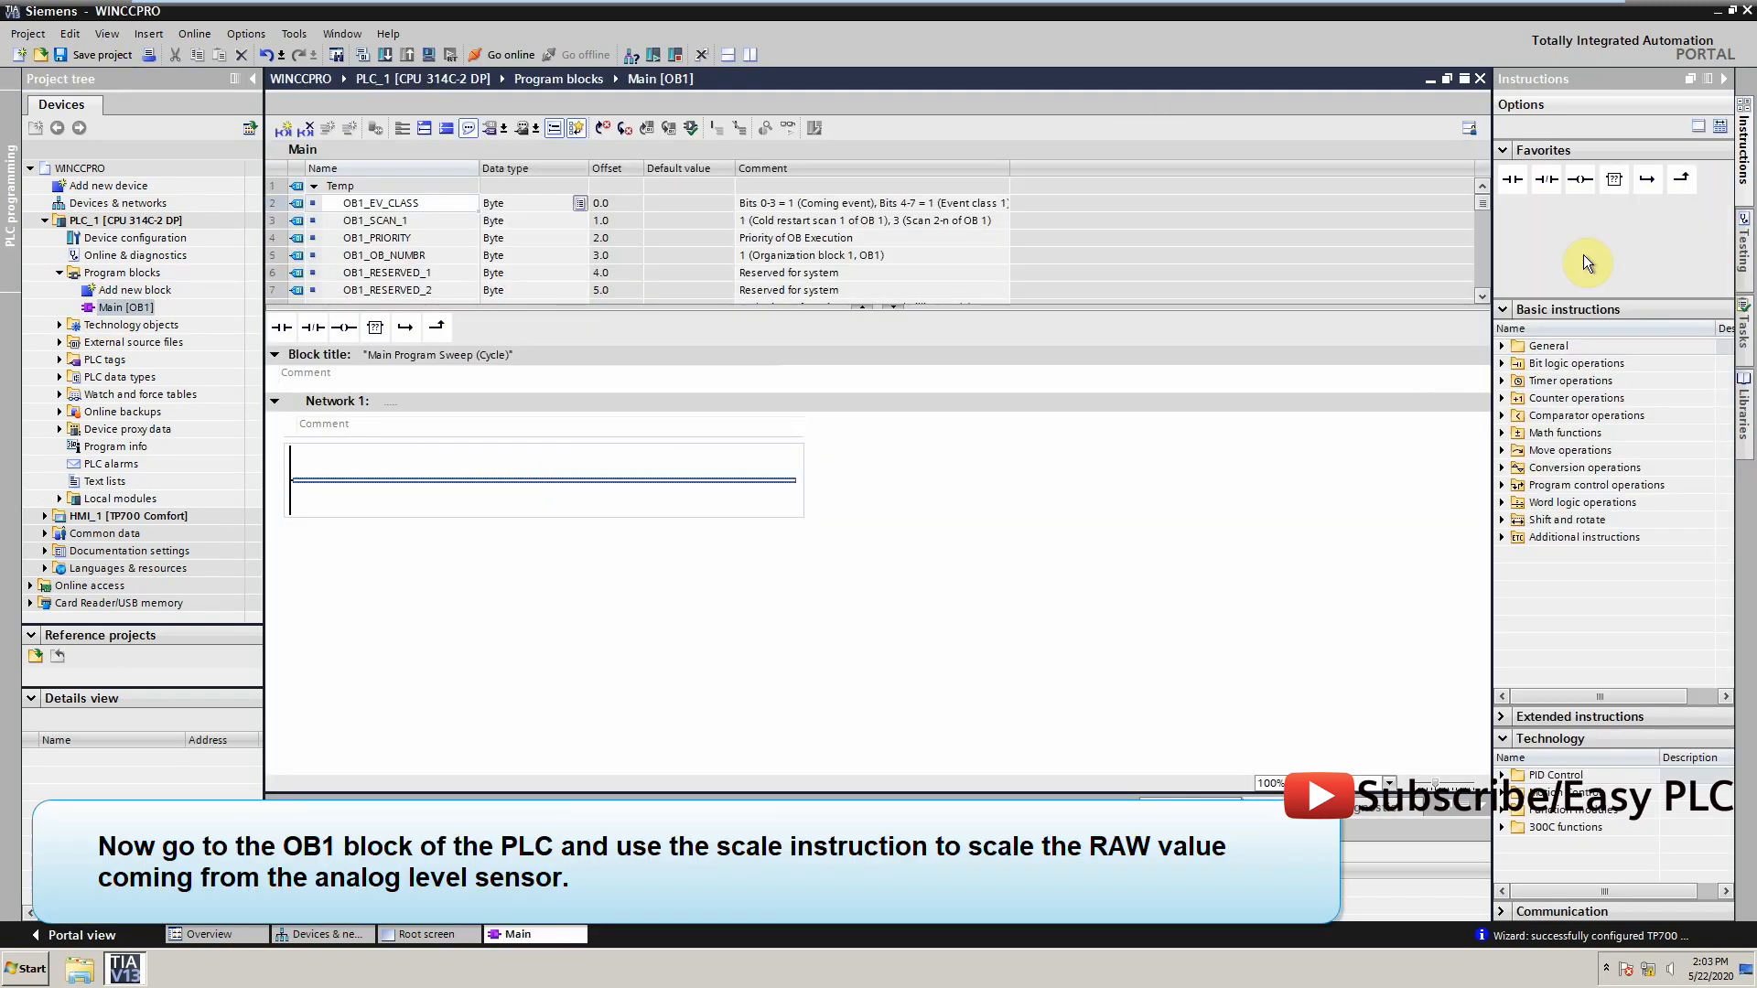
mouse_move(1509, 482)
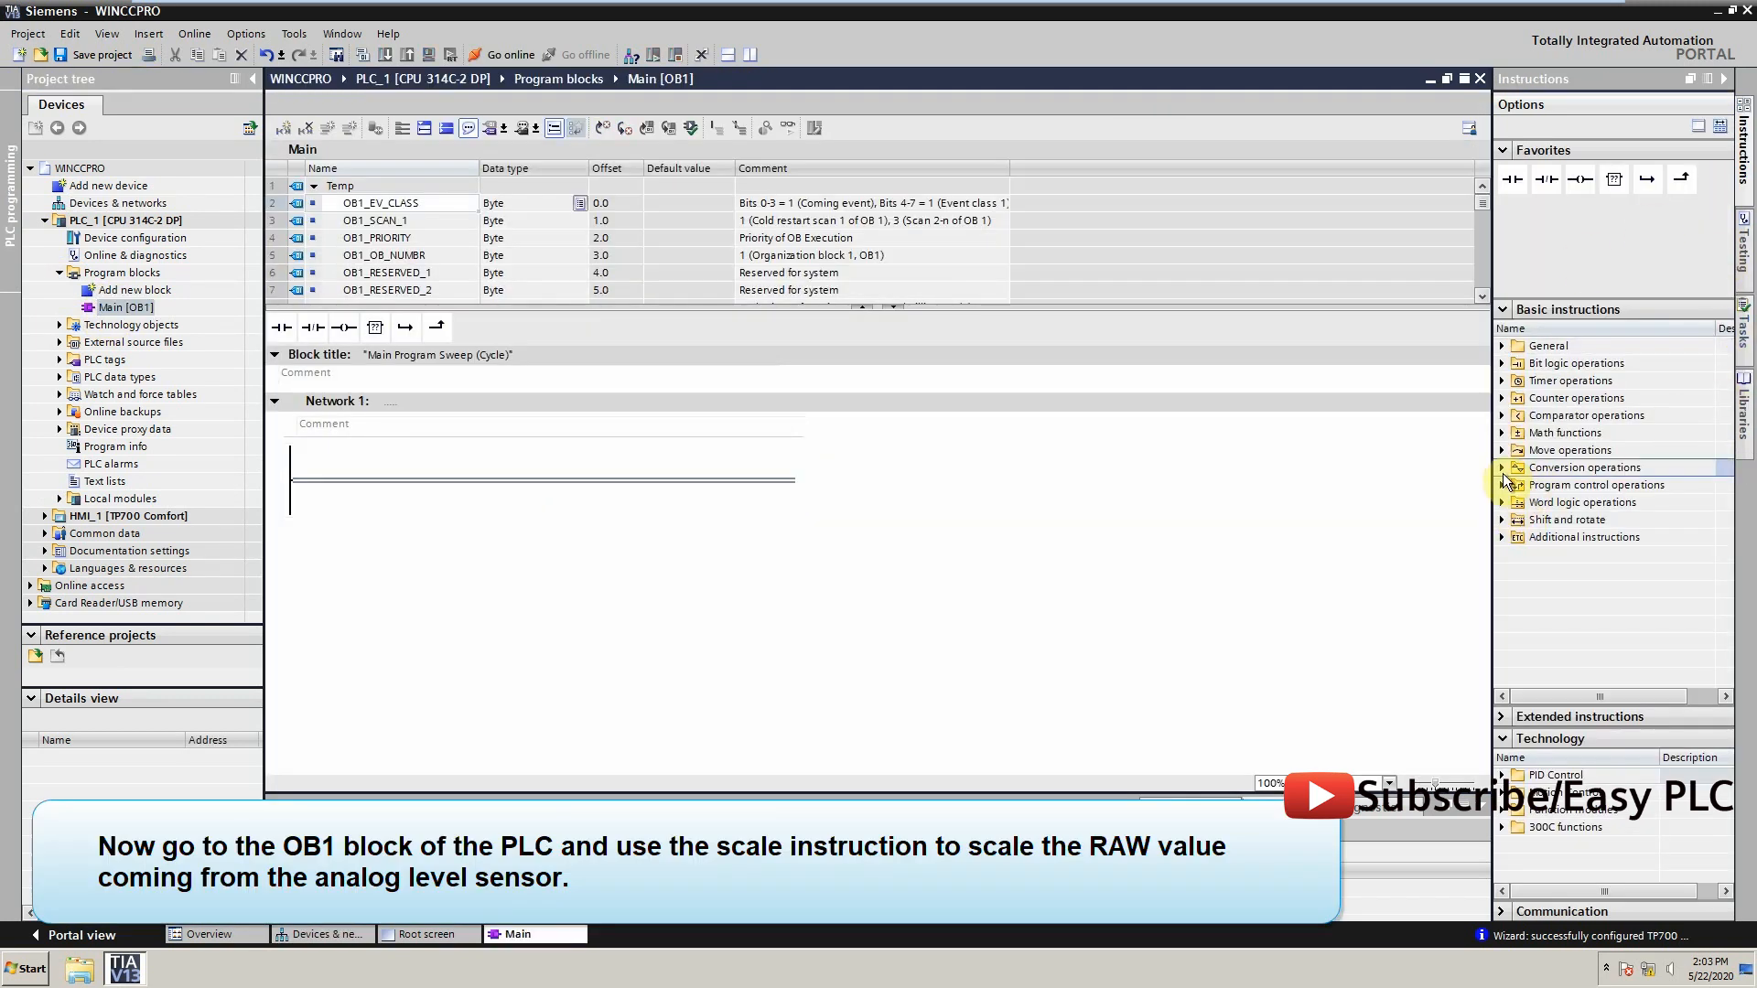
left_click(1503, 467)
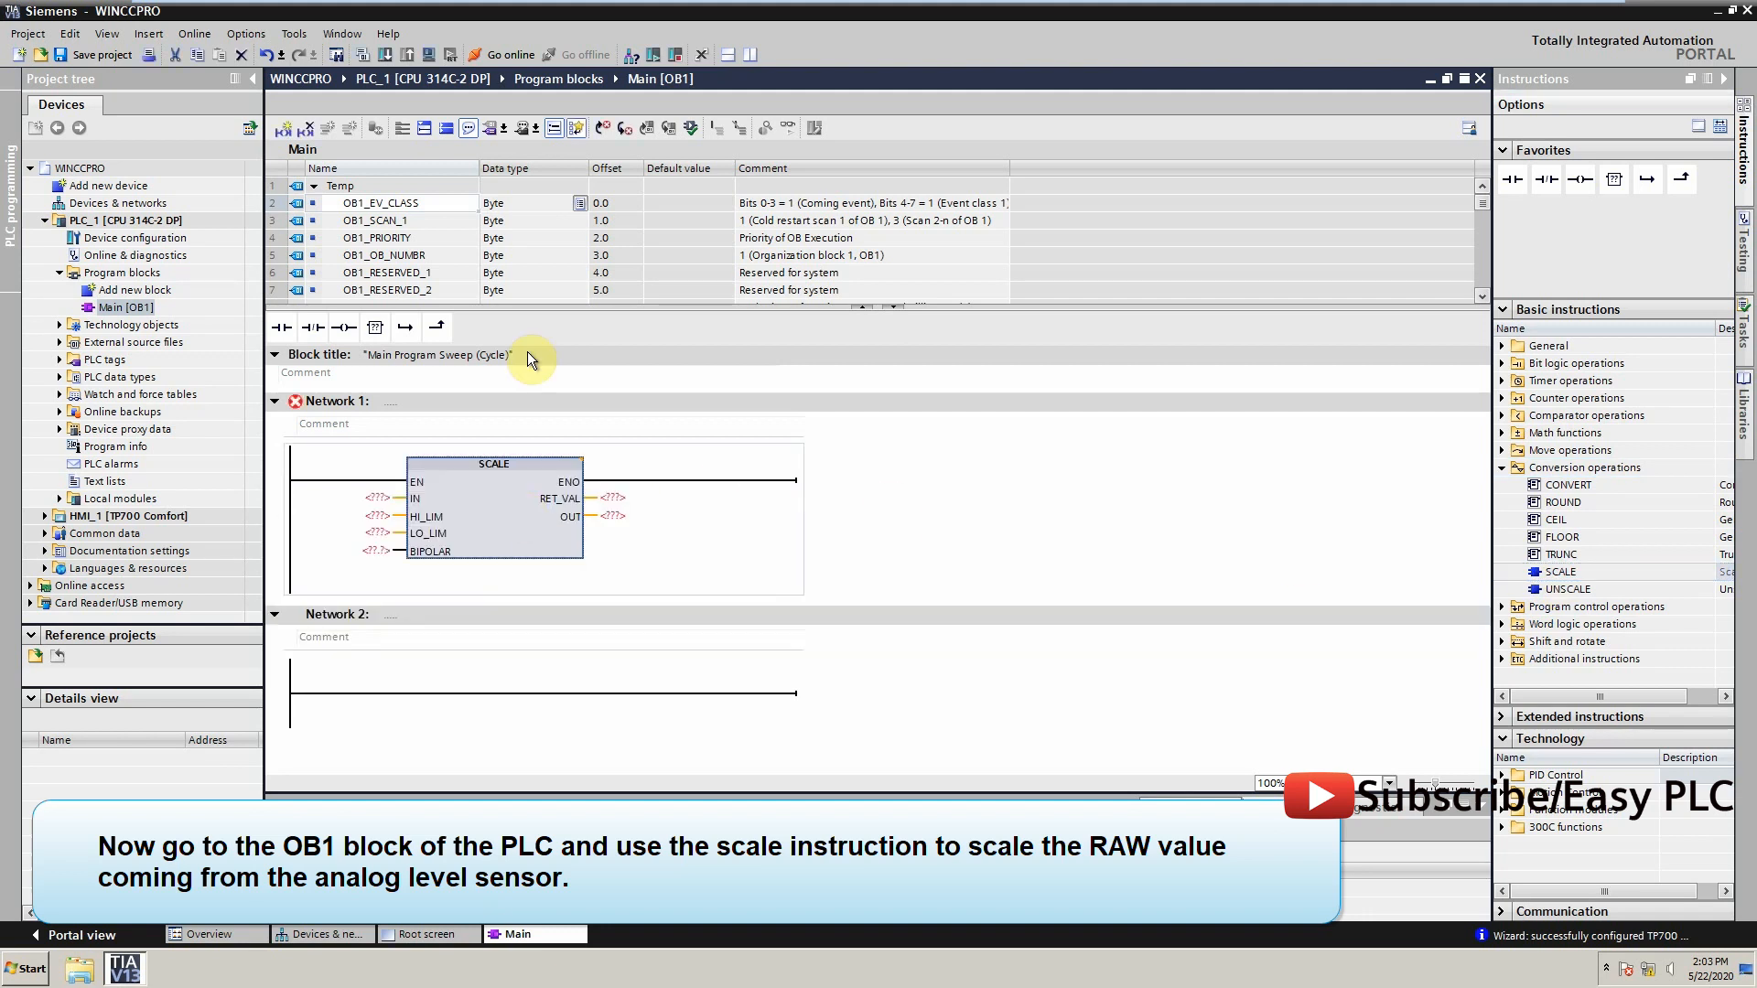
left_click(131, 238)
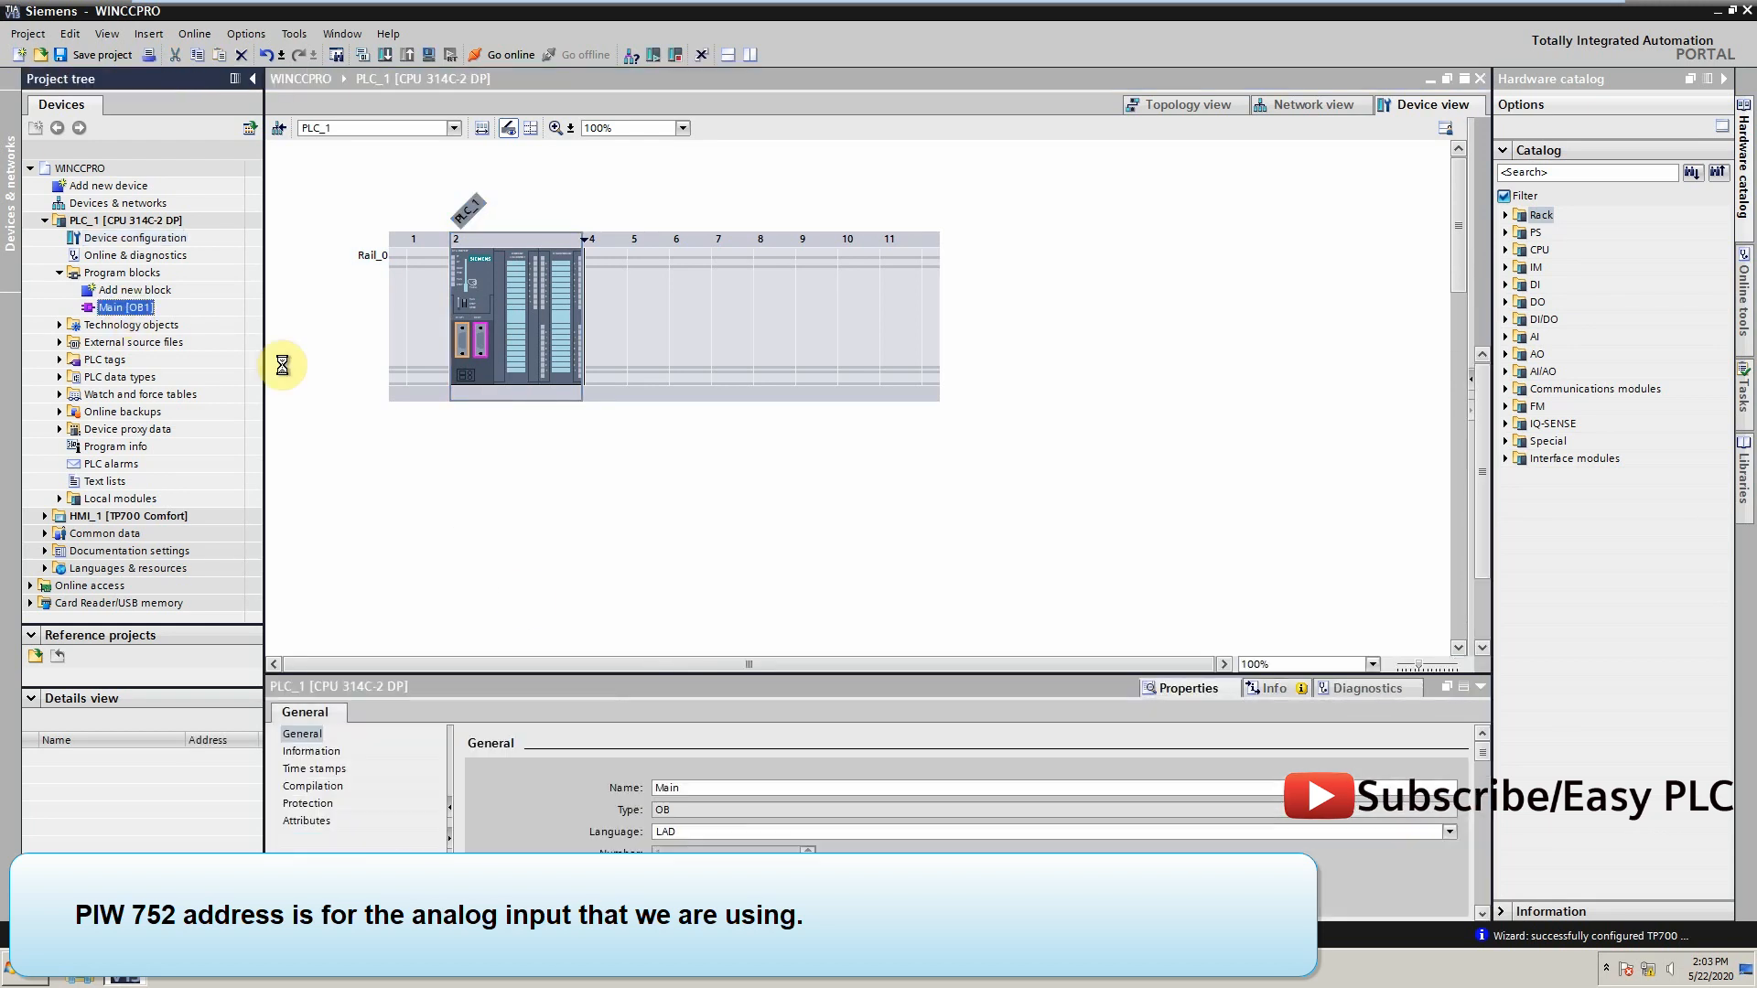
Wire SCALE: IN %IW752, HI_LIM 200.0, LO_LIM 0.0, BIPOLAR %M0.0, RET_VAL %MW10, OUT %MD40
double_click(128, 308)
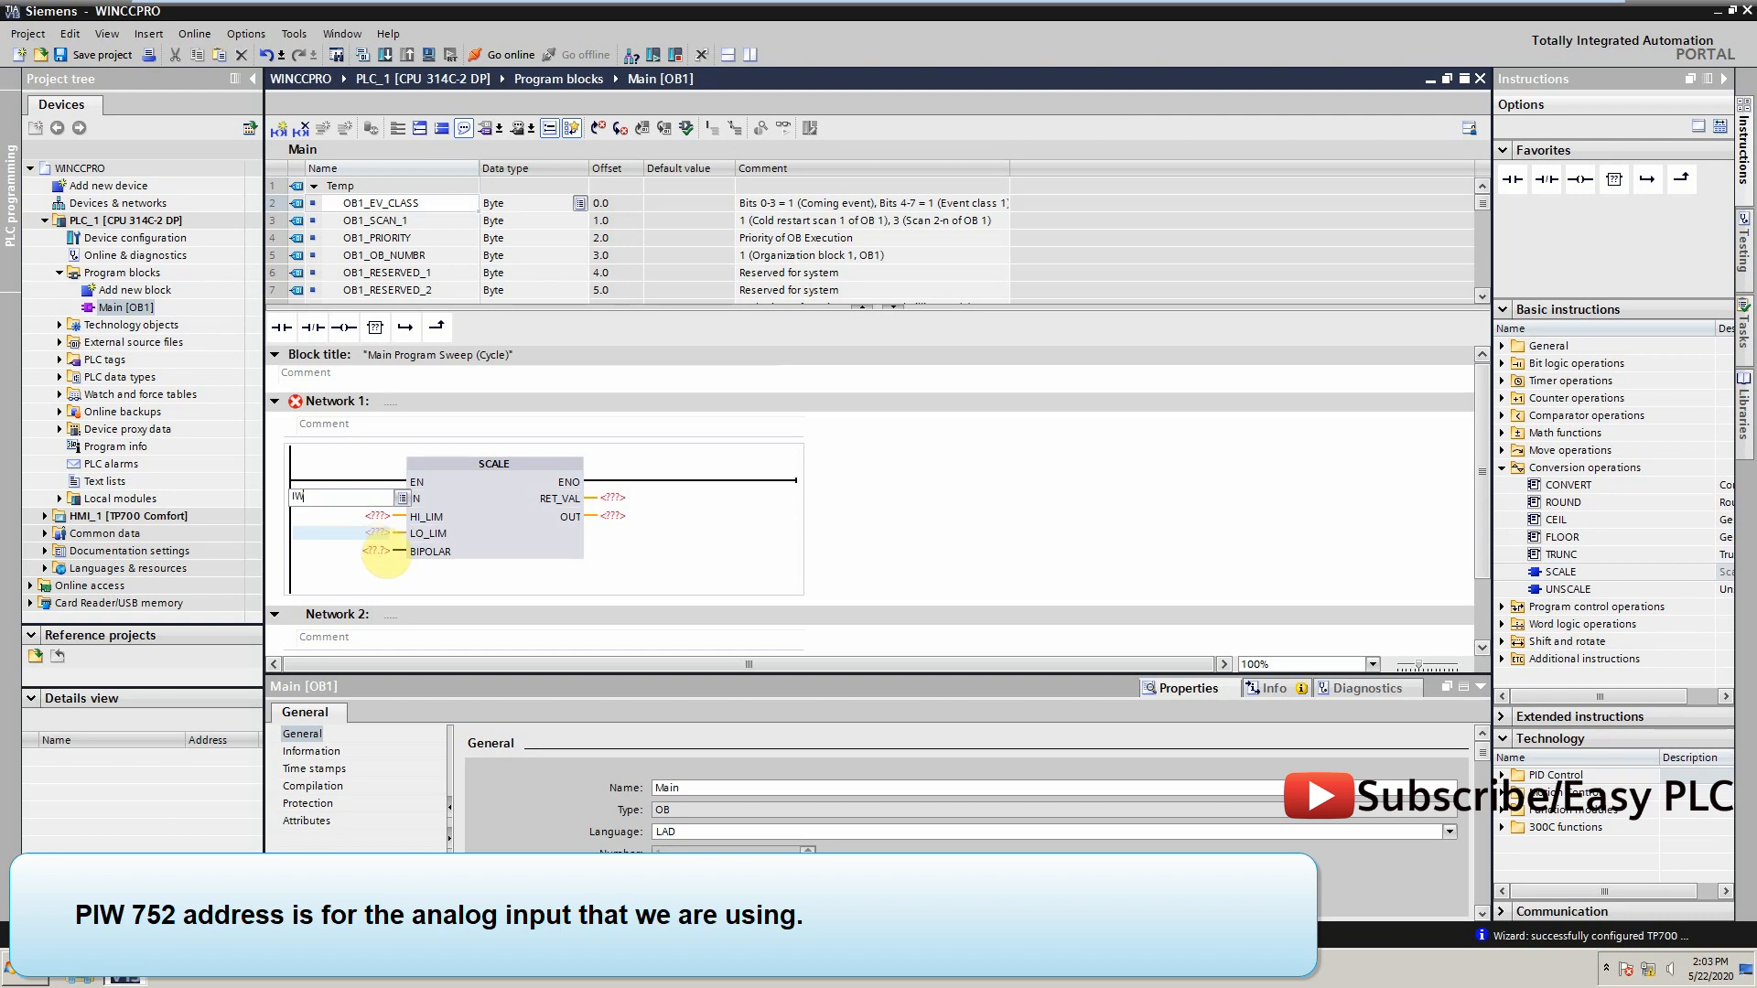
type("%IW752")
left_click(616, 497)
type("%MW10")
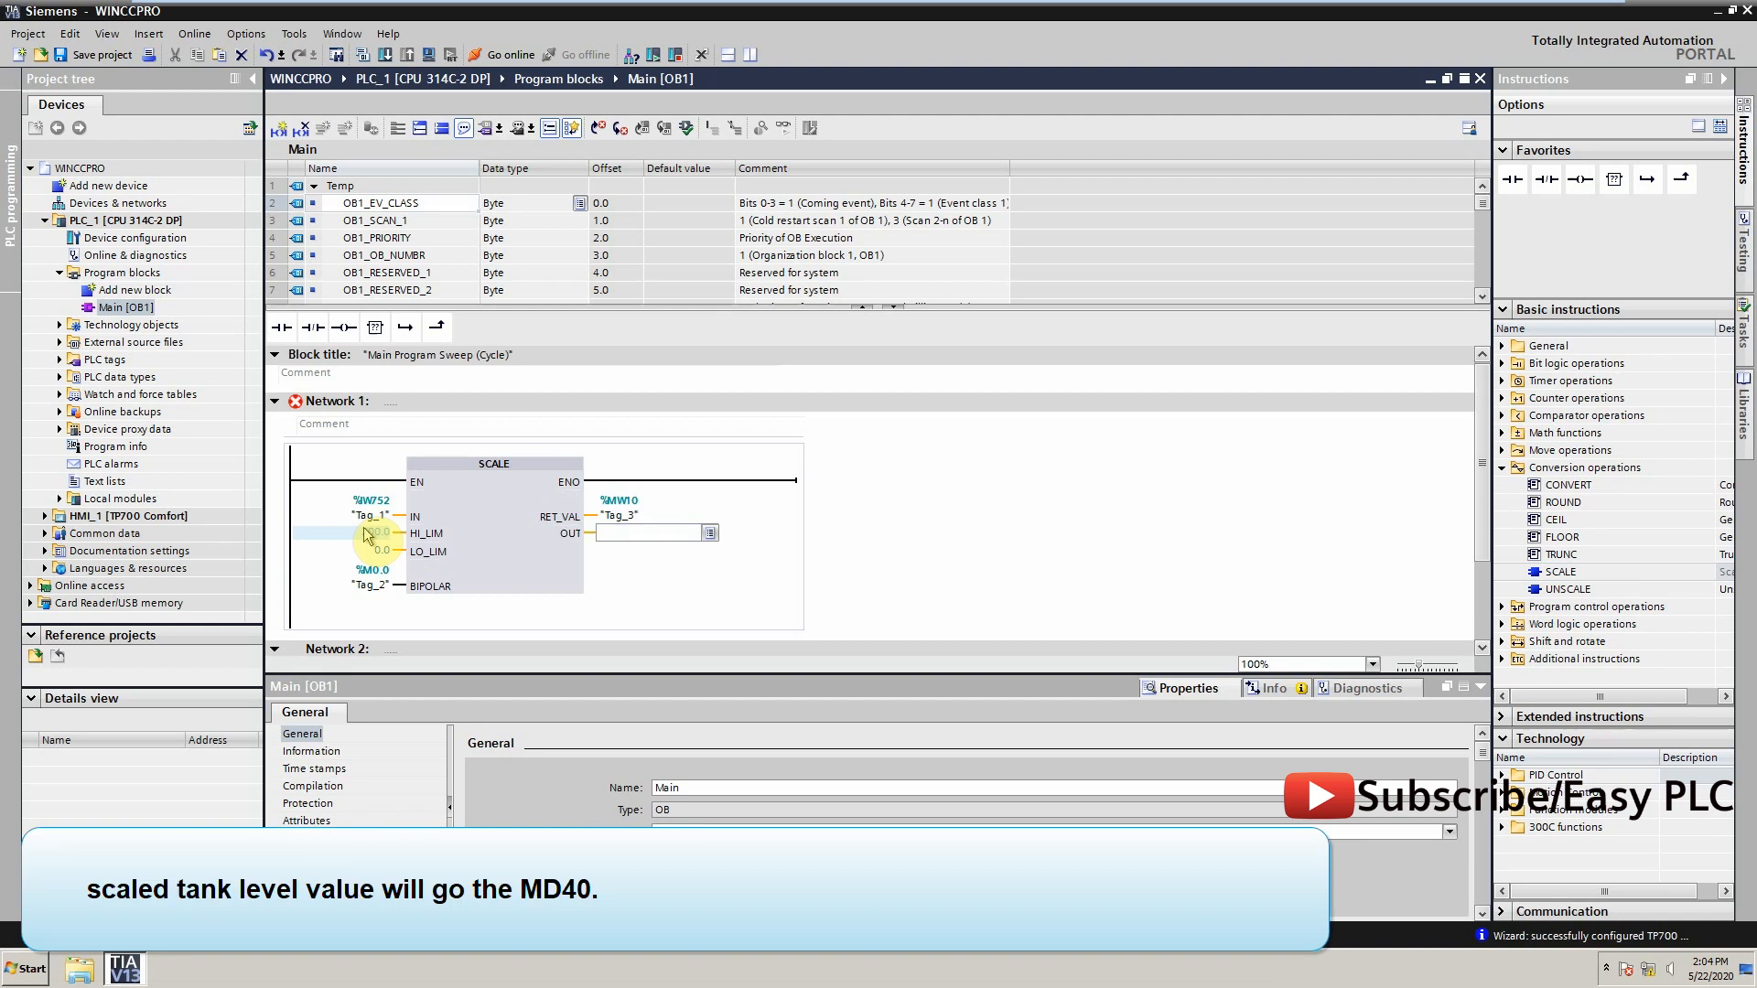
type("MD40")
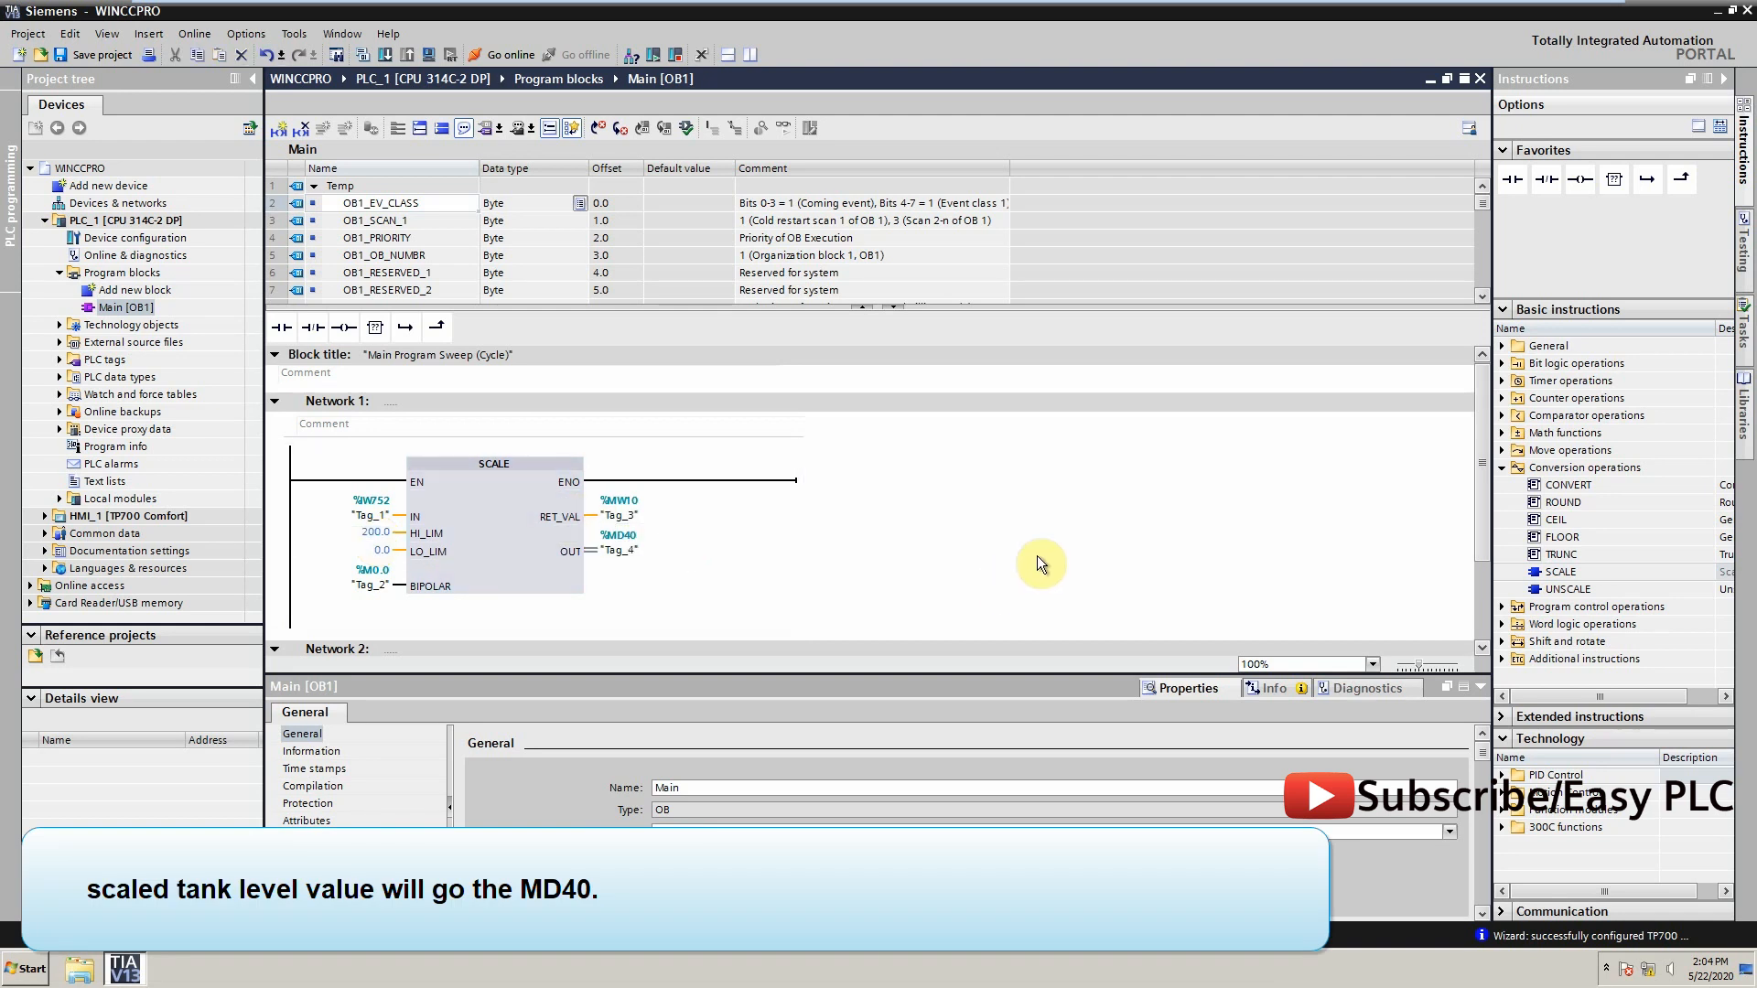
mouse_move(1011, 827)
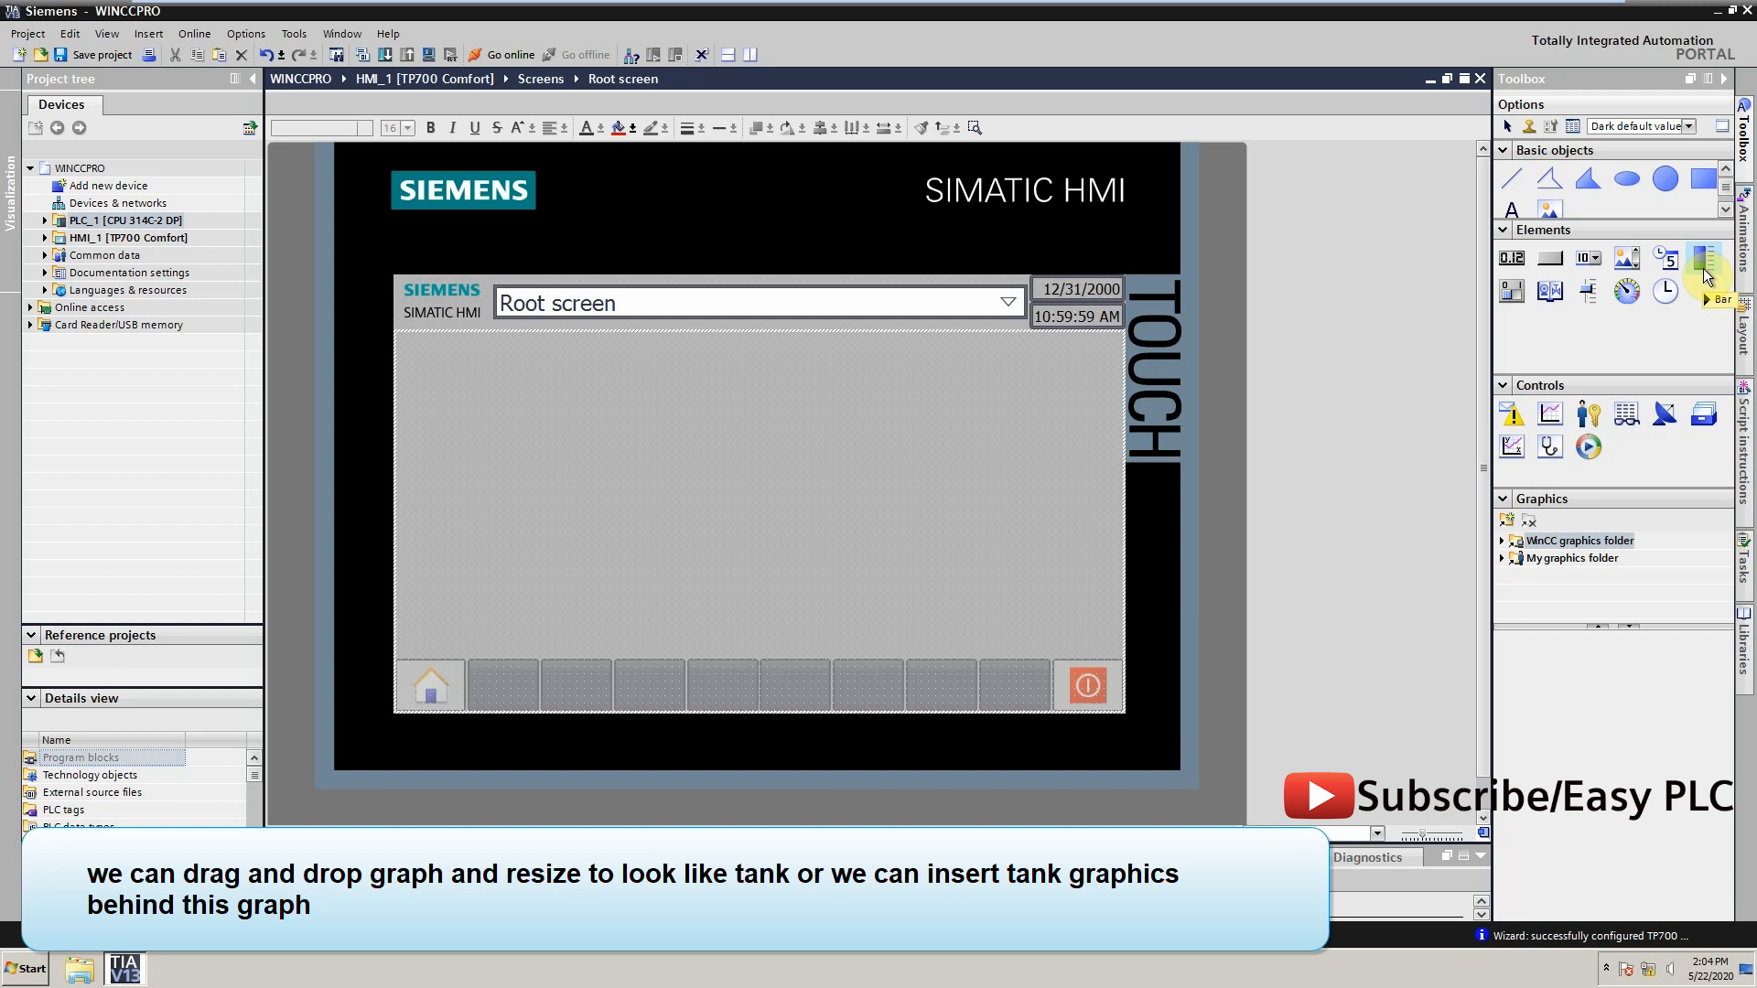
mouse_move(1703, 258)
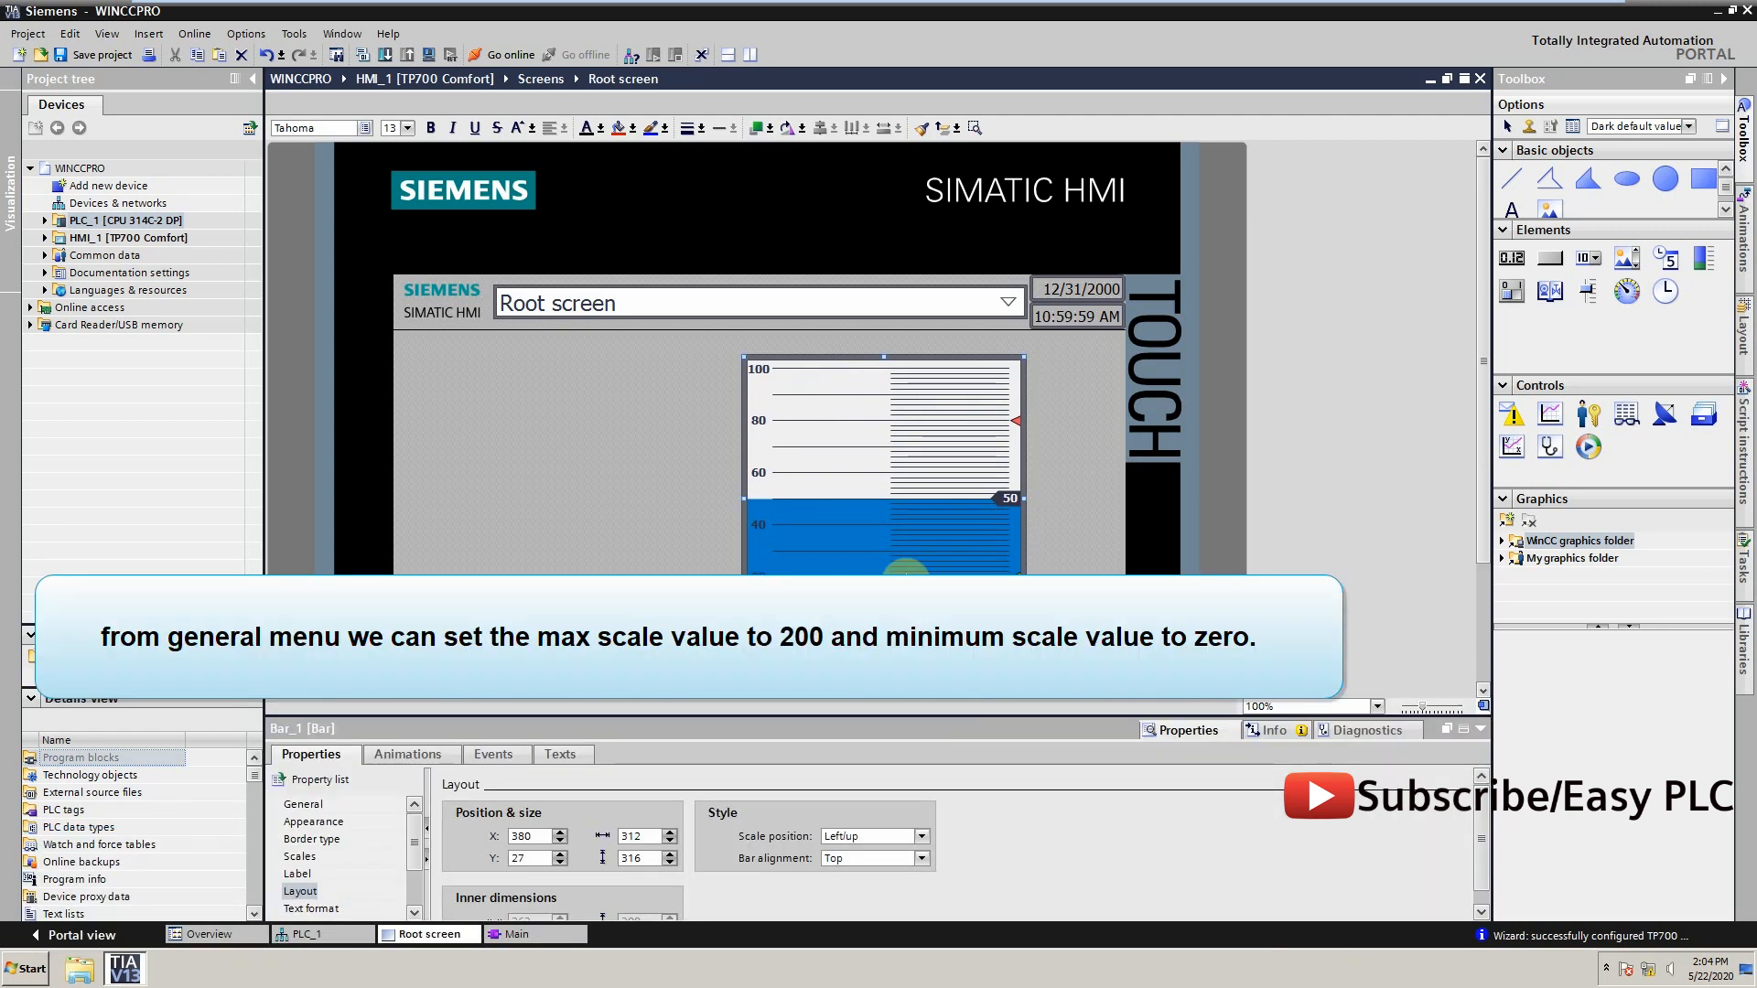
Set Bar_1's maximum scale value to 200 and minimum scale value to 0
left_click(314, 822)
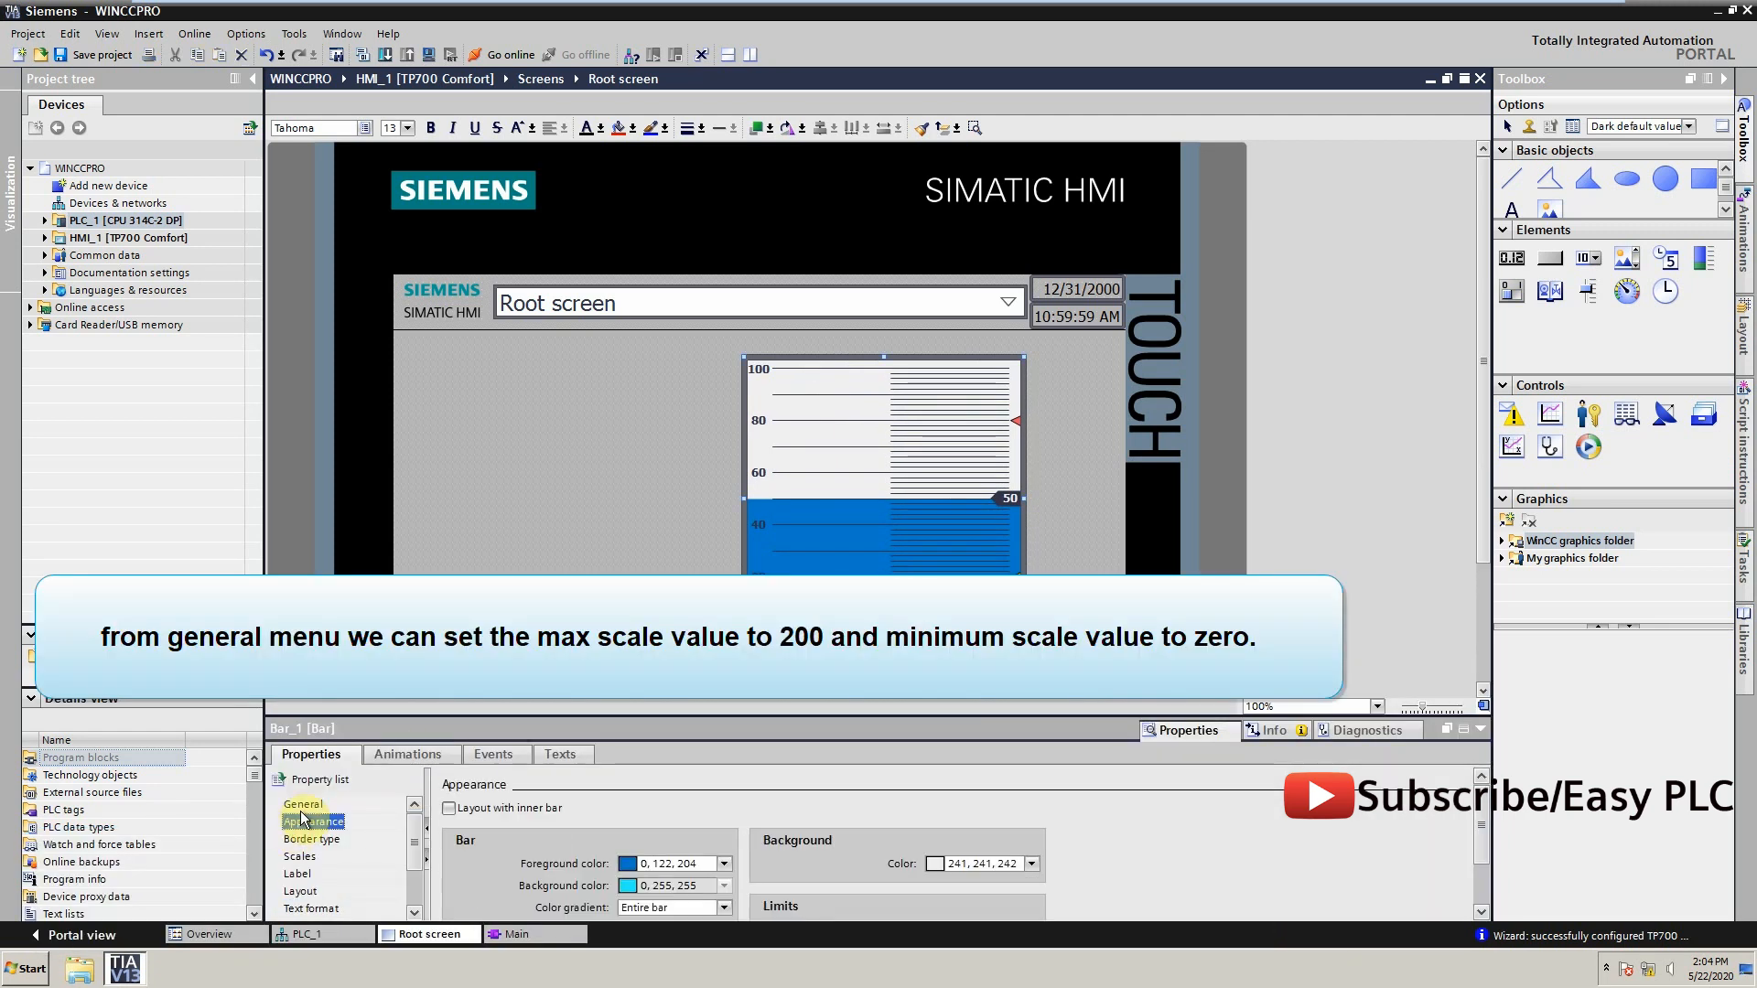
left_click(303, 804)
type("200")
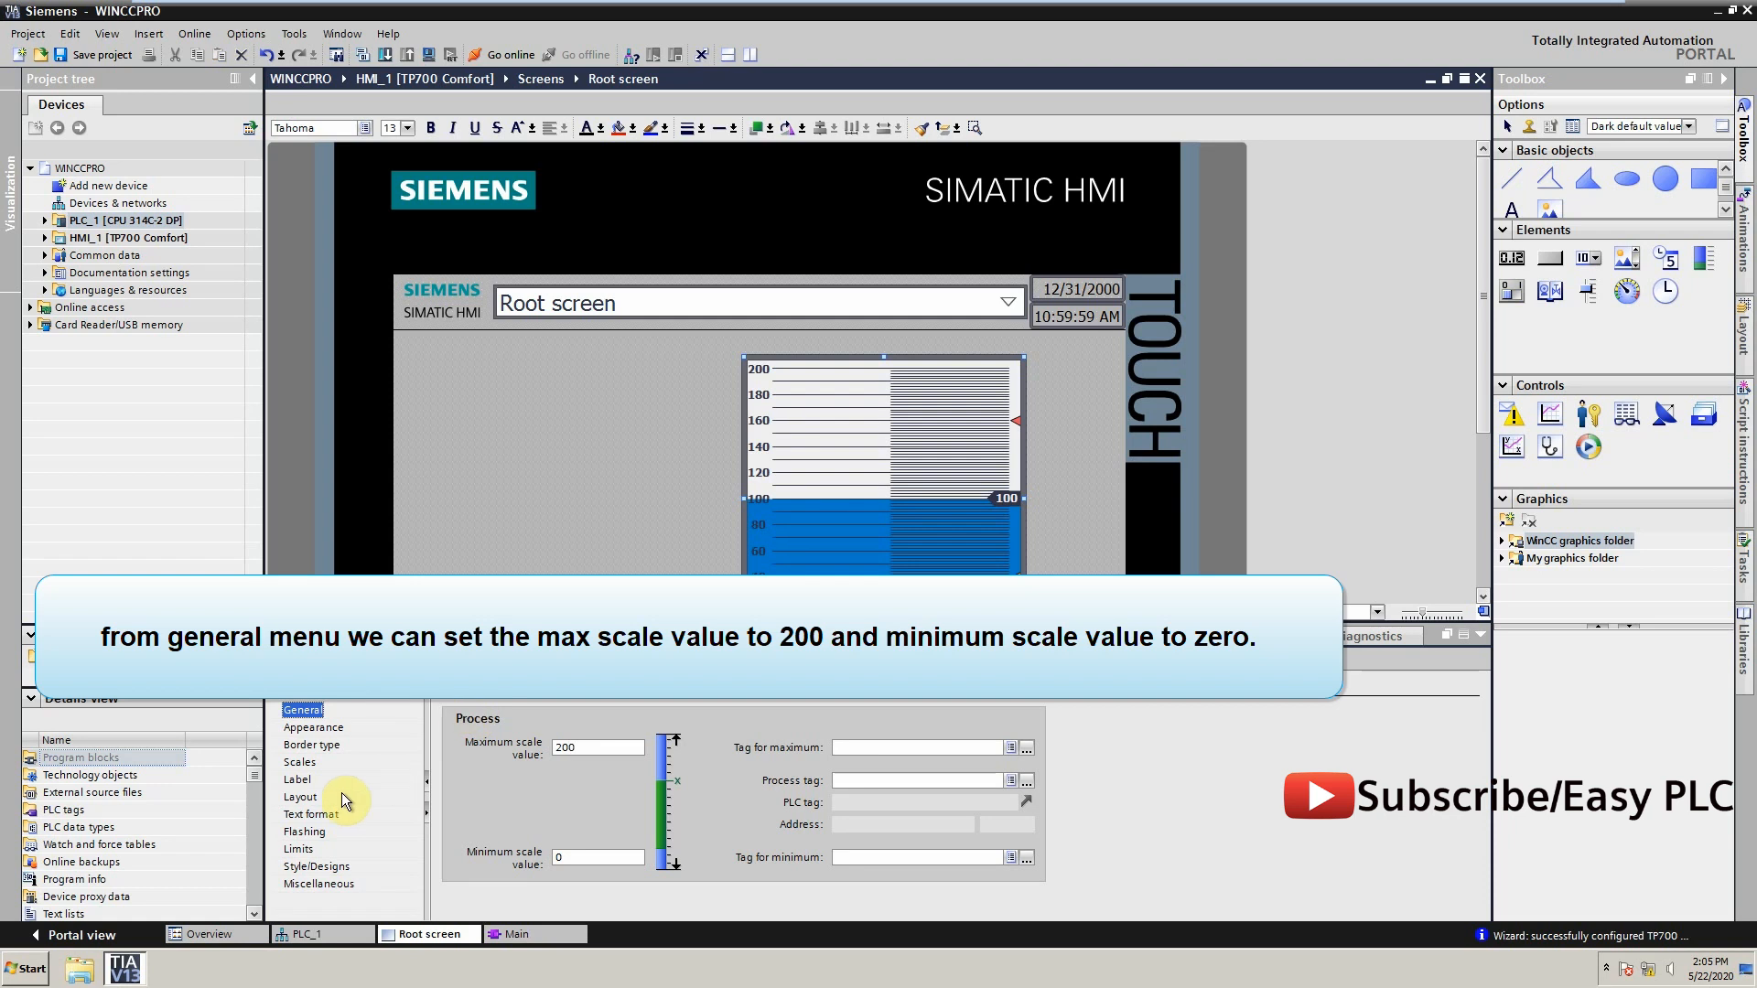
left_click(300, 762)
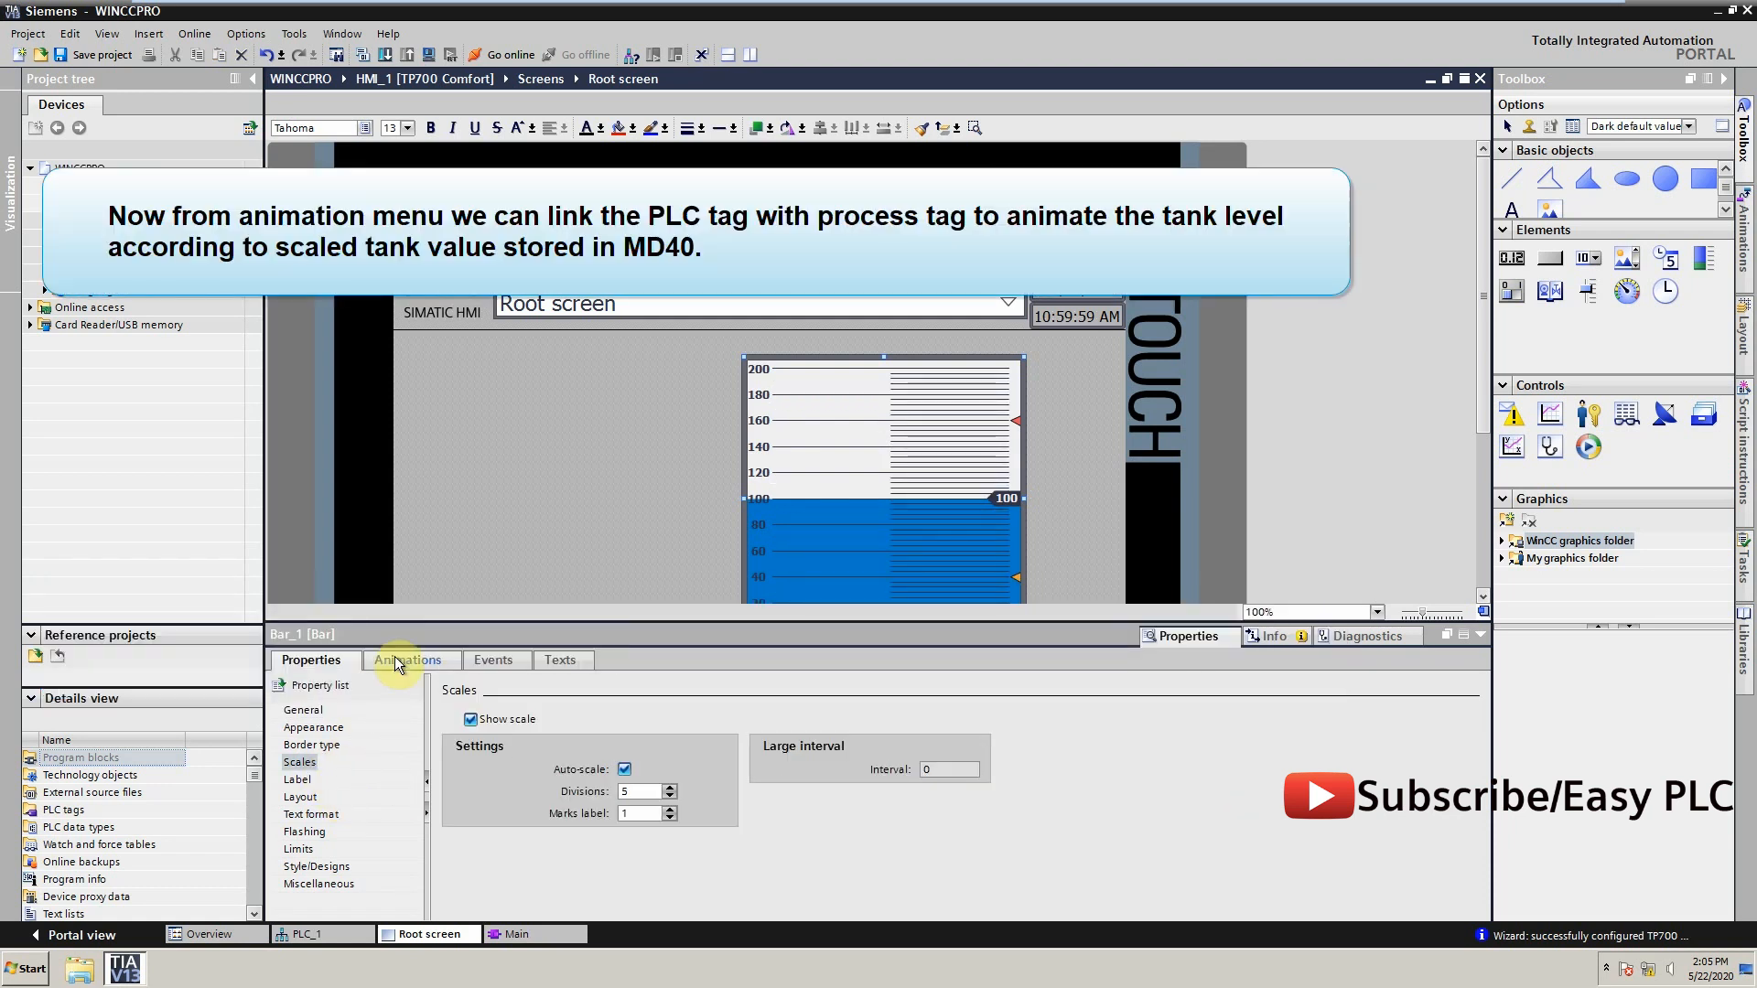
Add a process value tag connection animation to the bar, linked to Tag_4
left_click(409, 660)
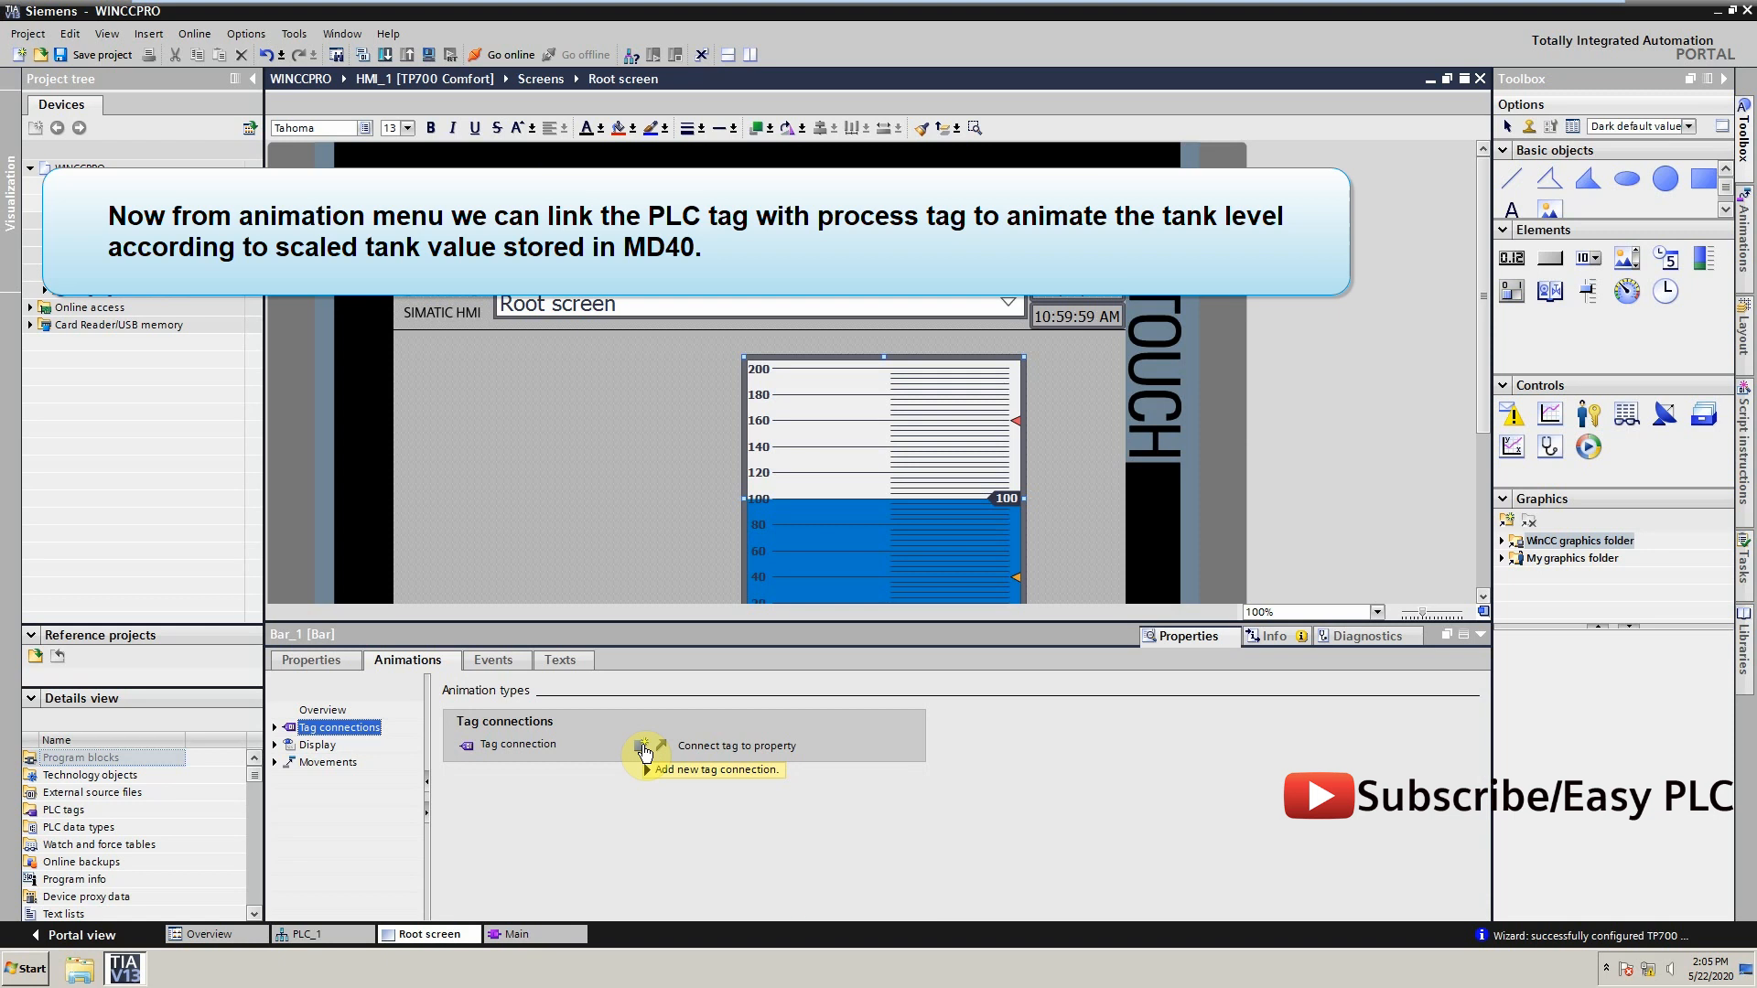
left_click(644, 749)
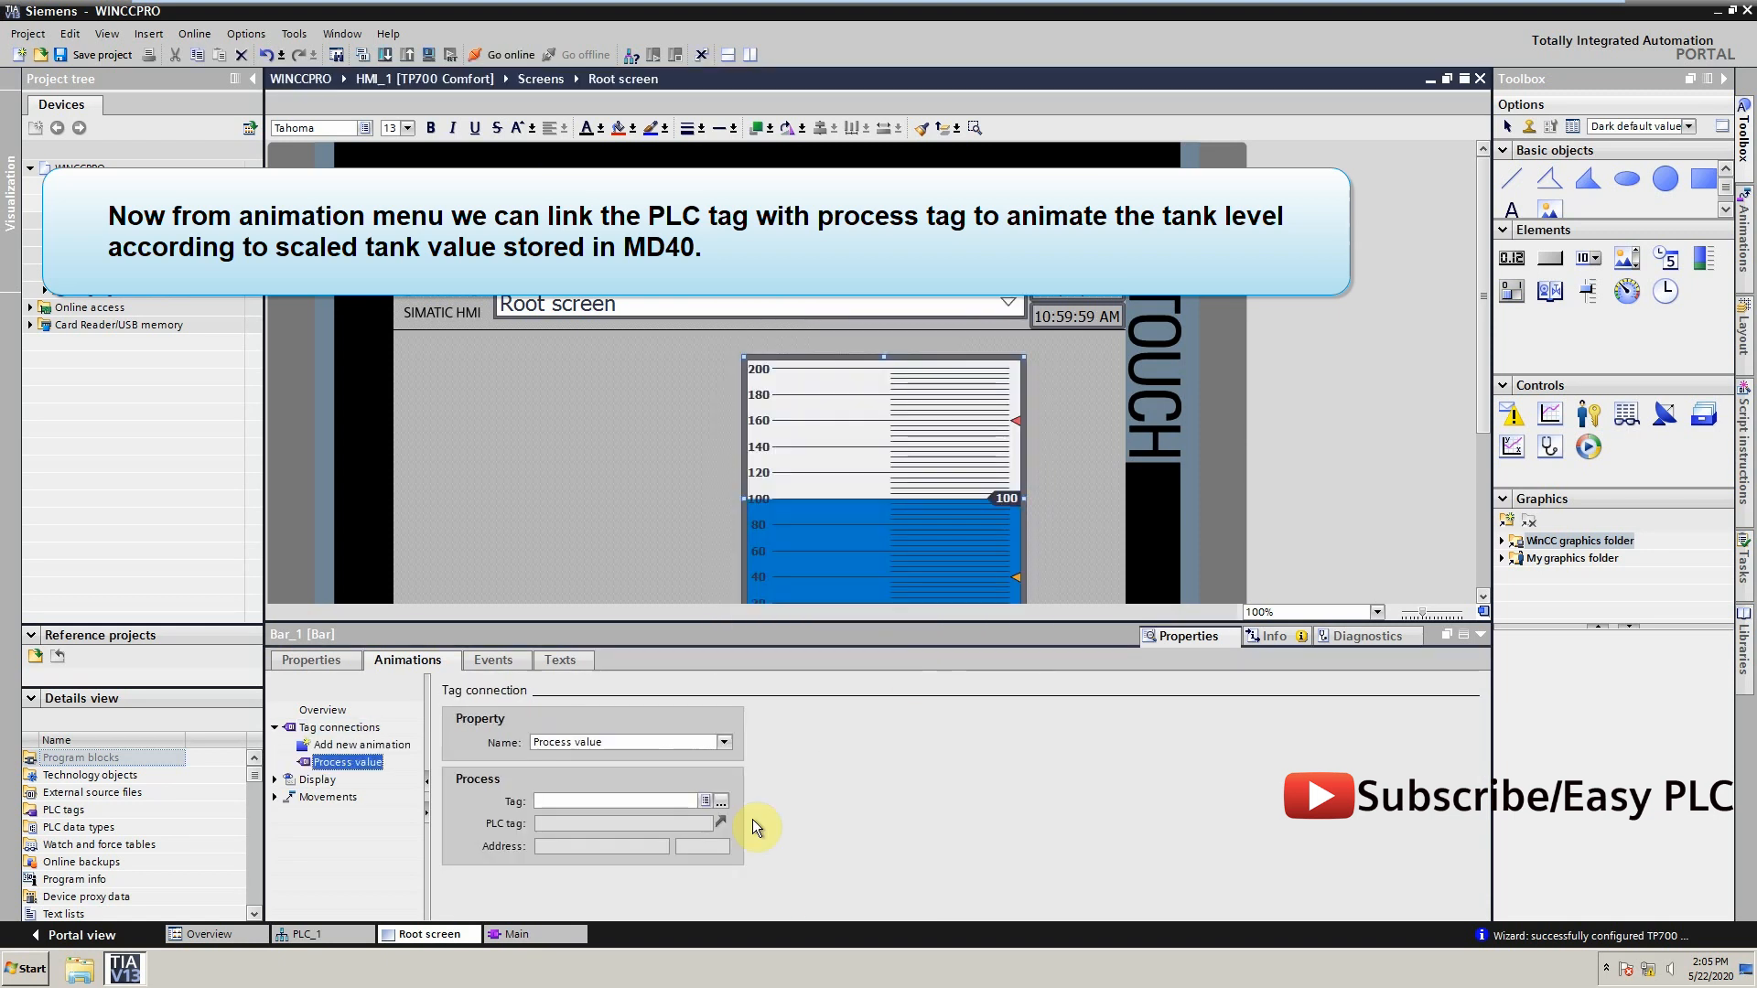
left_click(704, 800)
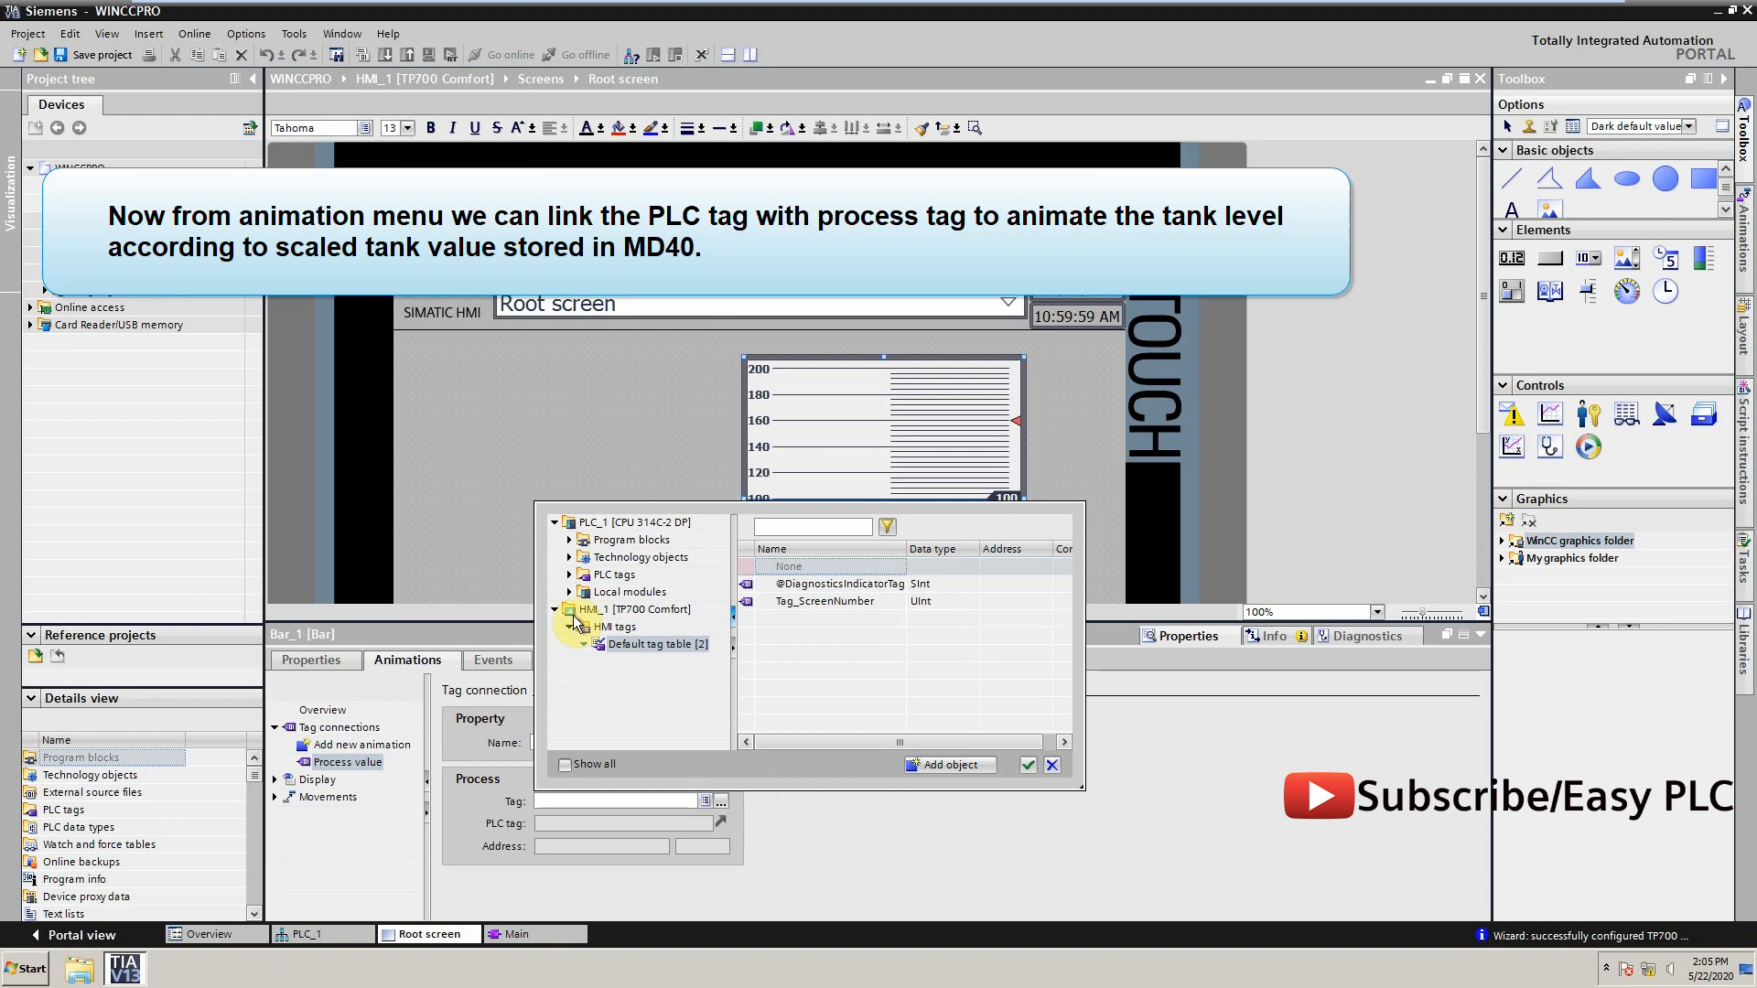
left_click(655, 590)
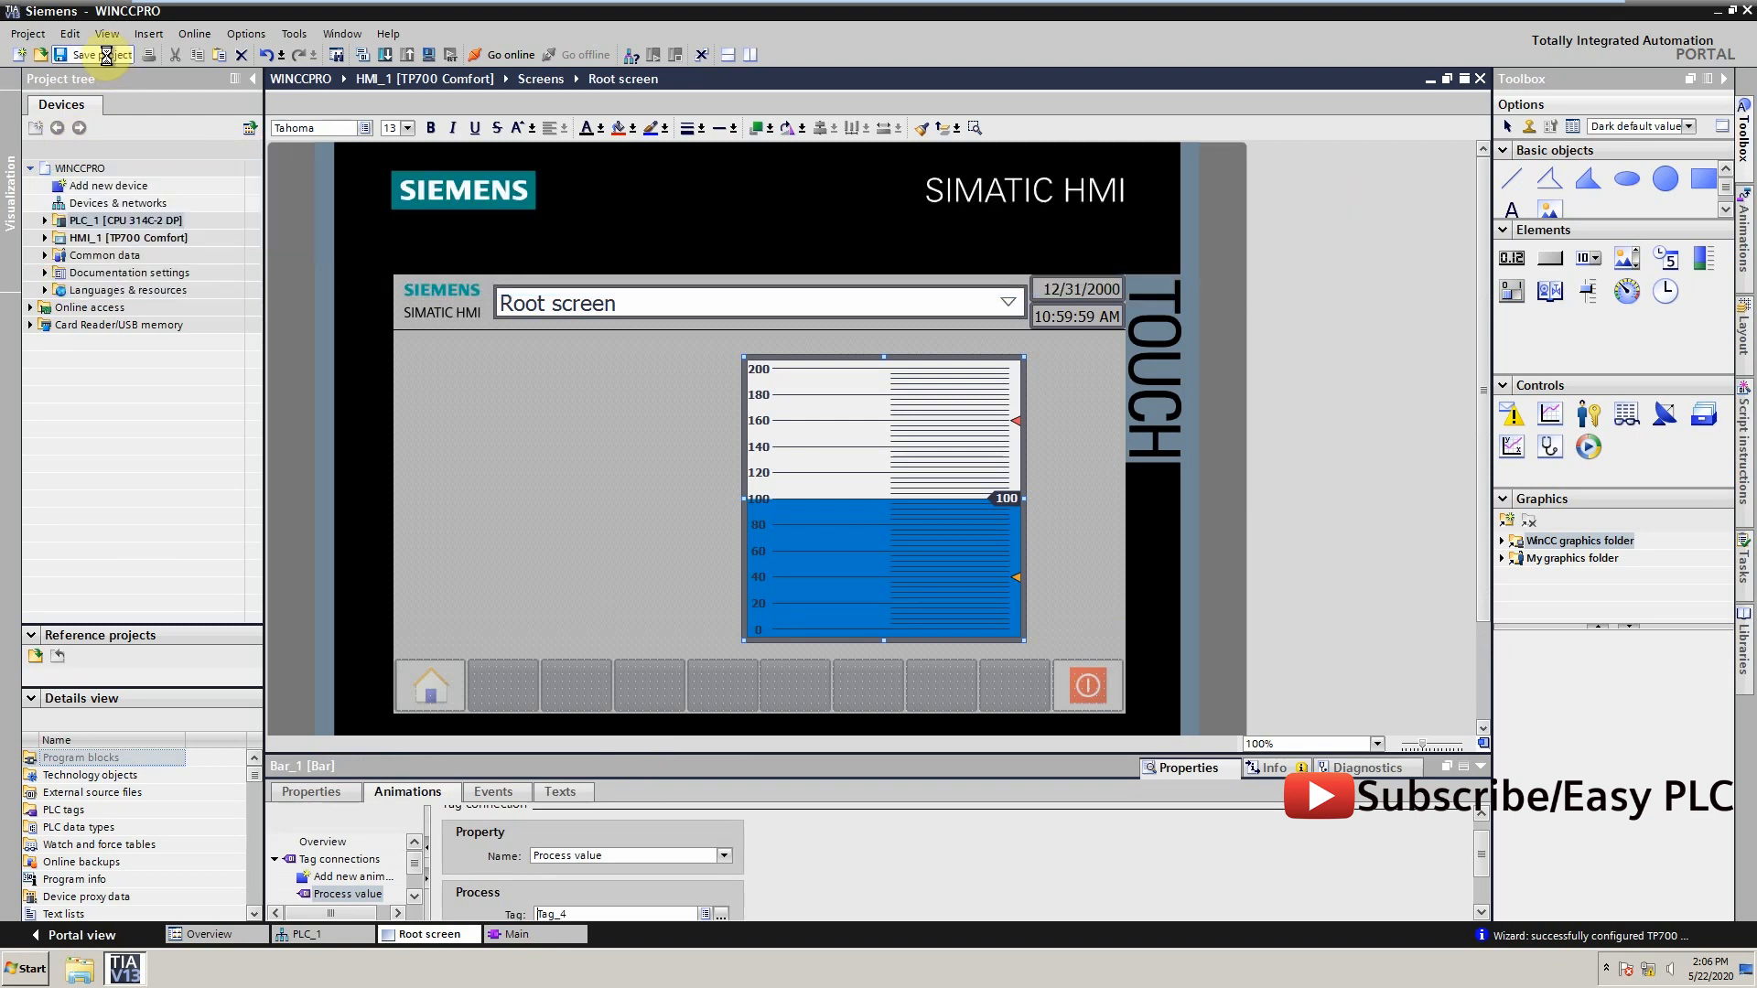
Save the project and set up a PIW monitor in PLCSIM
left_click(99, 54)
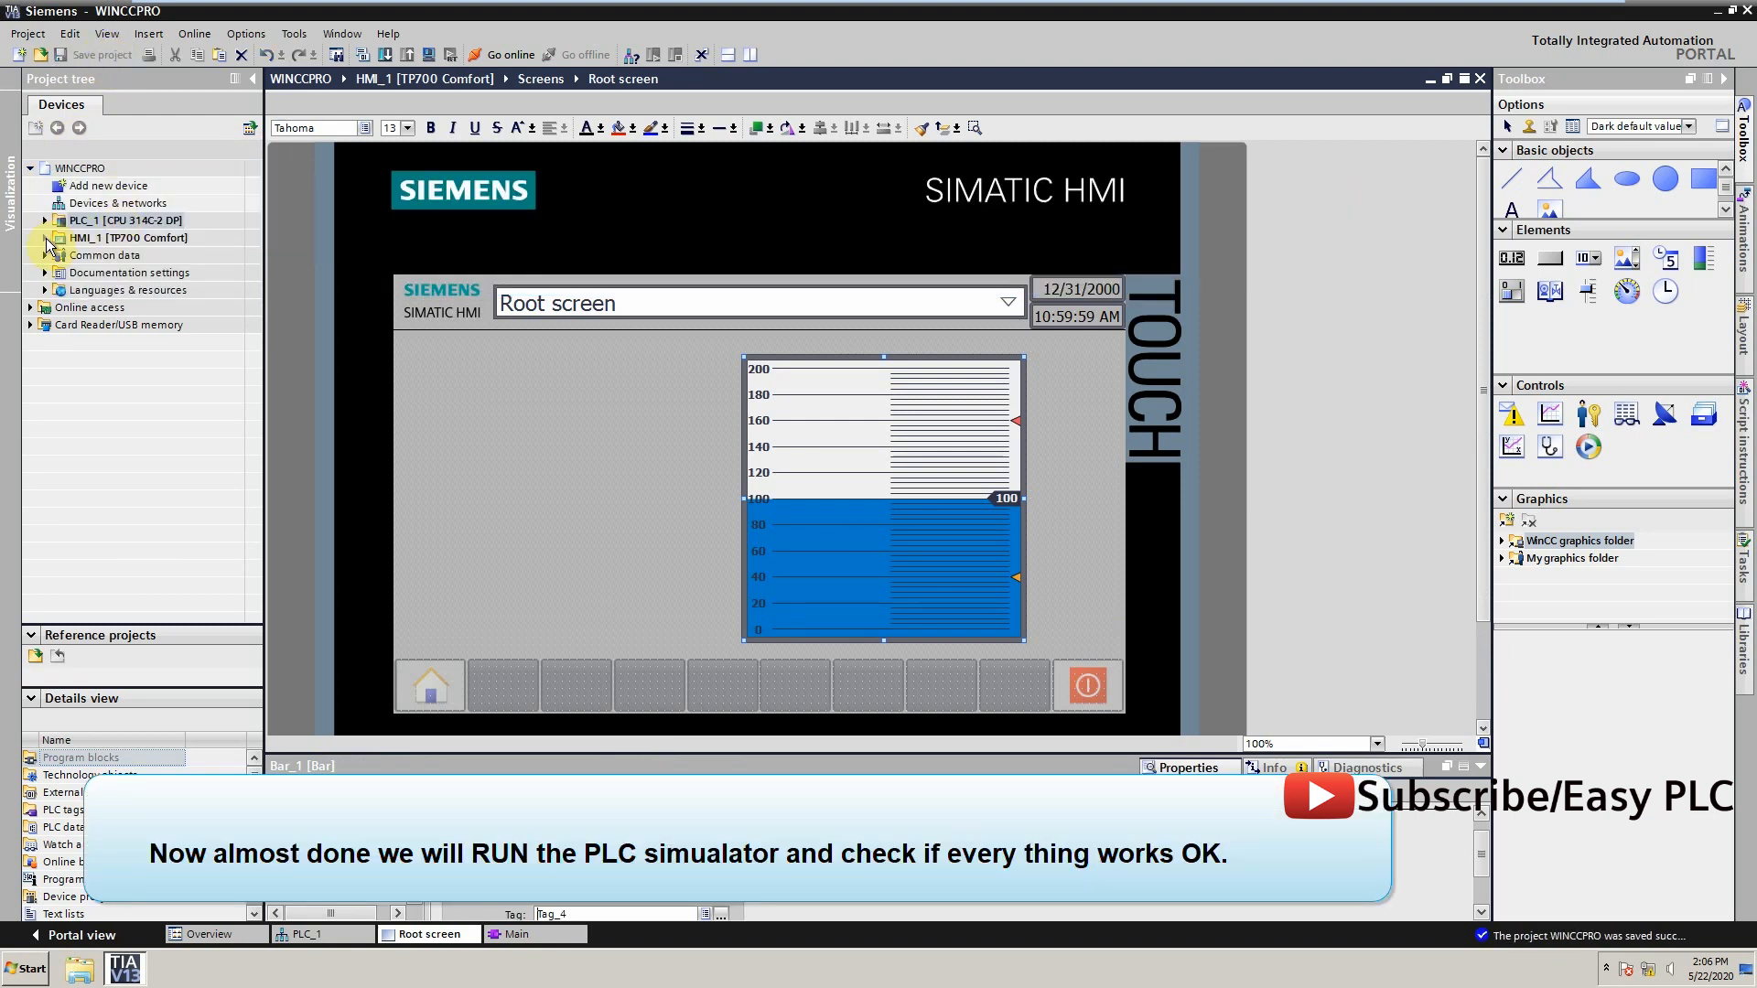
left_click(44, 220)
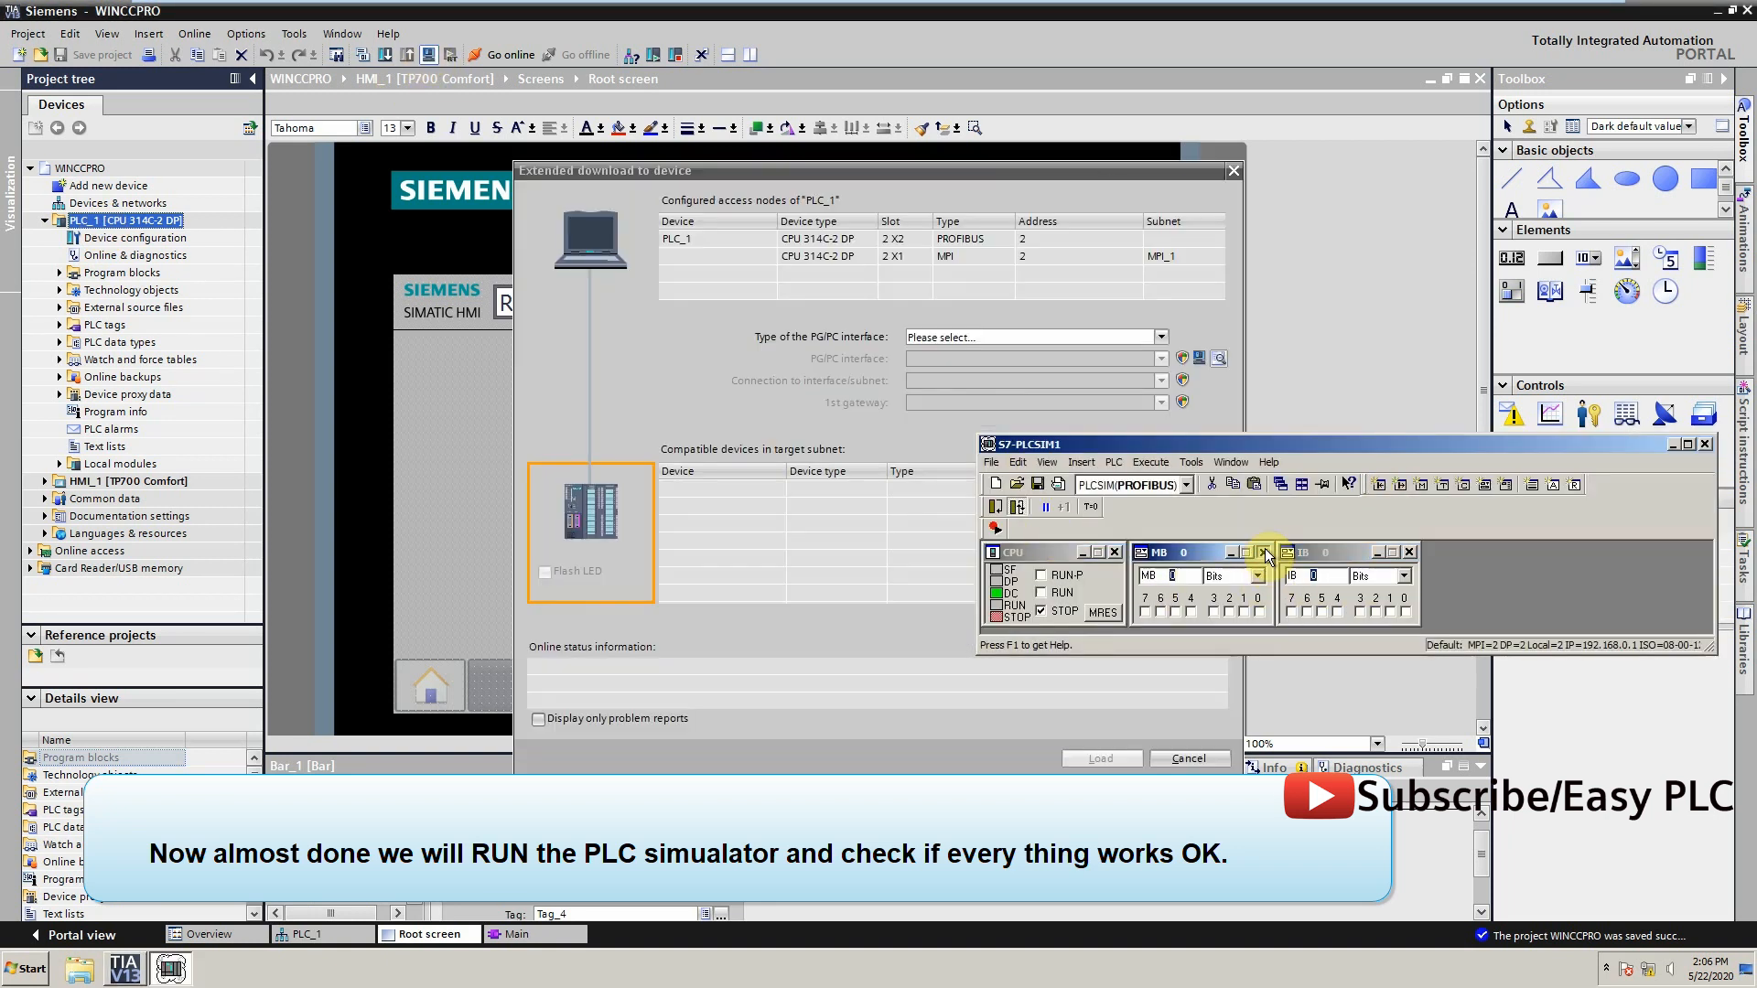
left_click(1265, 551)
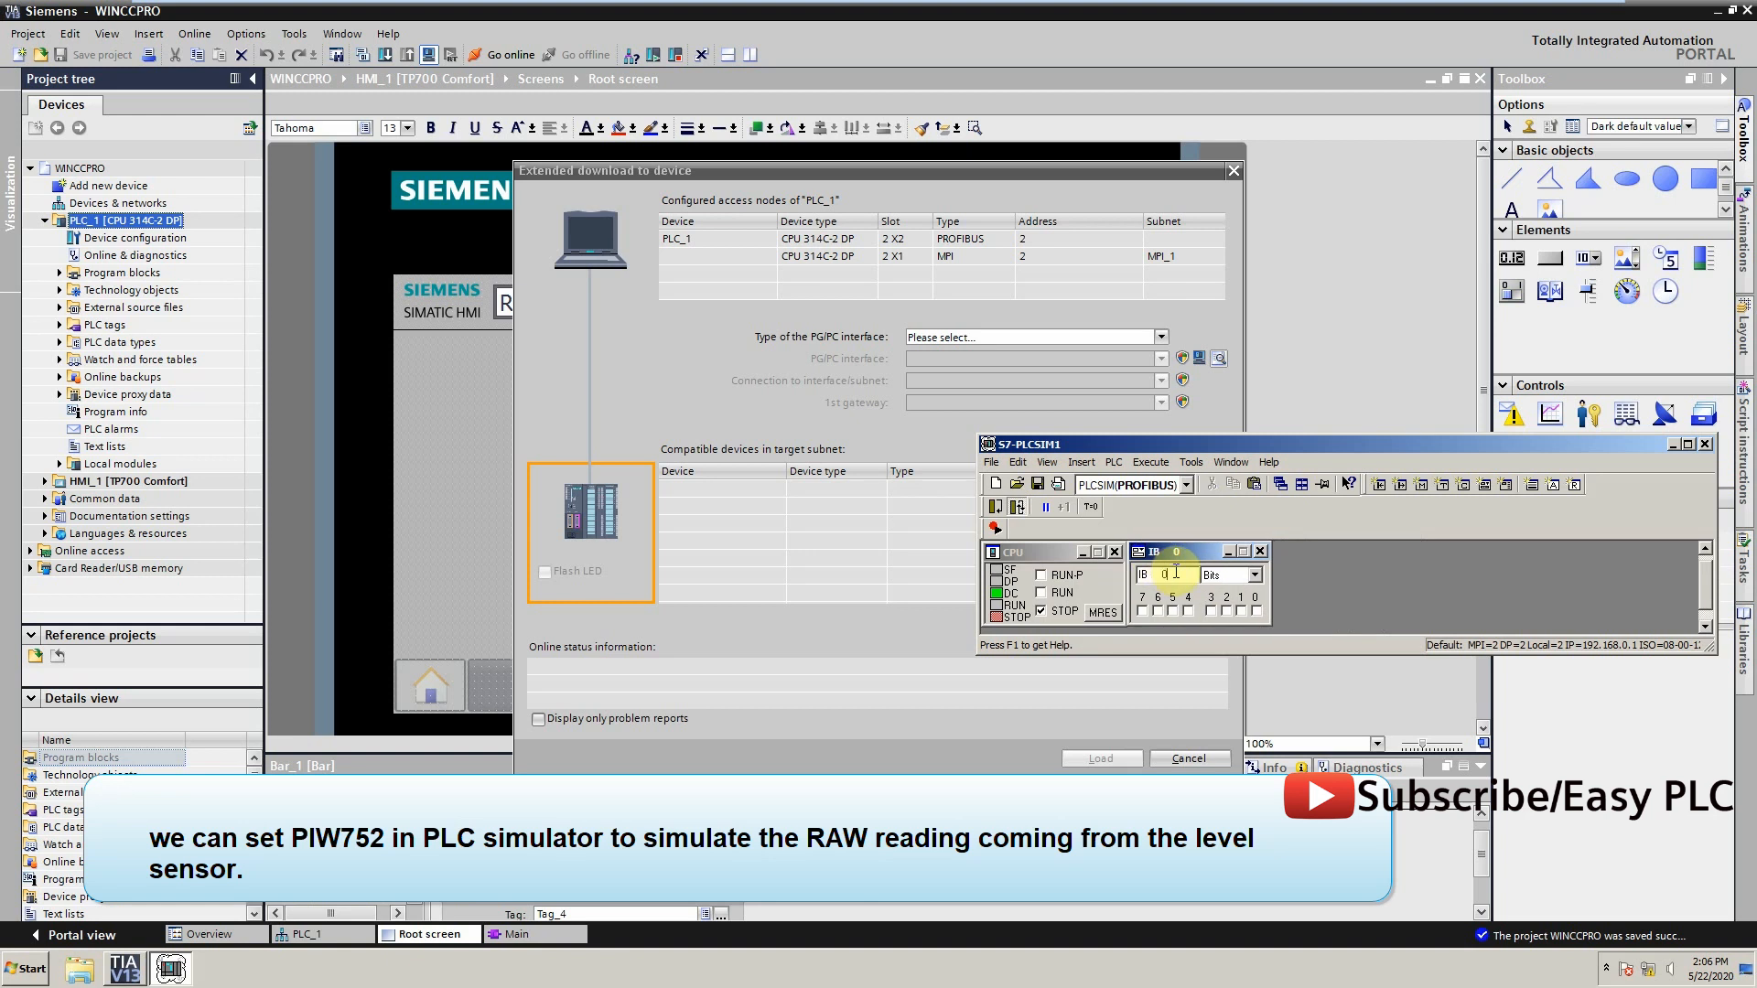
type("PIW")
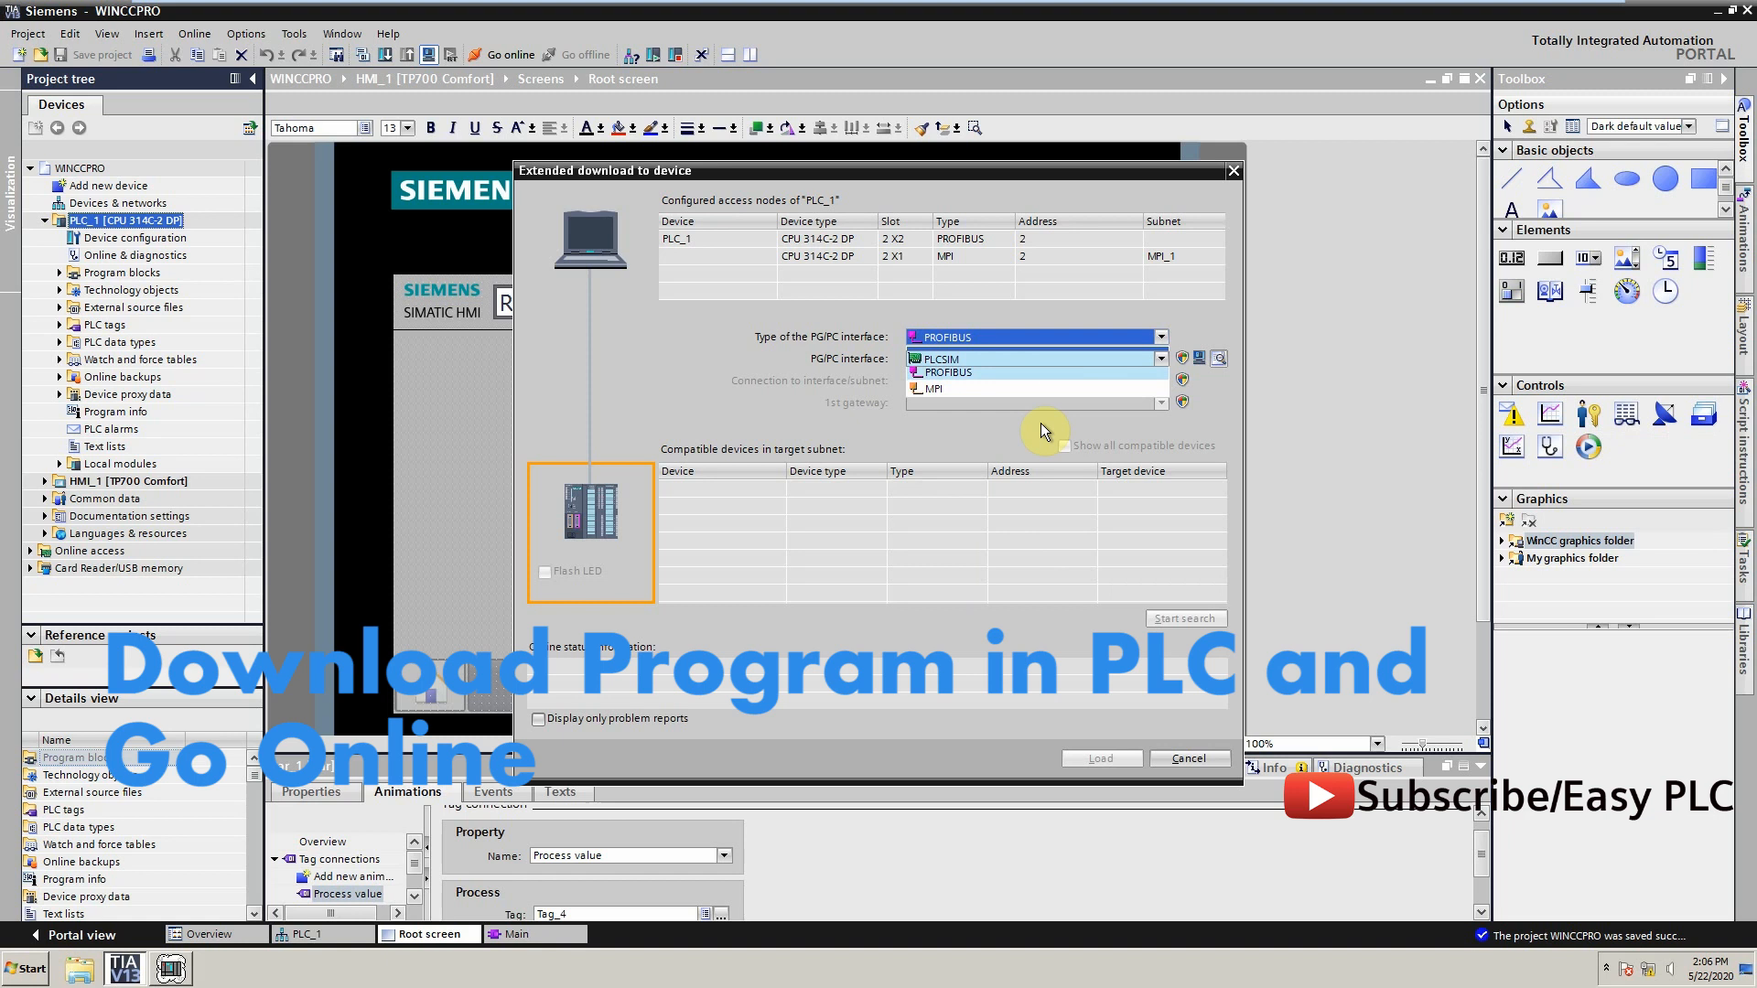
Download PLC_1's program to the PLCSIM simulated PLC via the PLCSIM interface
left_click(938, 357)
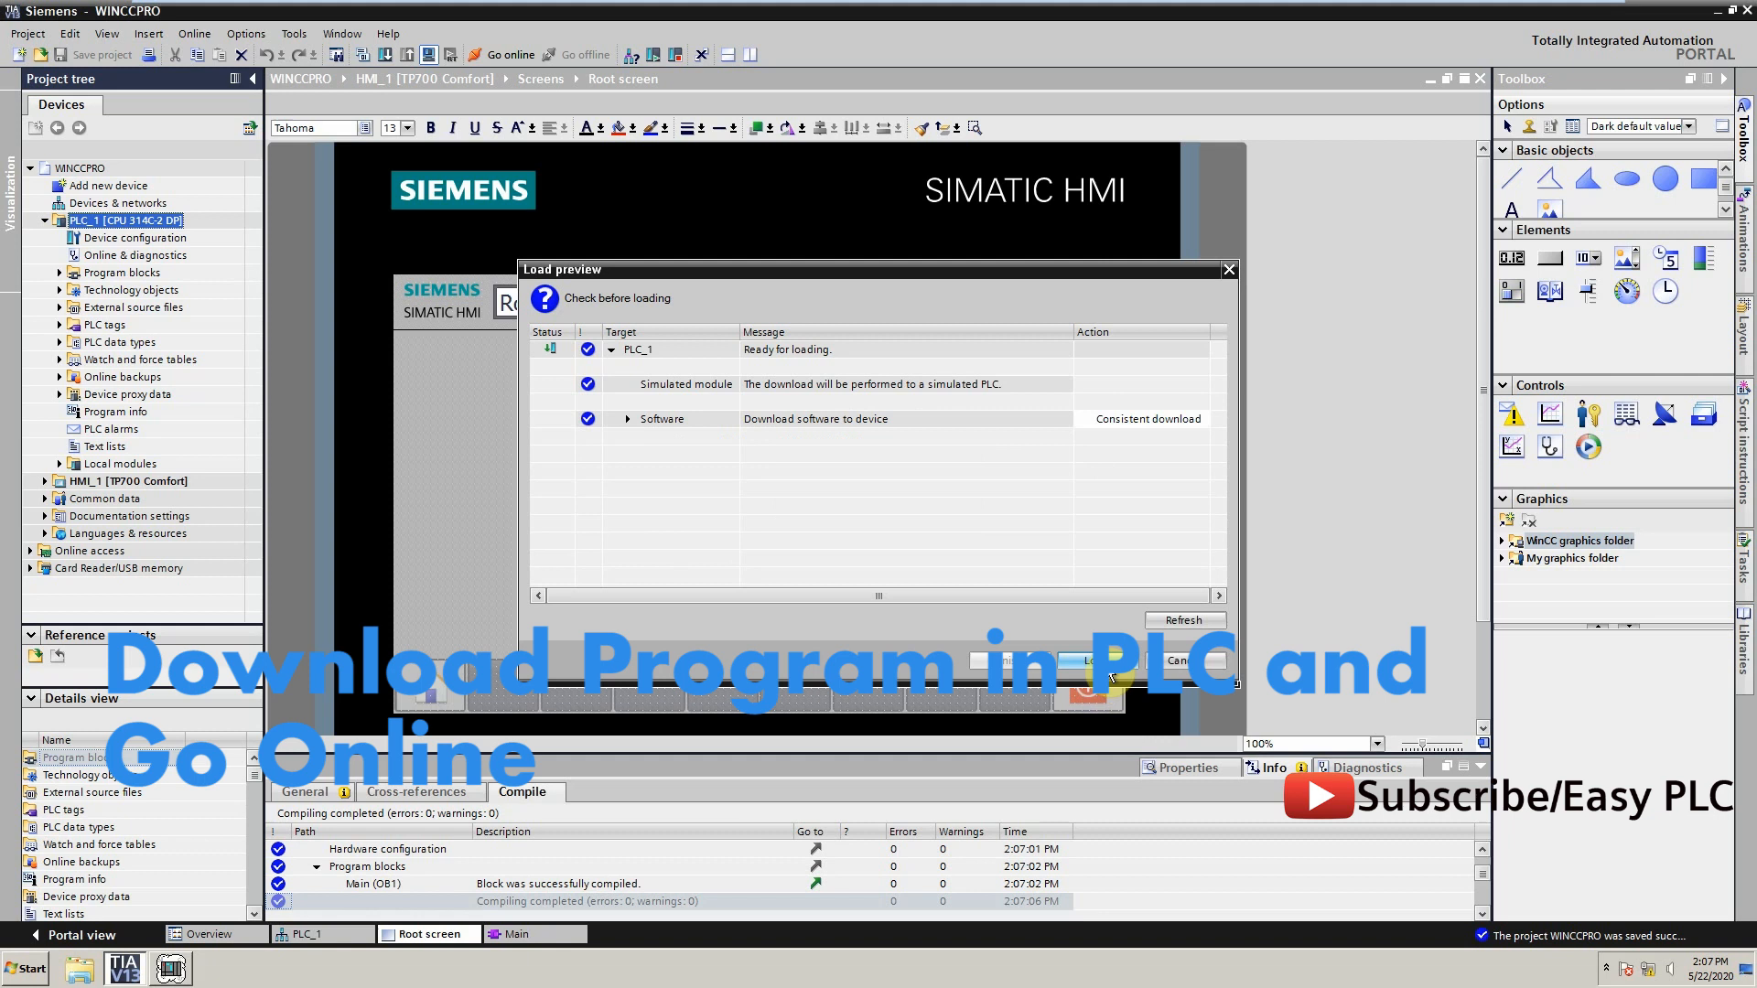
left_click(1135, 659)
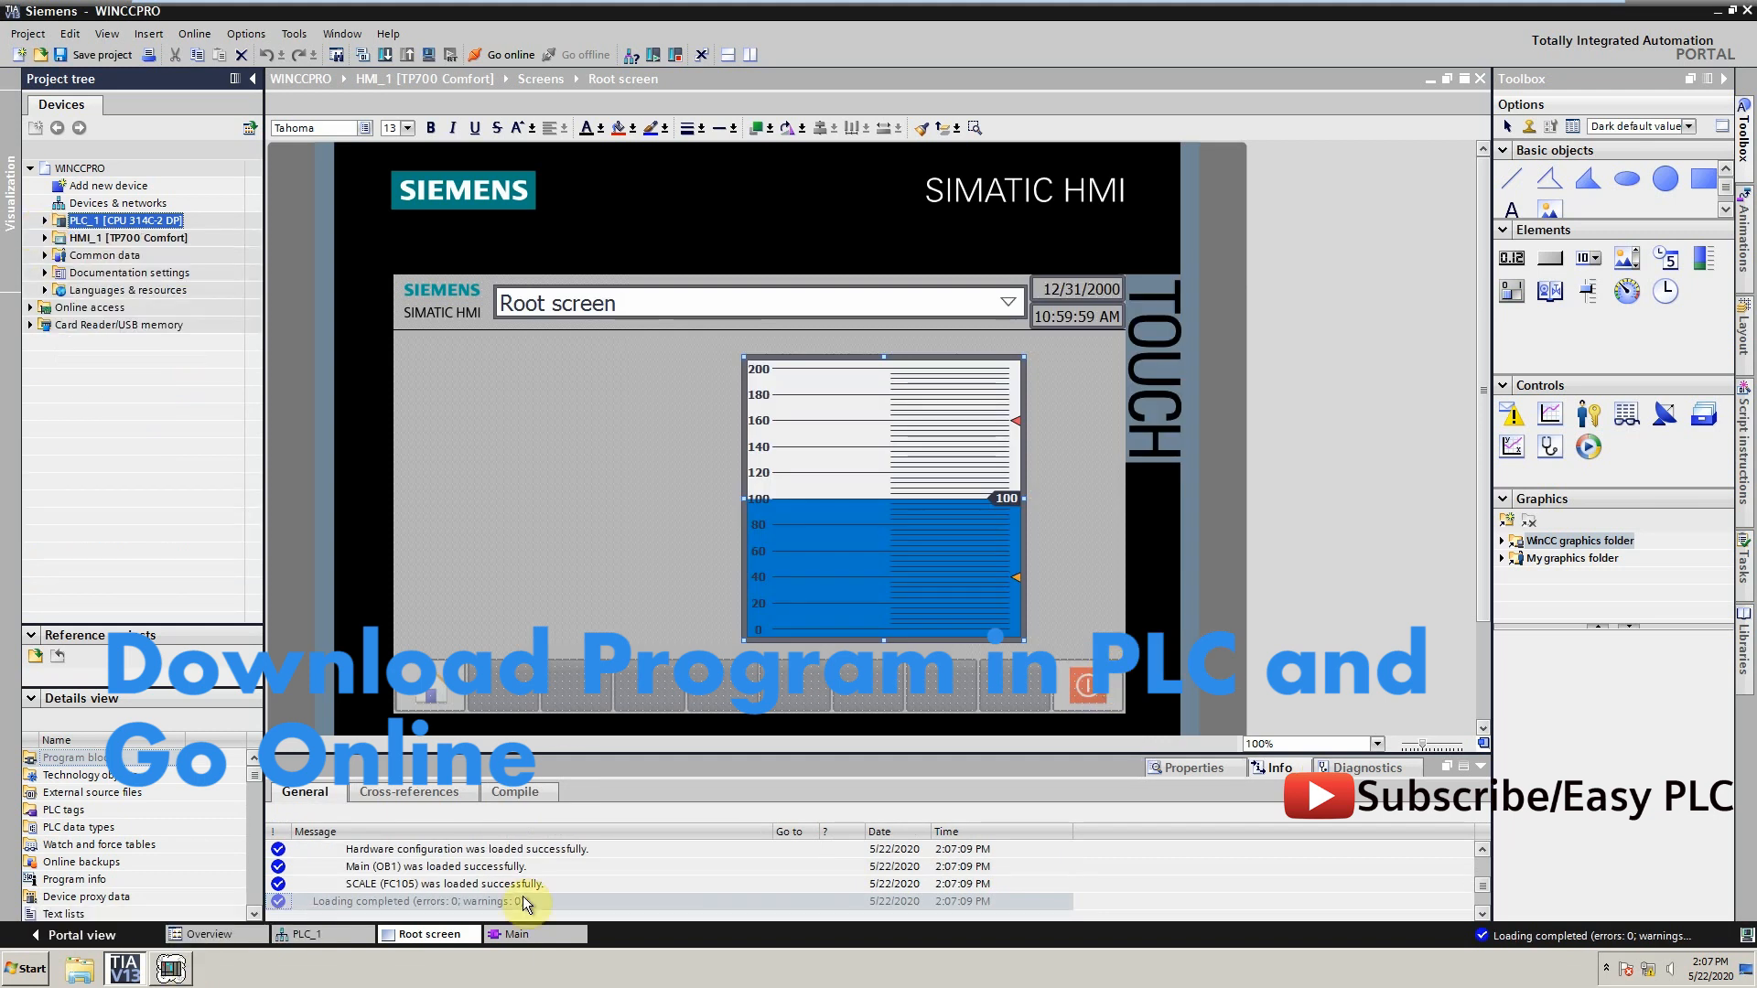
left_click(511, 934)
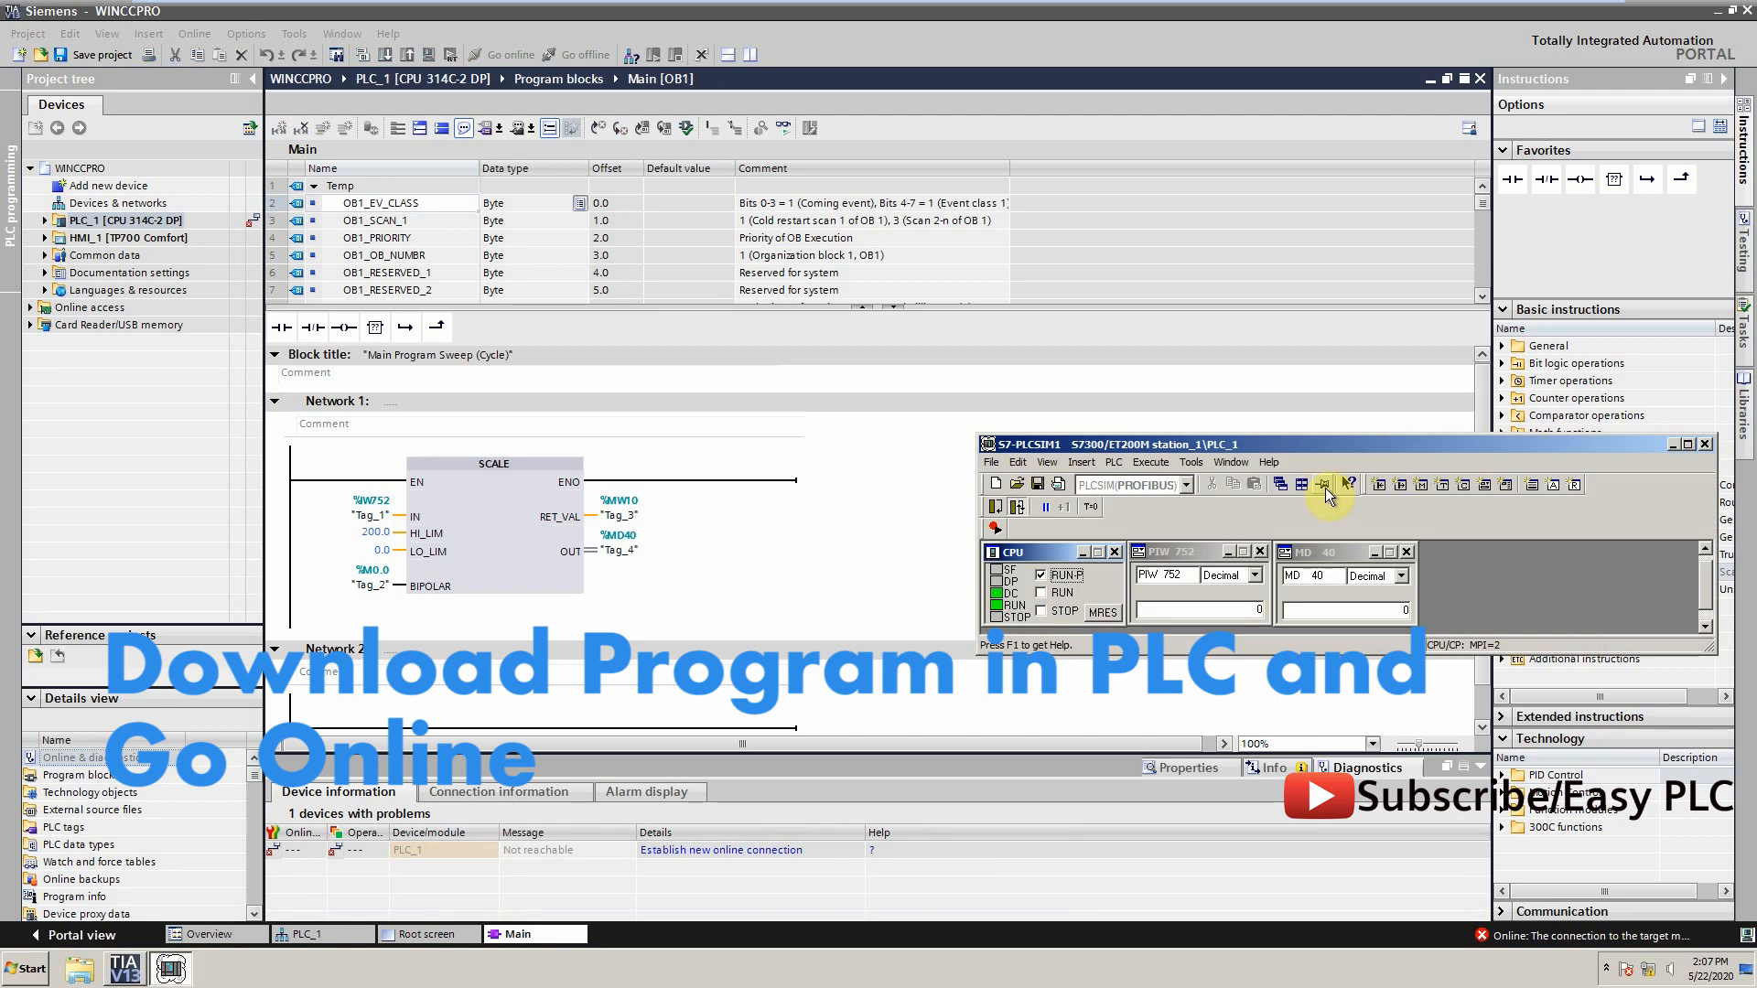
Show PIW 752 as a slider at 22365, go online, and monitor SCALE giving 161.7838
left_click(1283, 575)
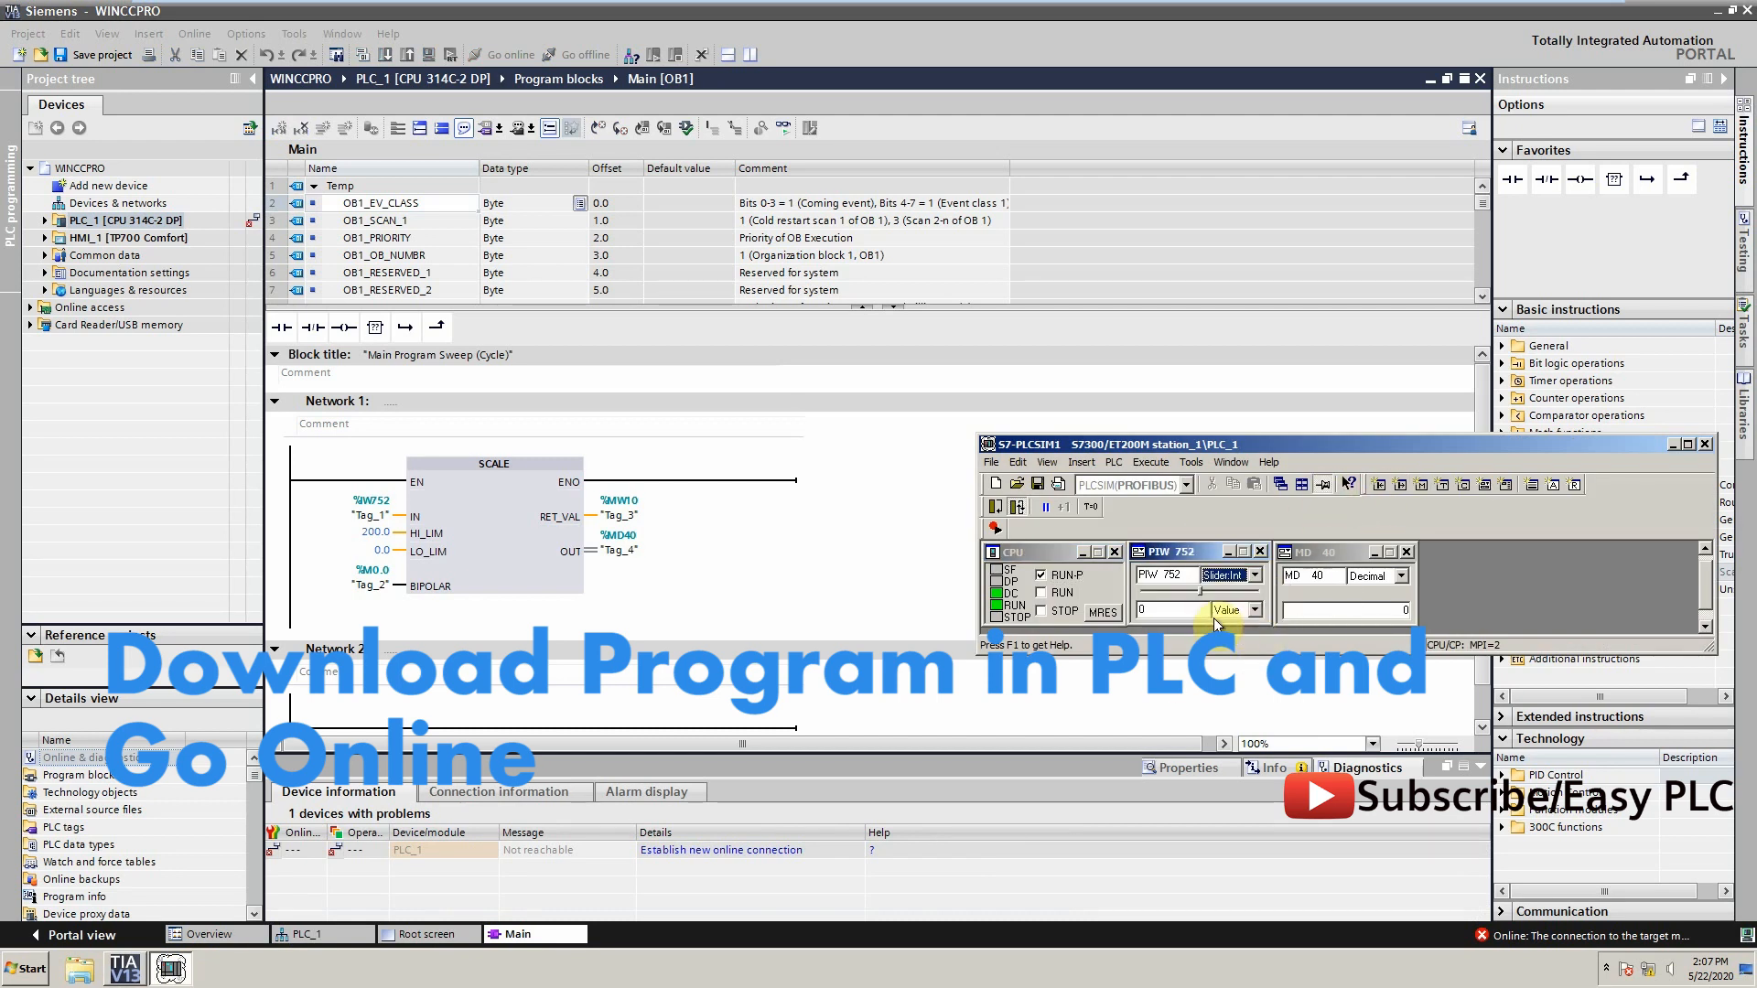
mouse_move(1204, 600)
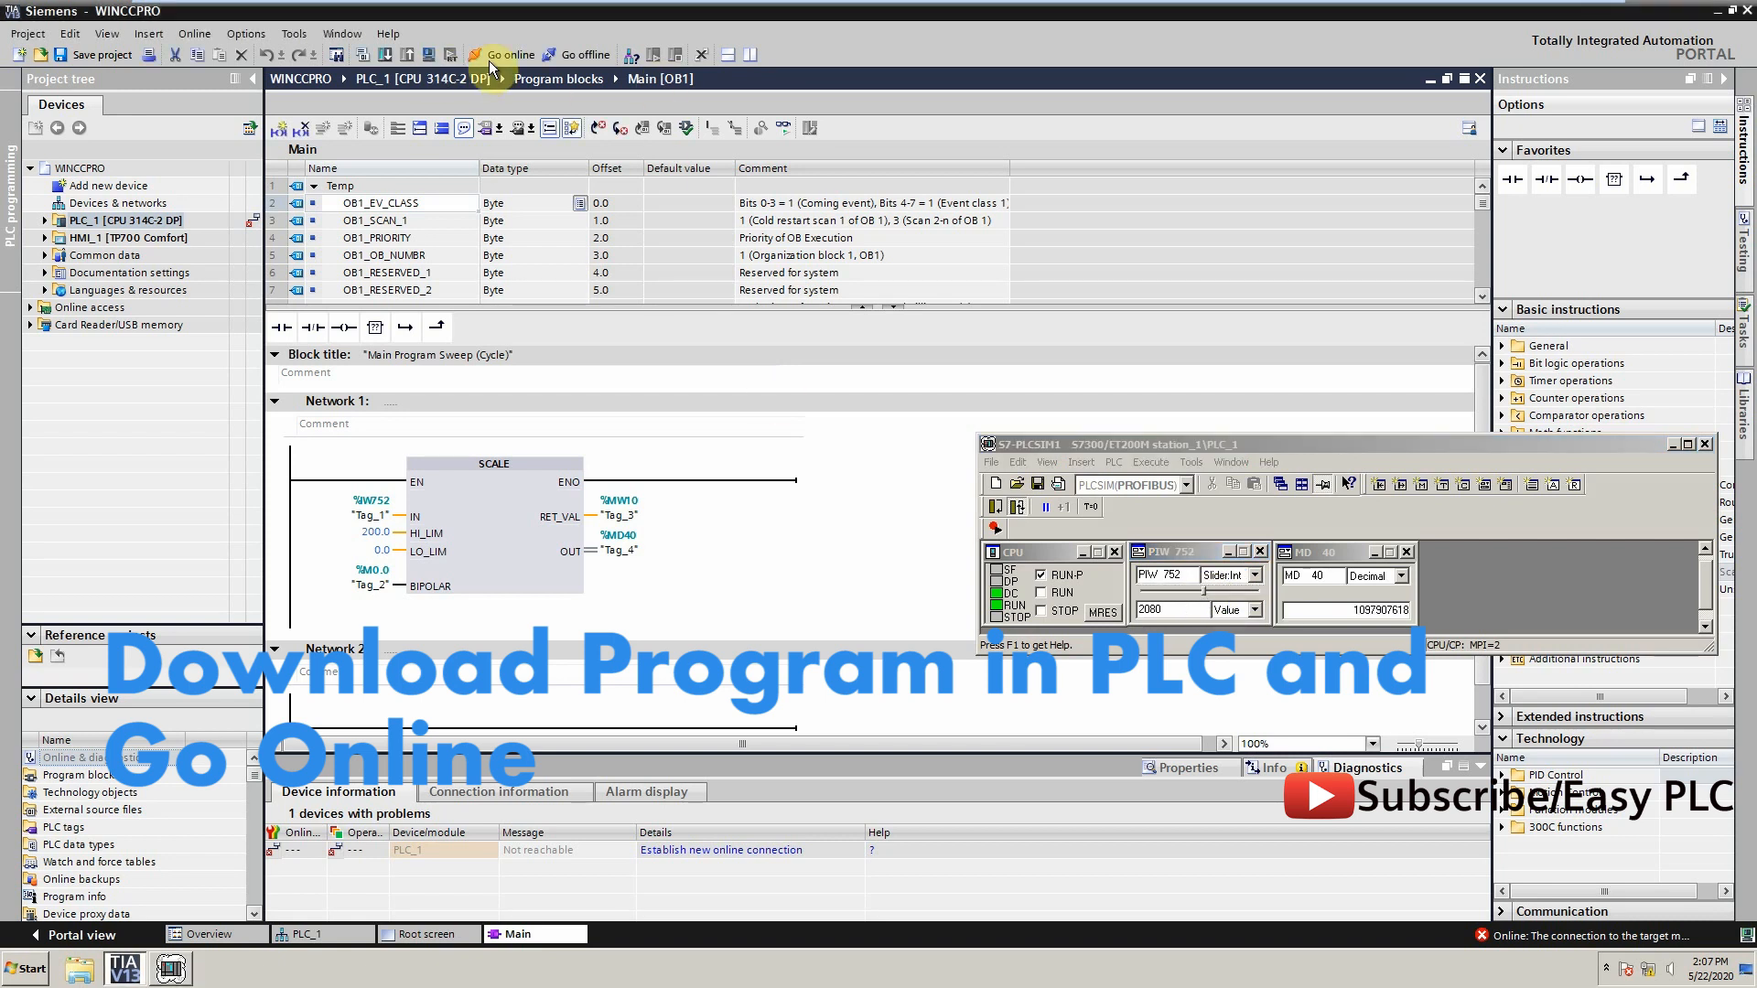
left_click(511, 54)
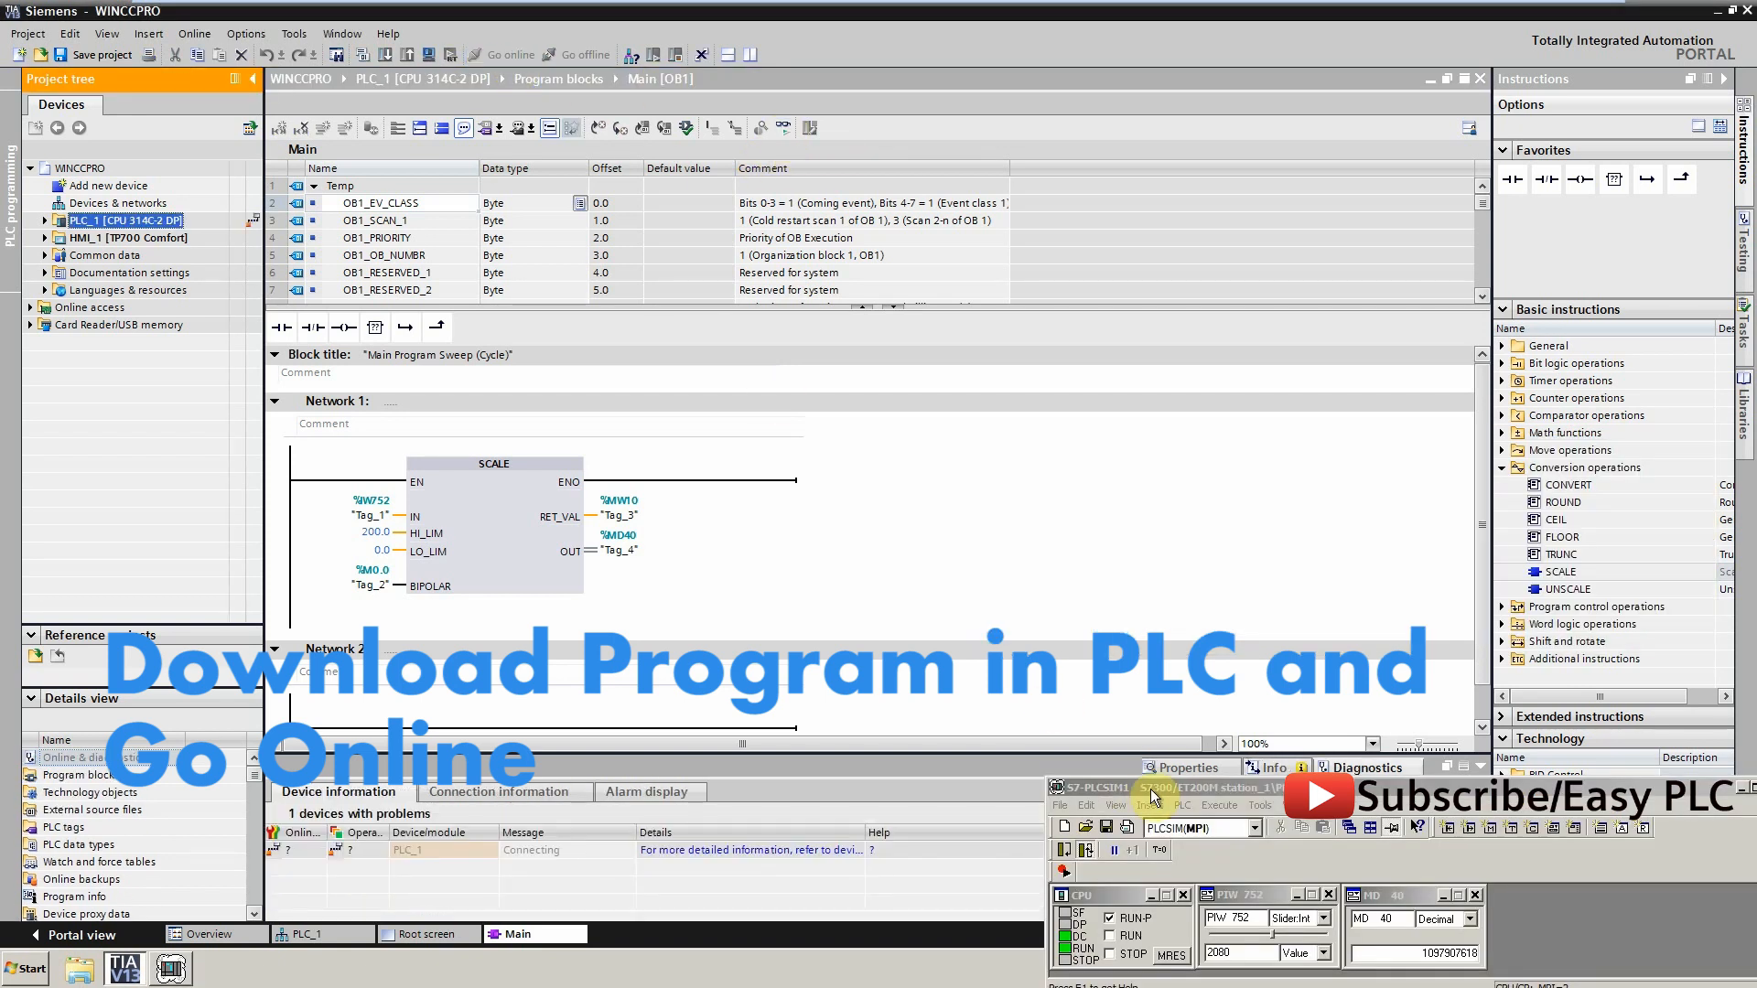
left_click(784, 126)
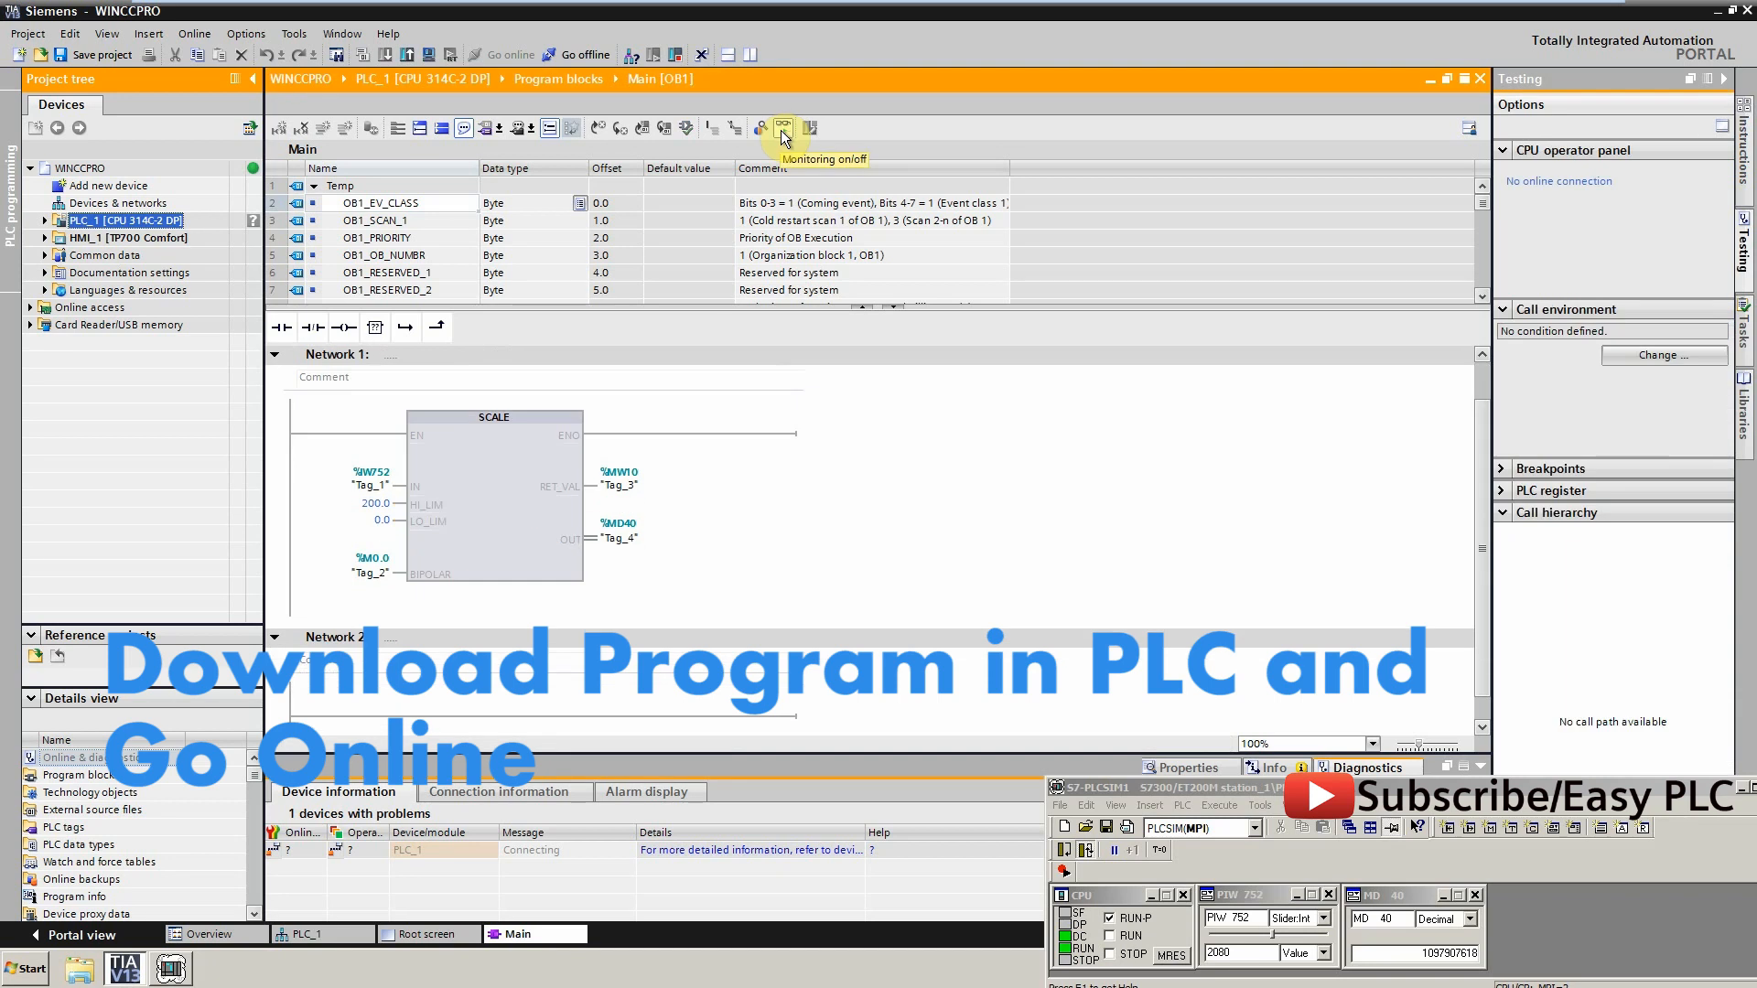
left_click(783, 127)
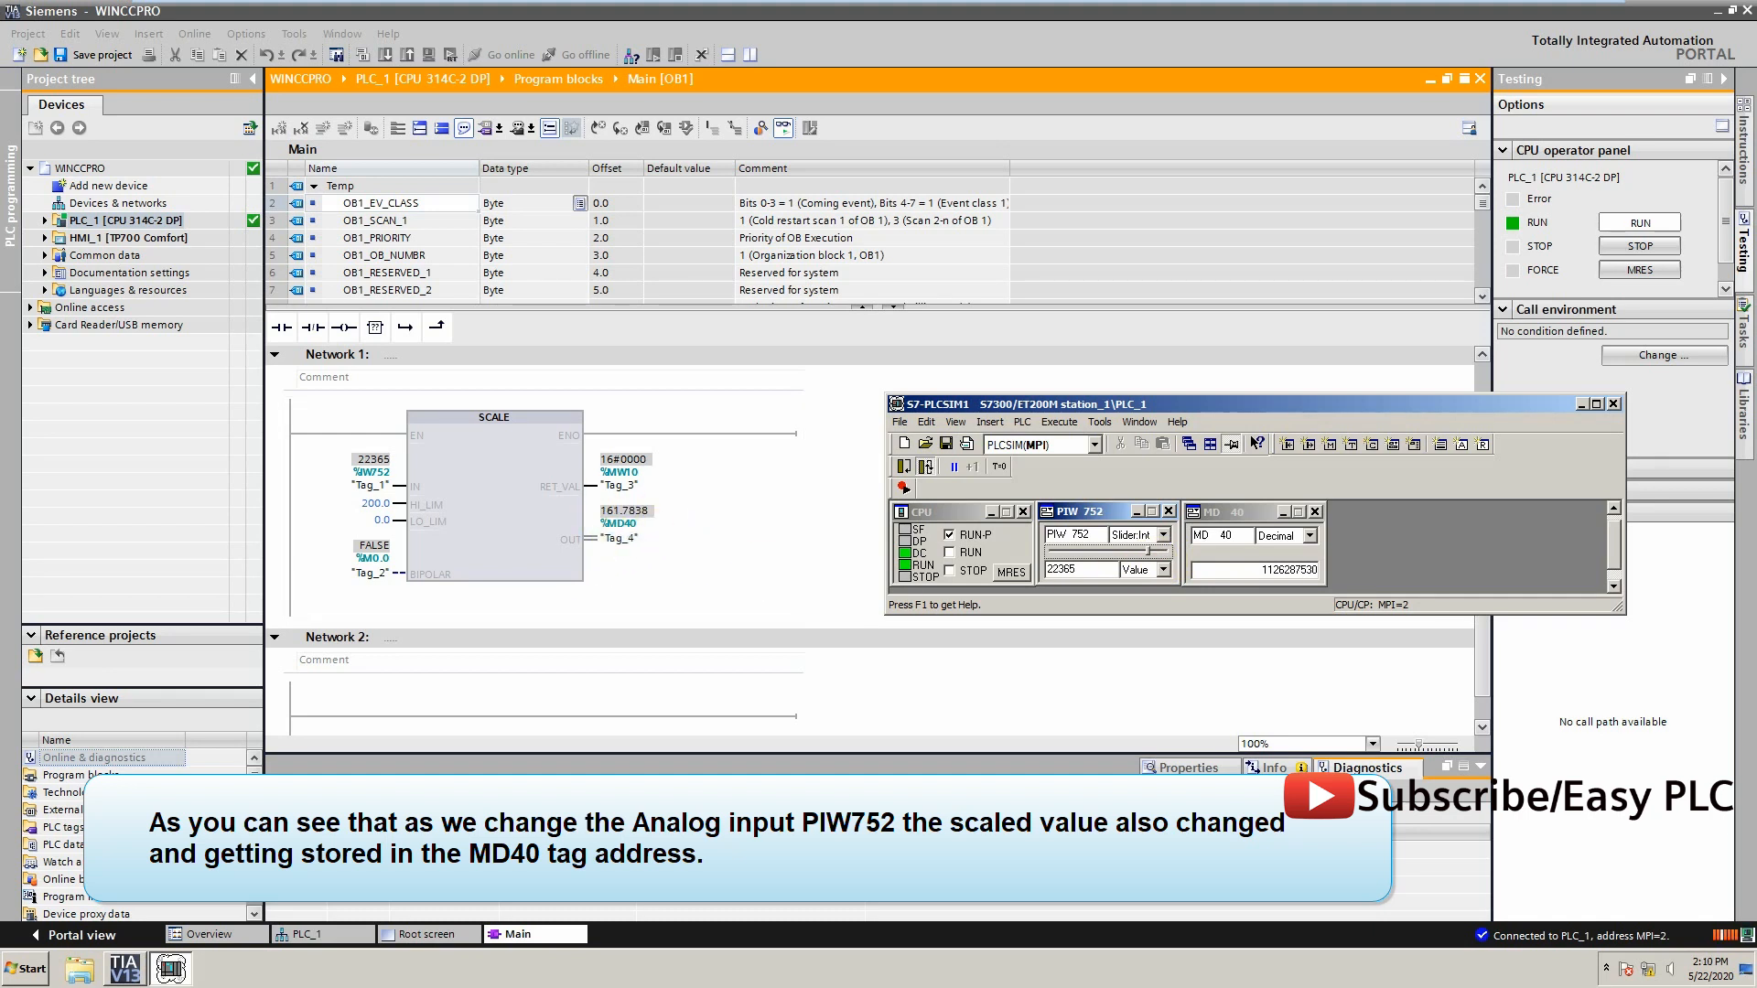
left_click(427, 933)
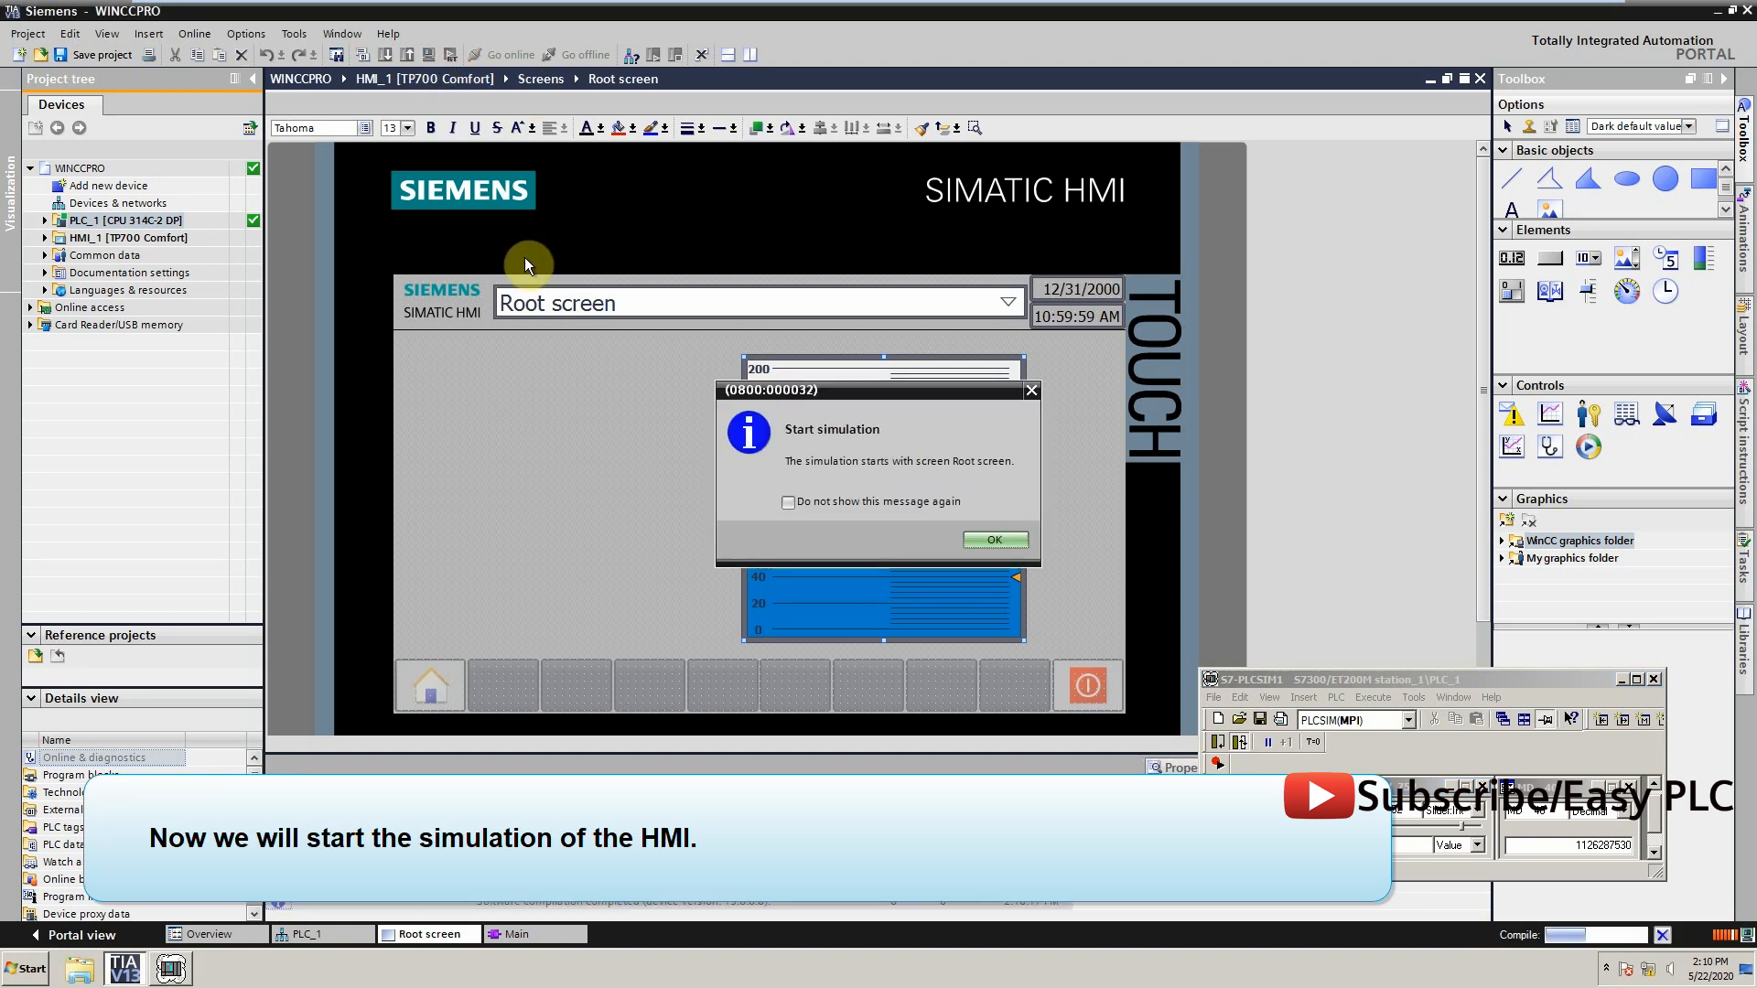
Dismiss the start message and system events, then view the runtime bar at 162
left_click(994, 539)
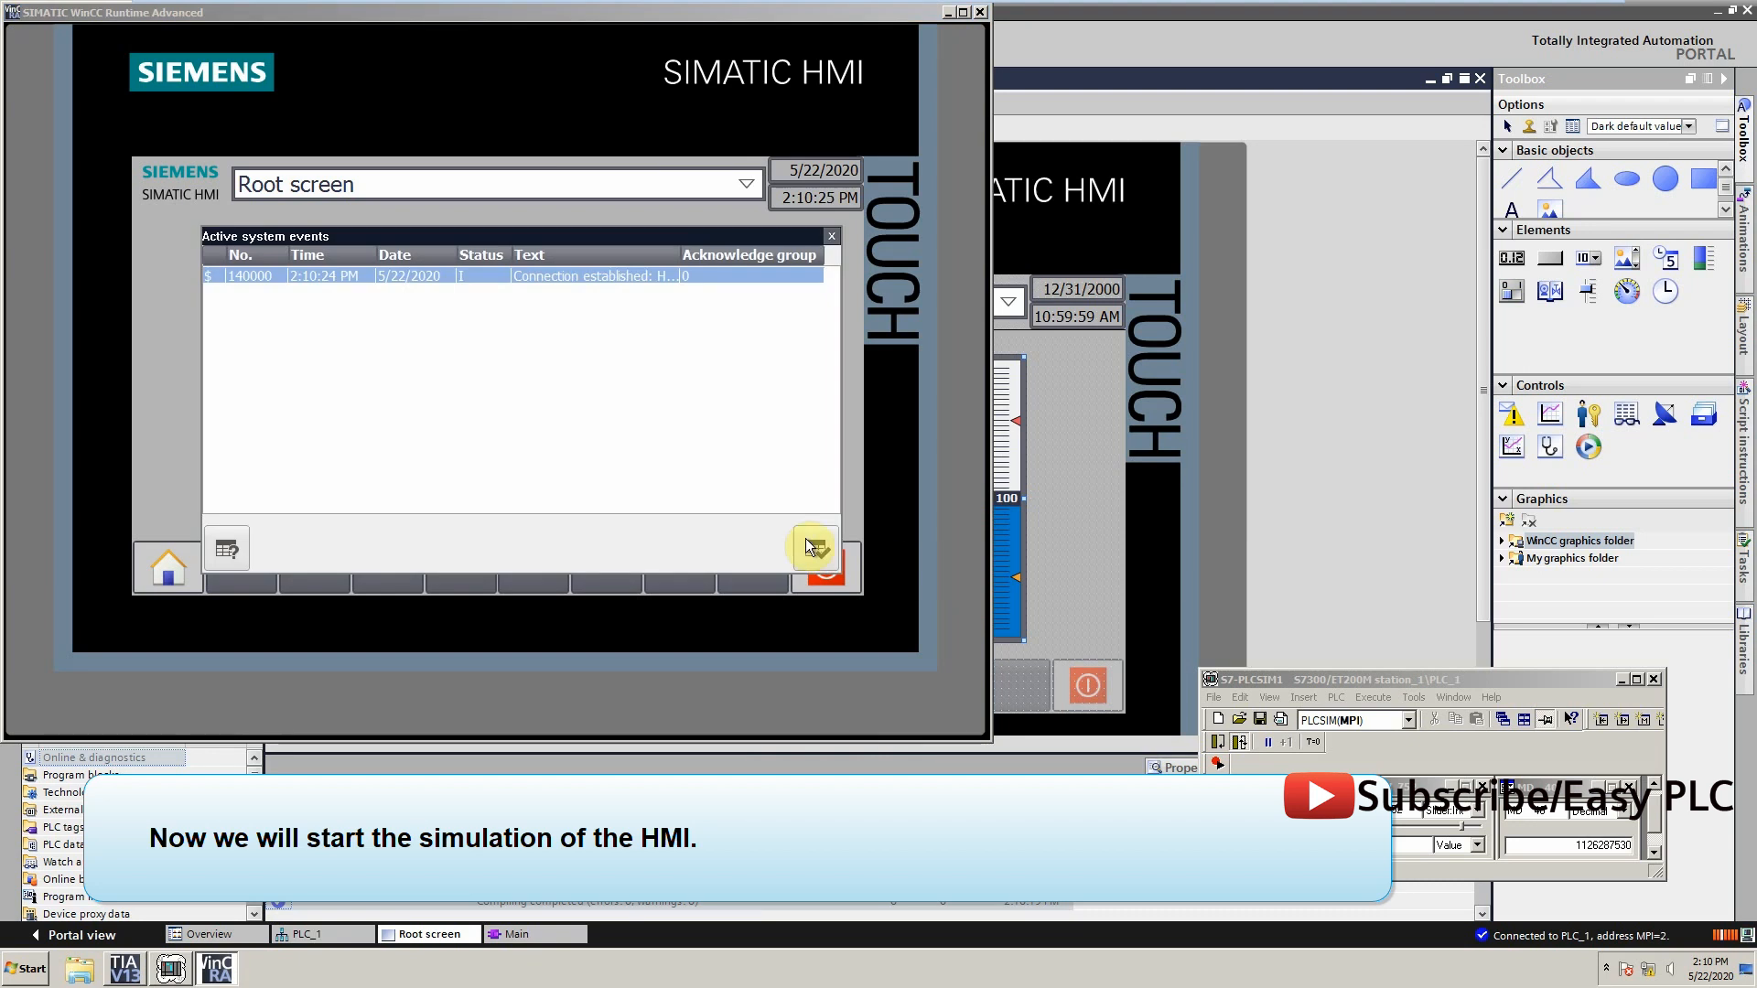
left_click(832, 236)
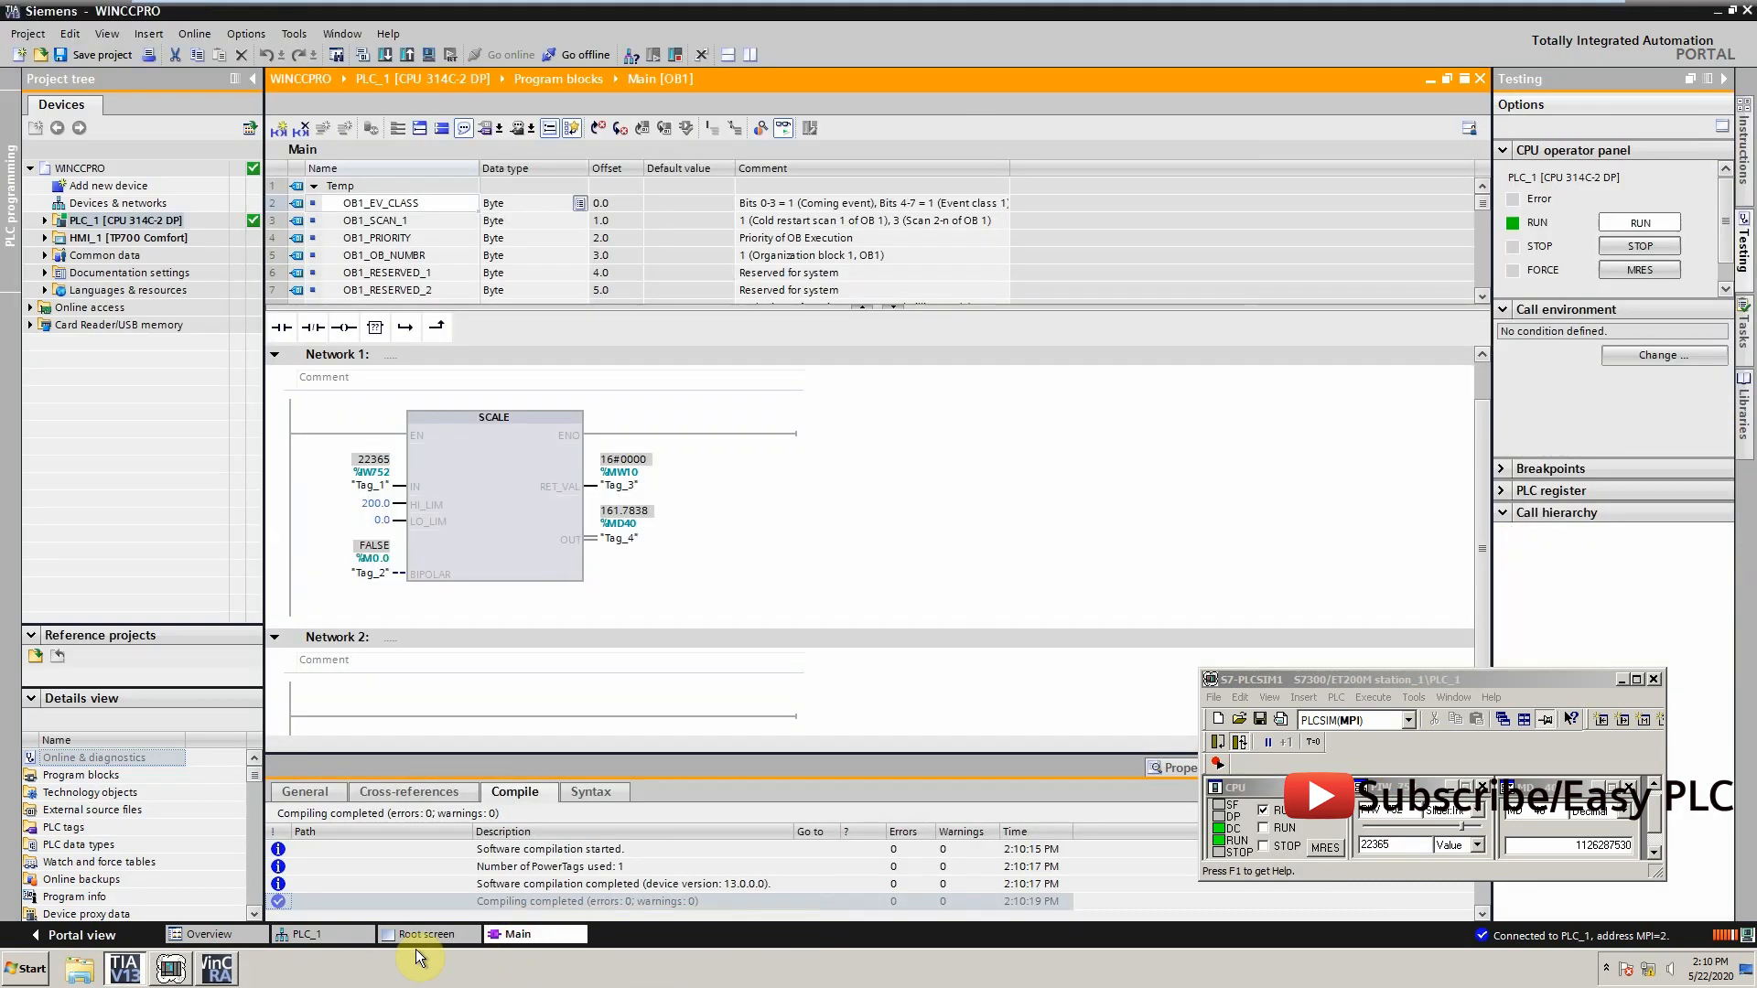
left_click(216, 967)
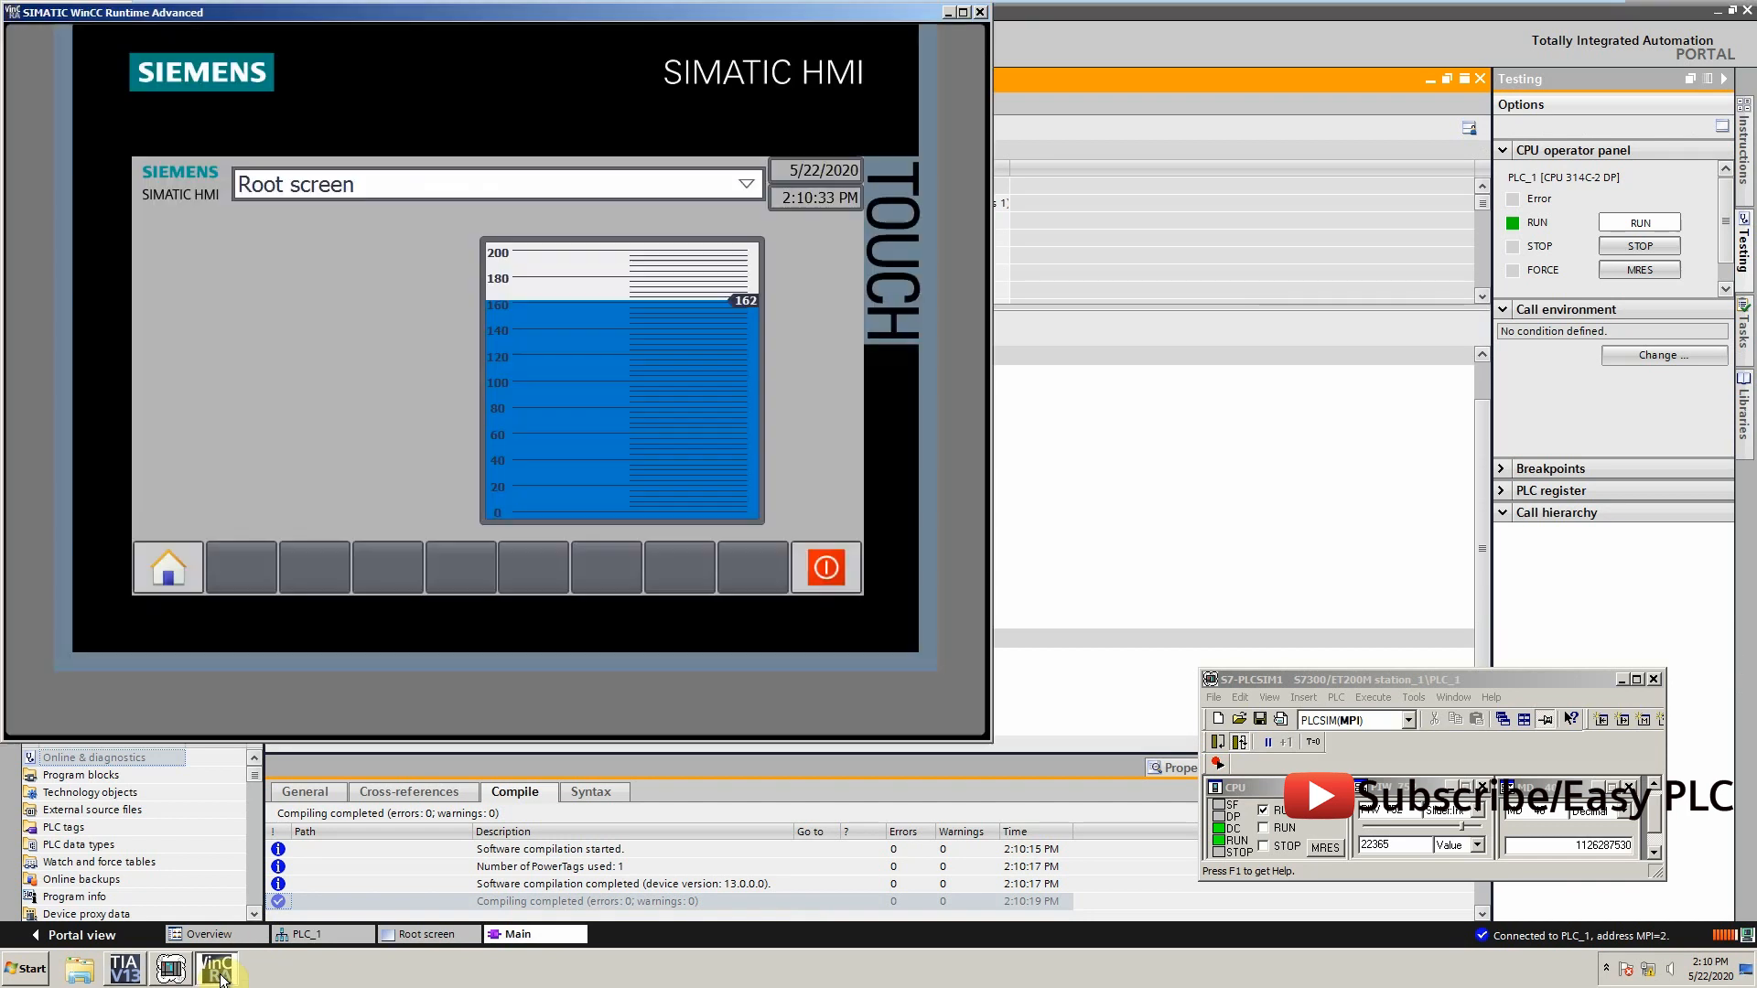